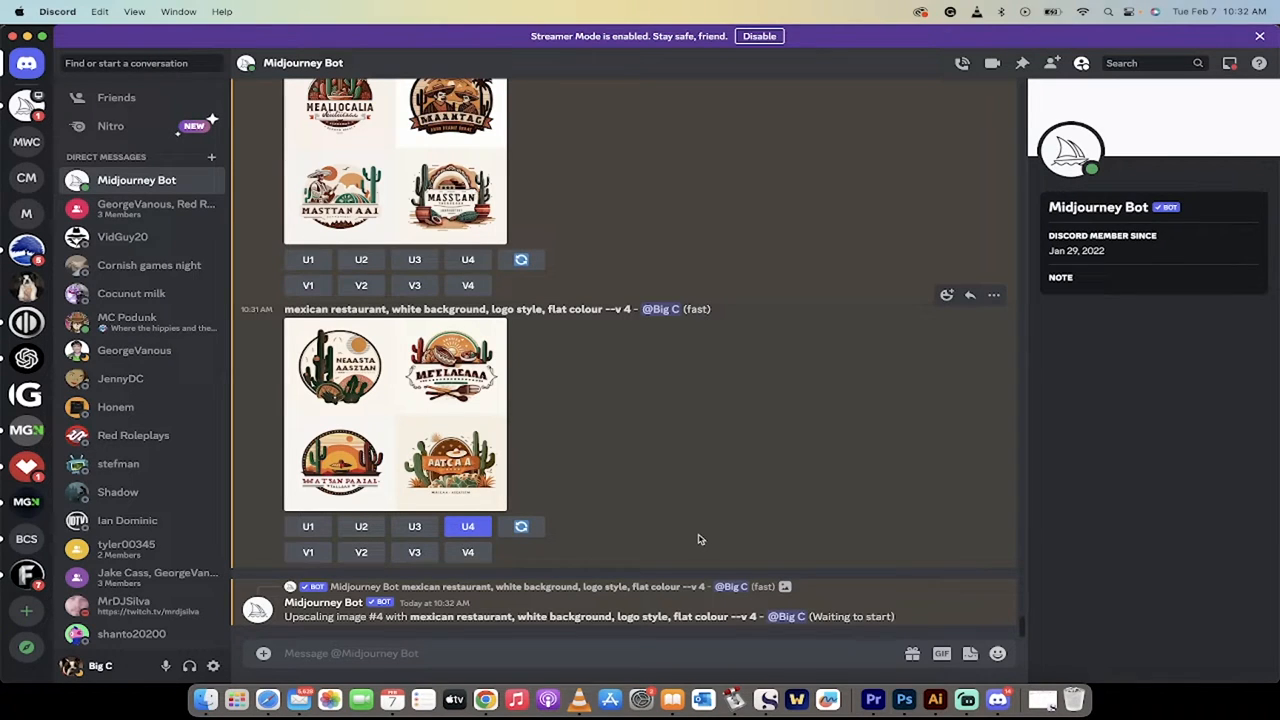
# Send the prompt 'mexican restaurant, white background, logo style, flat colour' to Midjourney
pyautogui.scroll(3)
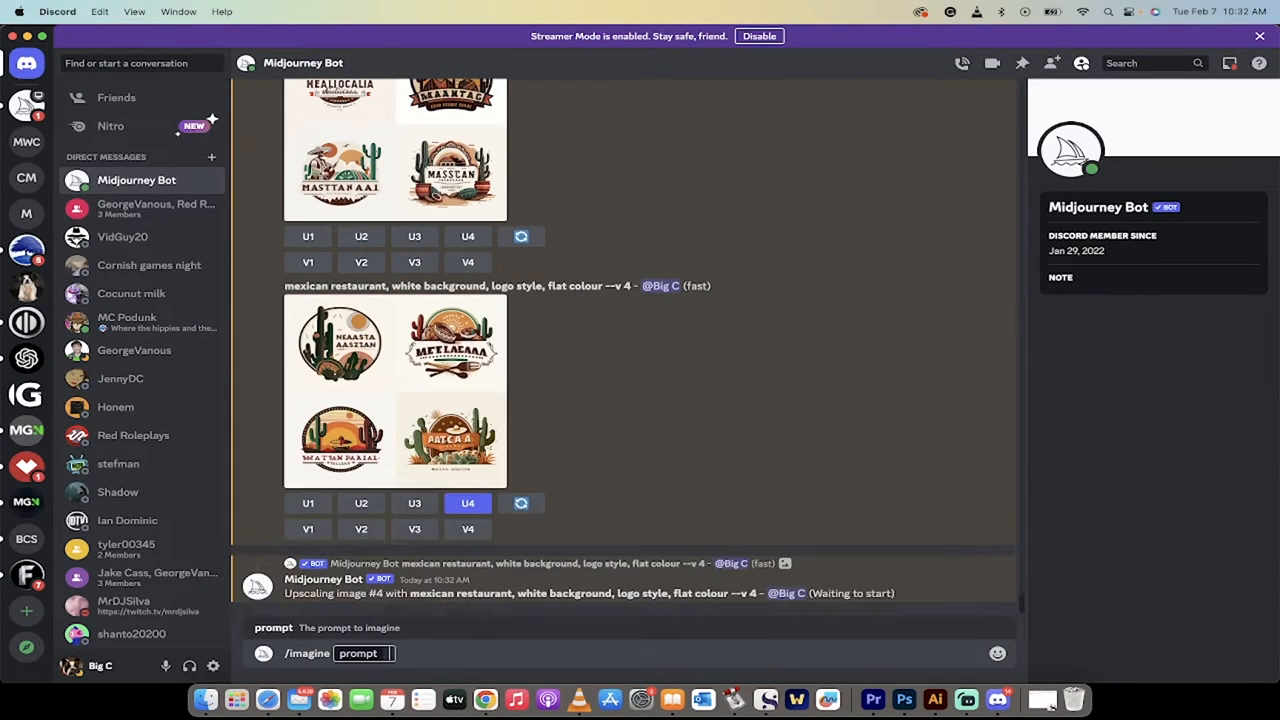
pyautogui.write('mexican restaurant, white background, logo style, flat colour')
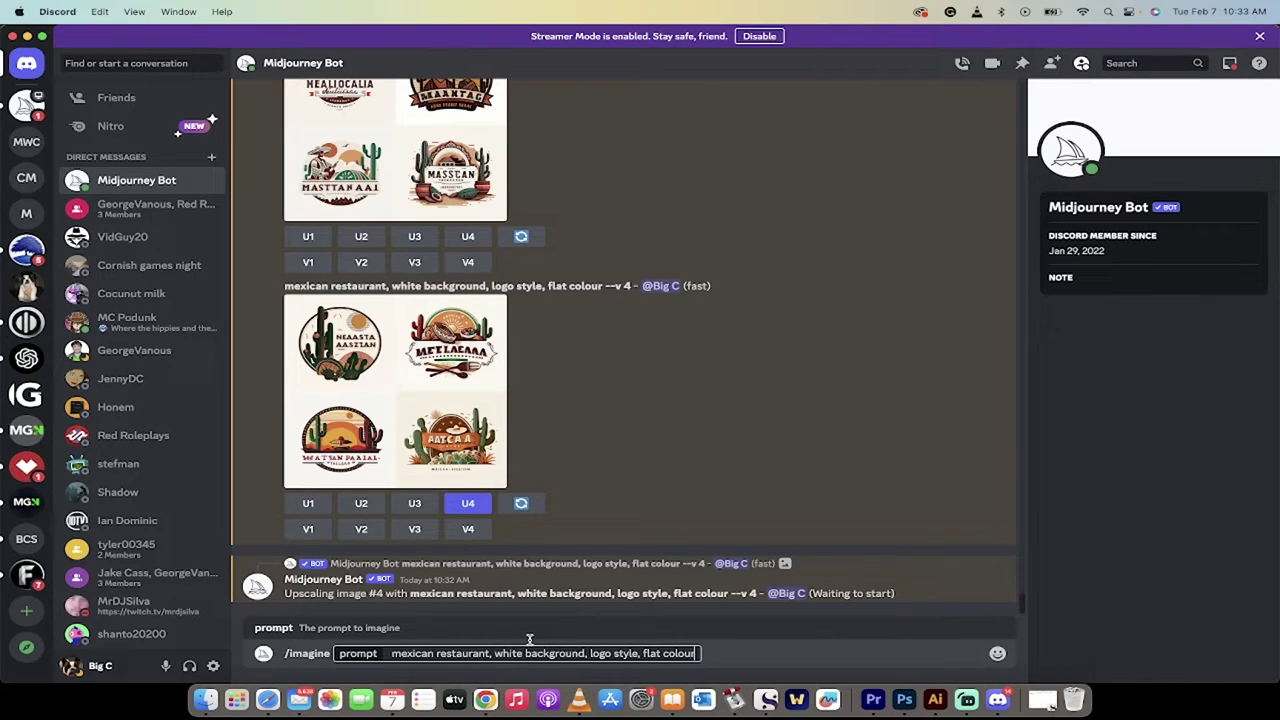
pyautogui.moveTo(555, 653)
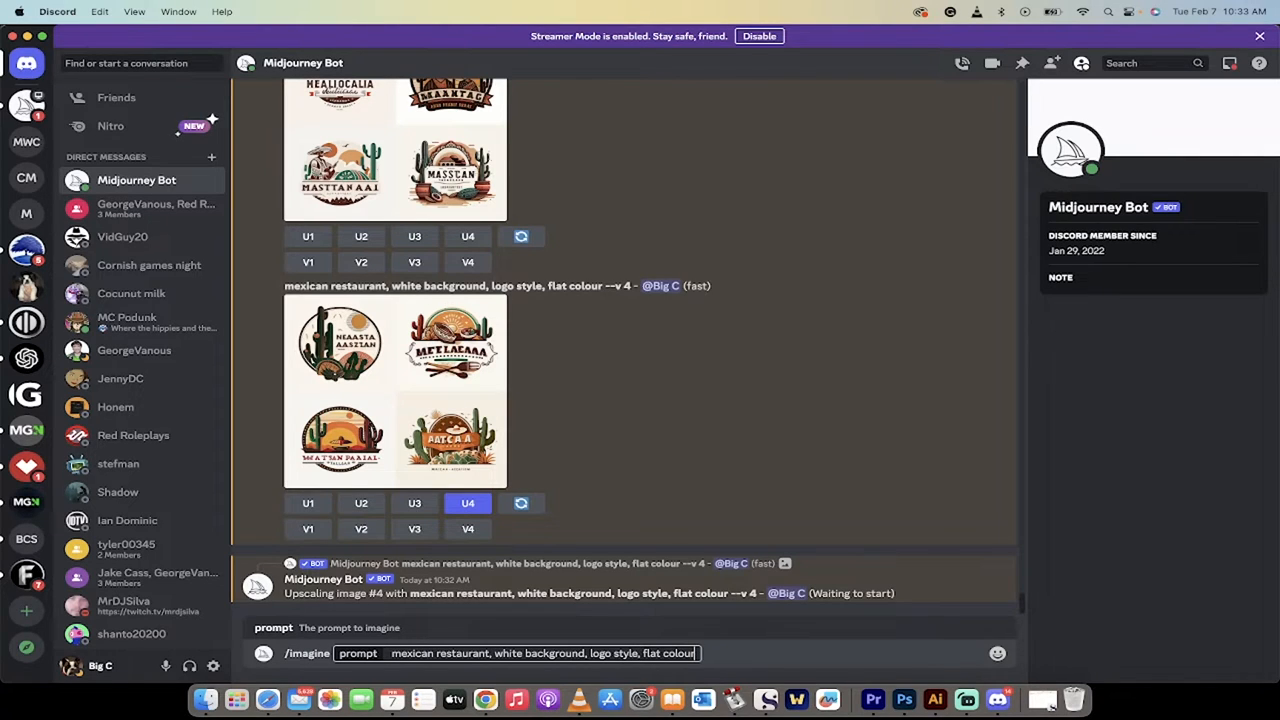
pyautogui.press('Return')
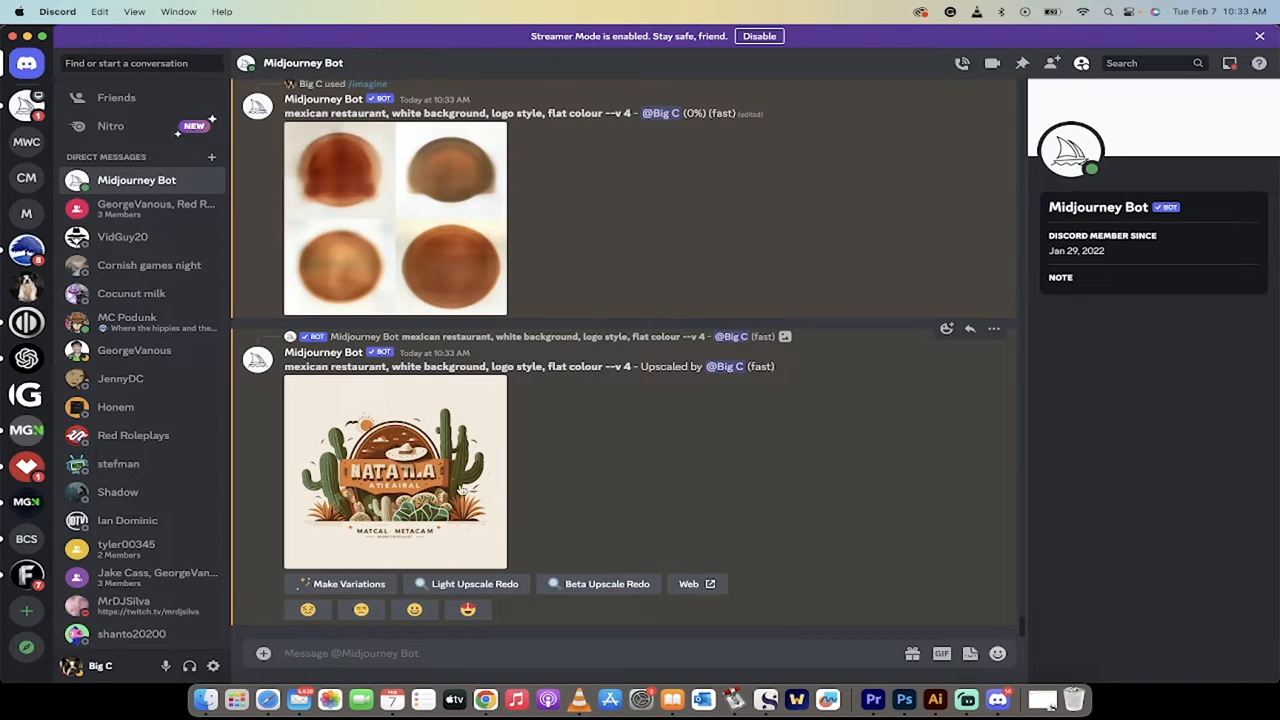
pyautogui.moveTo(407, 256)
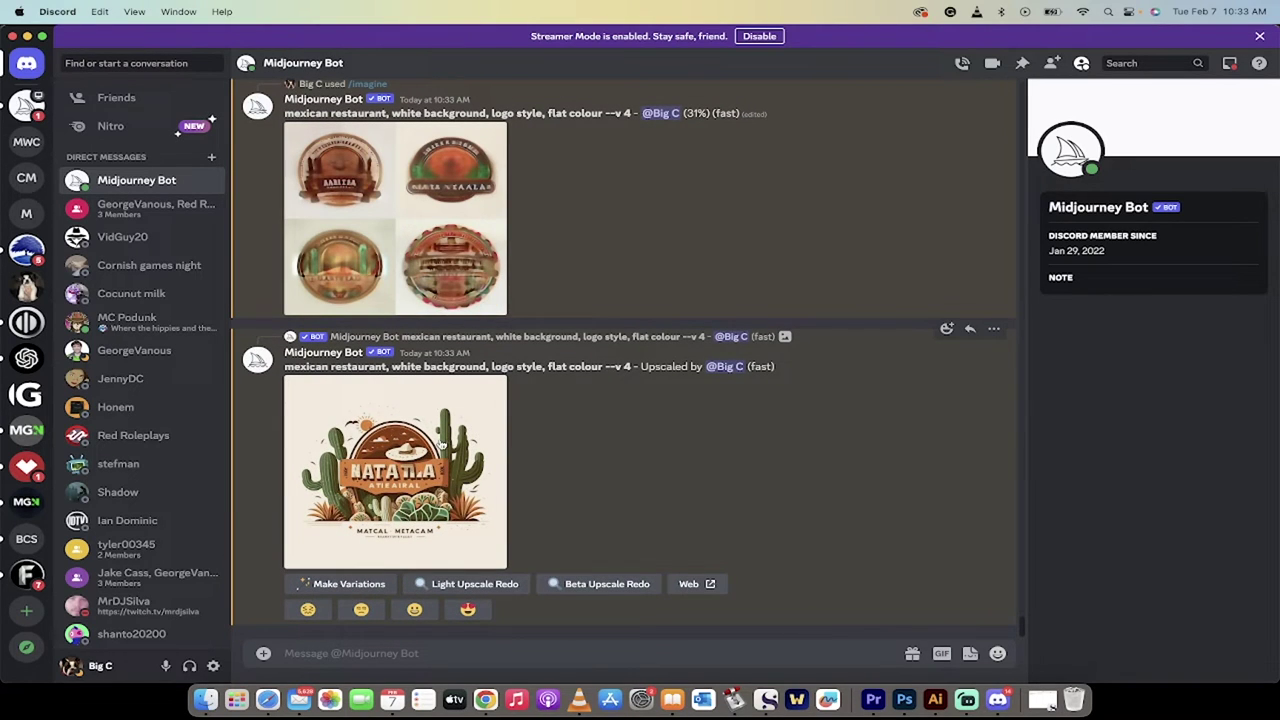
pyautogui.moveTo(428, 330)
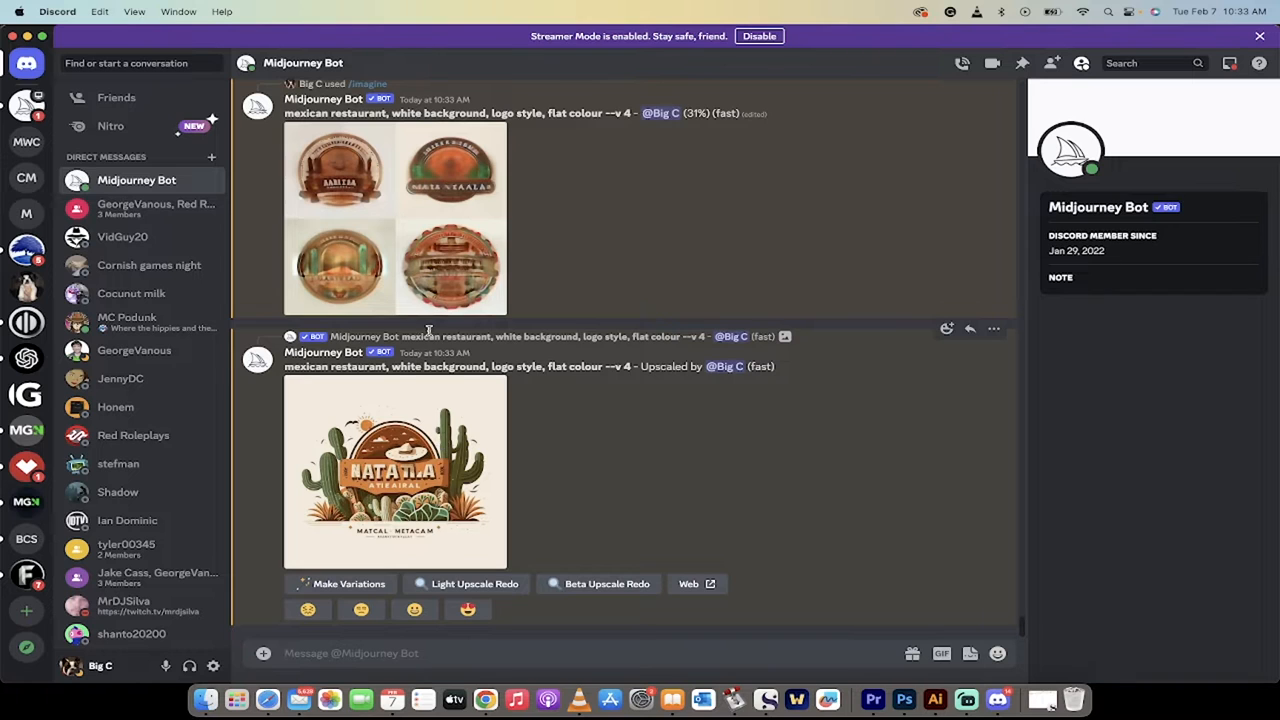
# View the upscaled cactus-and-sombrero logo at full size
pyautogui.click(394, 472)
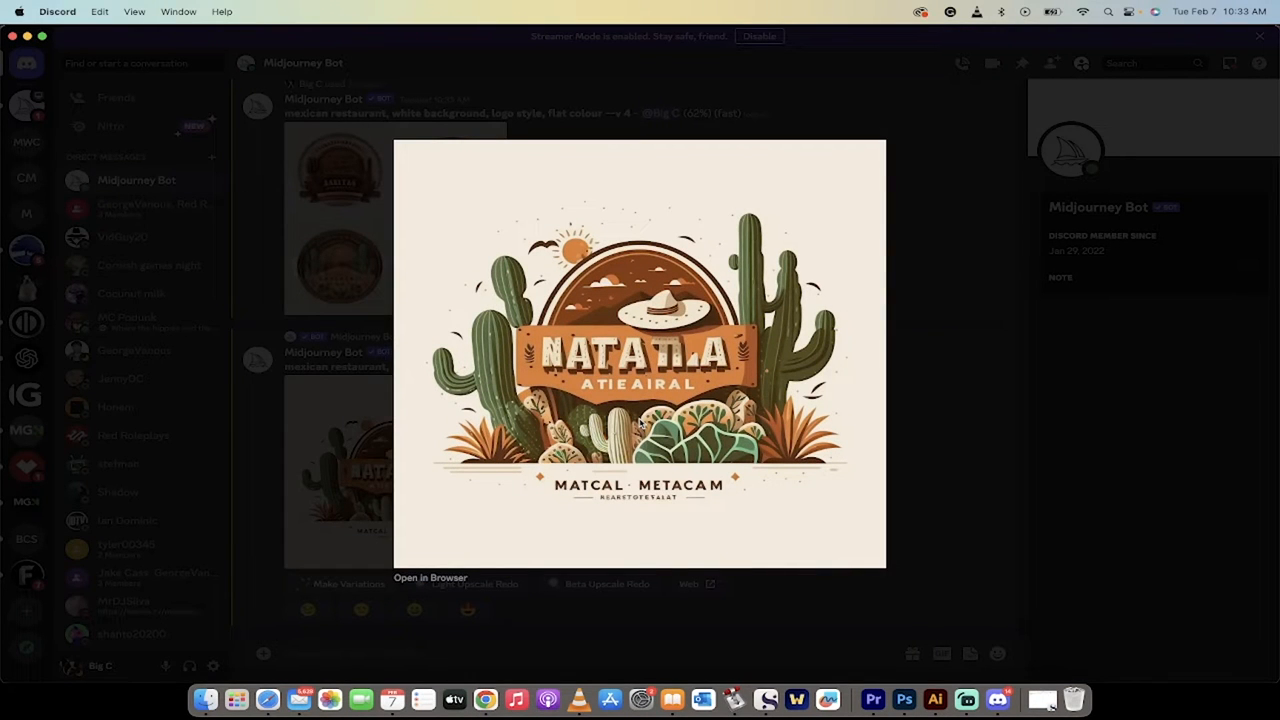
pyautogui.moveTo(694, 511)
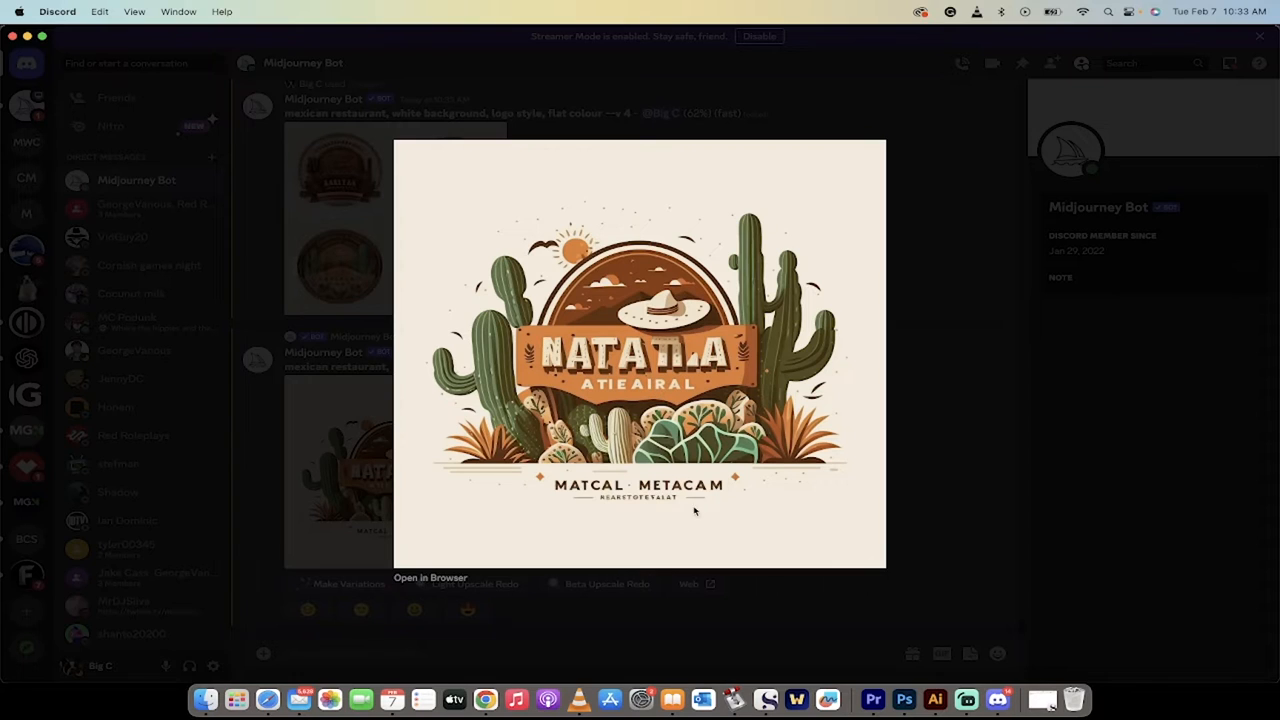
pyautogui.moveTo(550, 370)
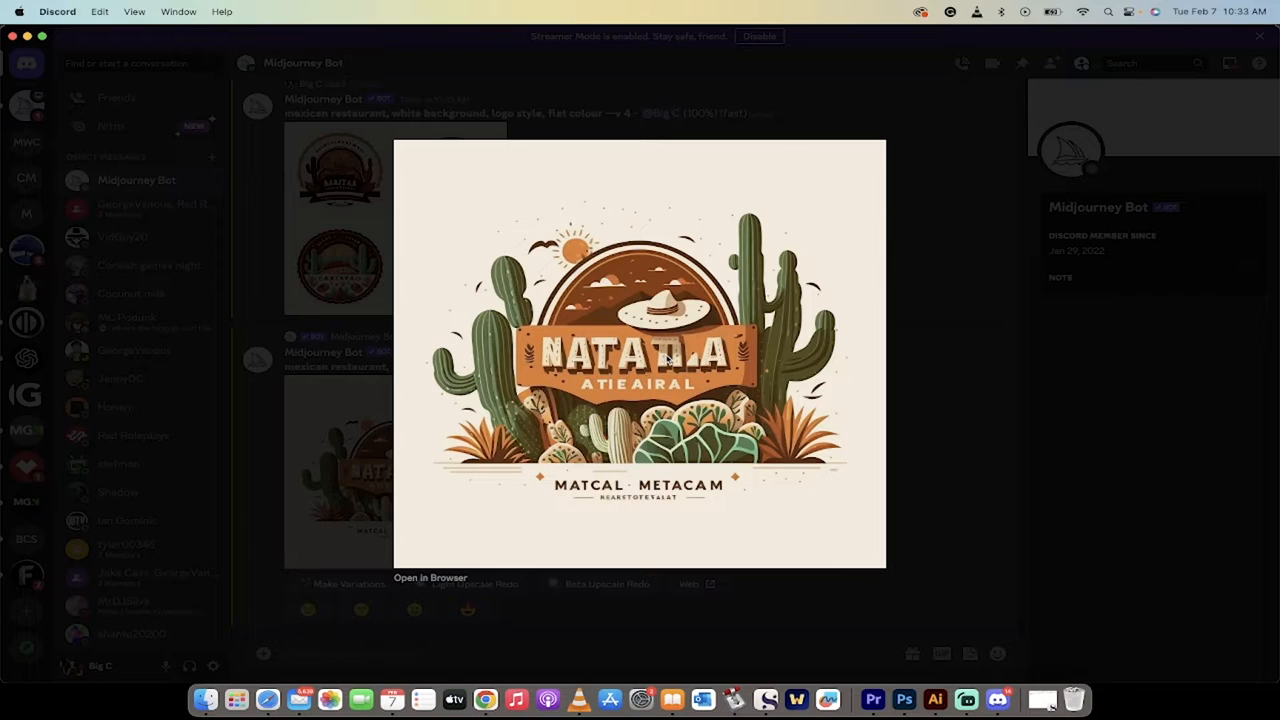
pyautogui.moveTo(651, 377)
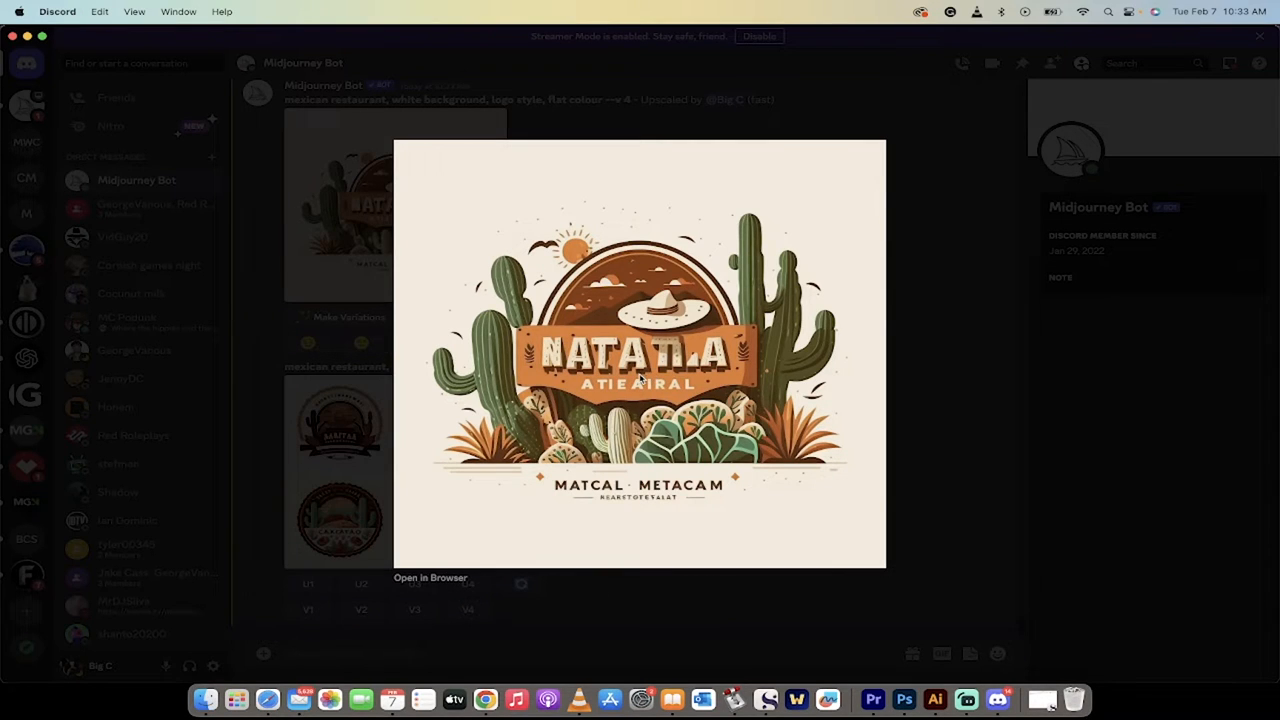
pyautogui.moveTo(658, 376)
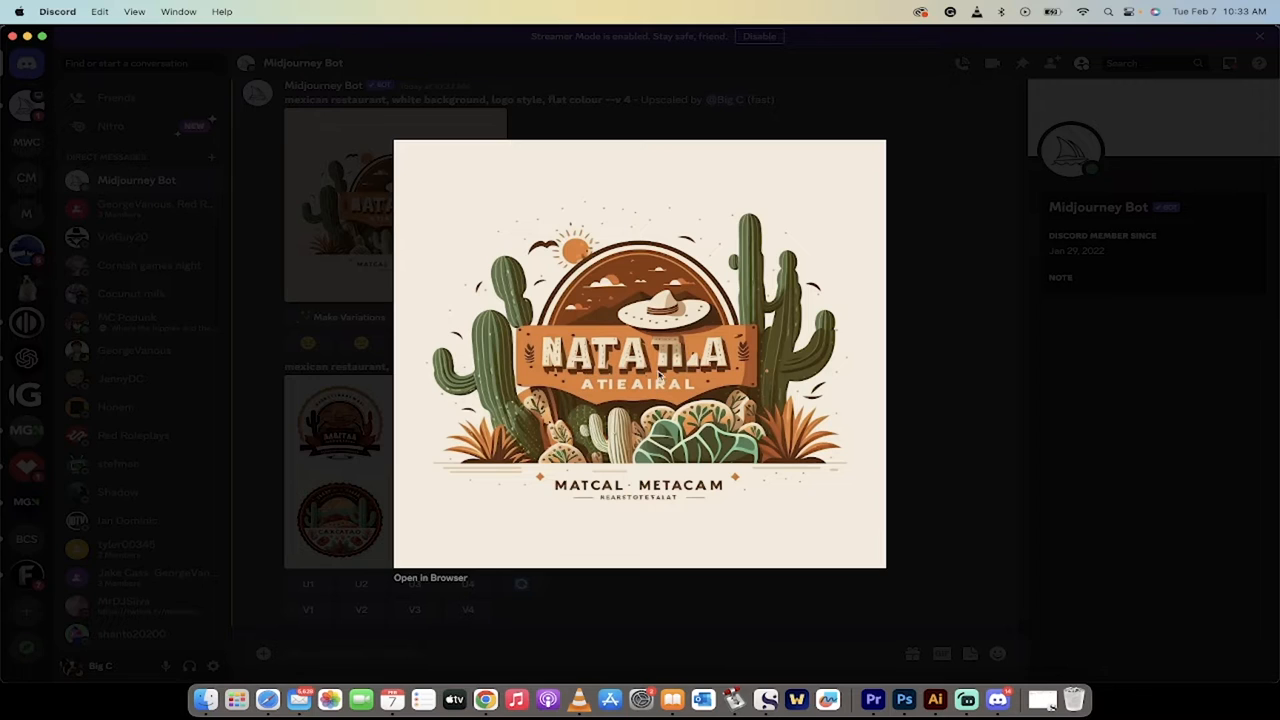
pyautogui.moveTo(617, 616)
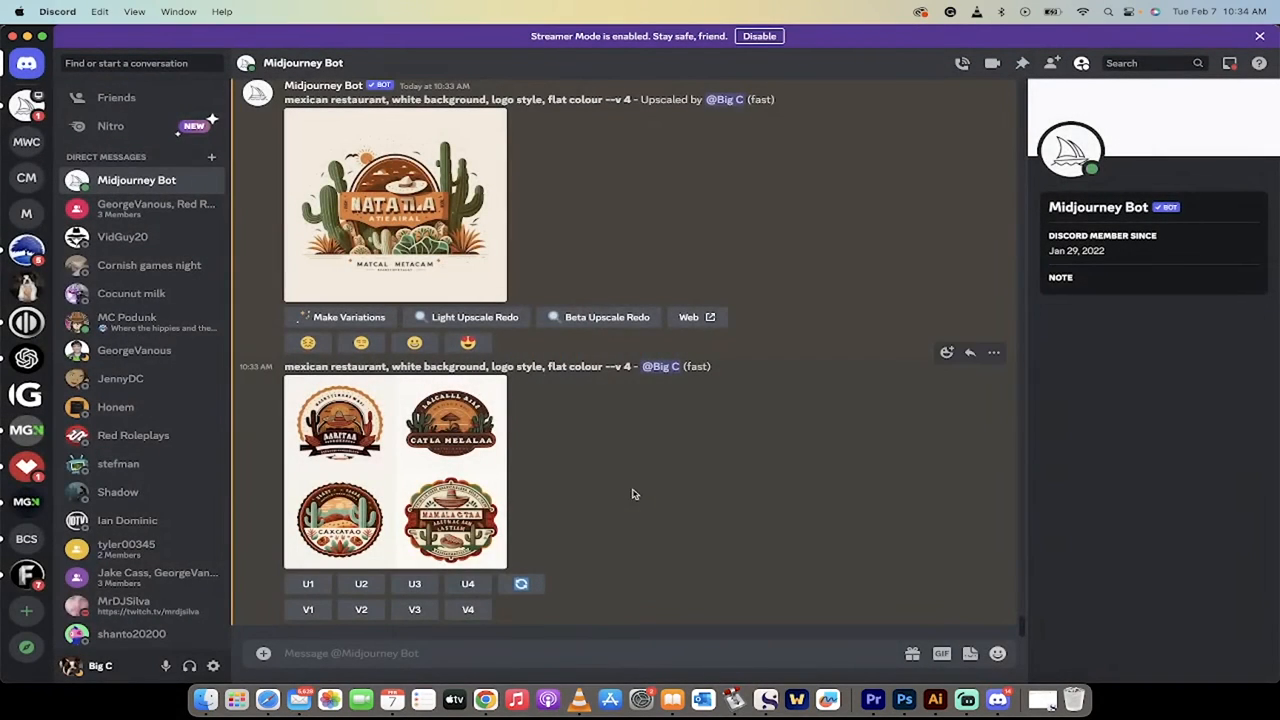
# Save the enlarged cactus logo image into the Books folder
pyautogui.rightClick(395, 205)
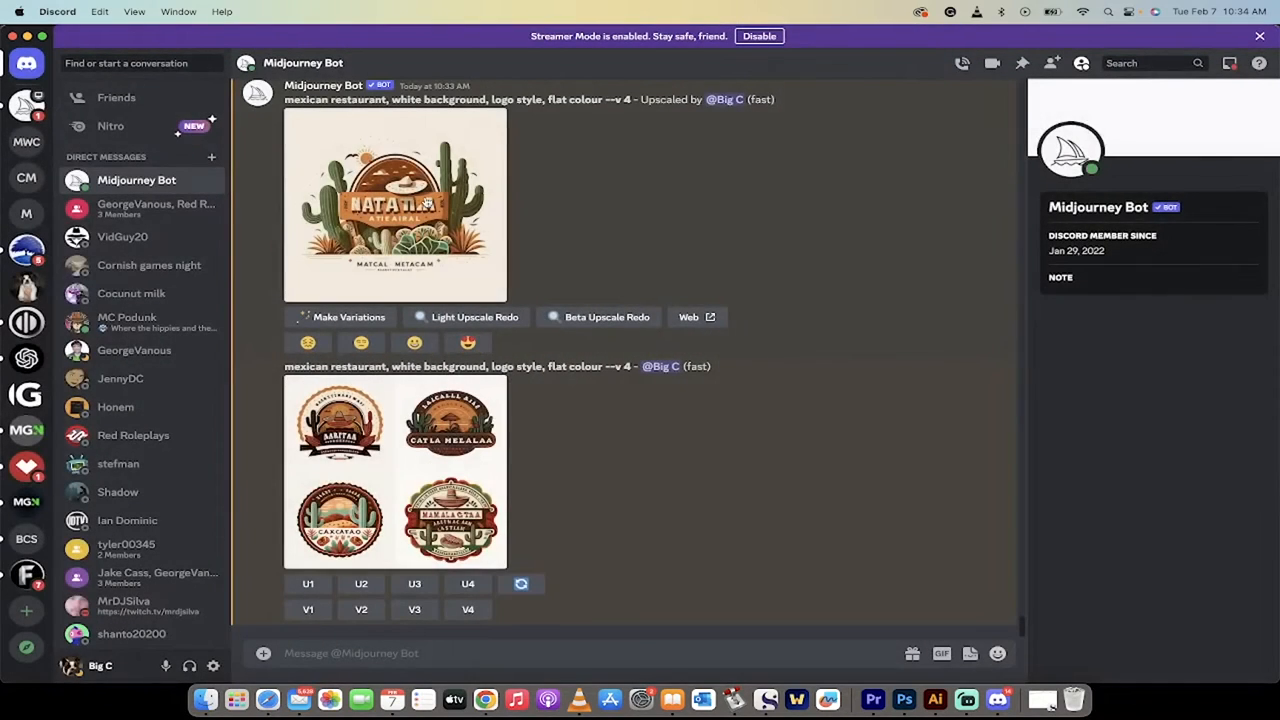
pyautogui.rightClick(394, 205)
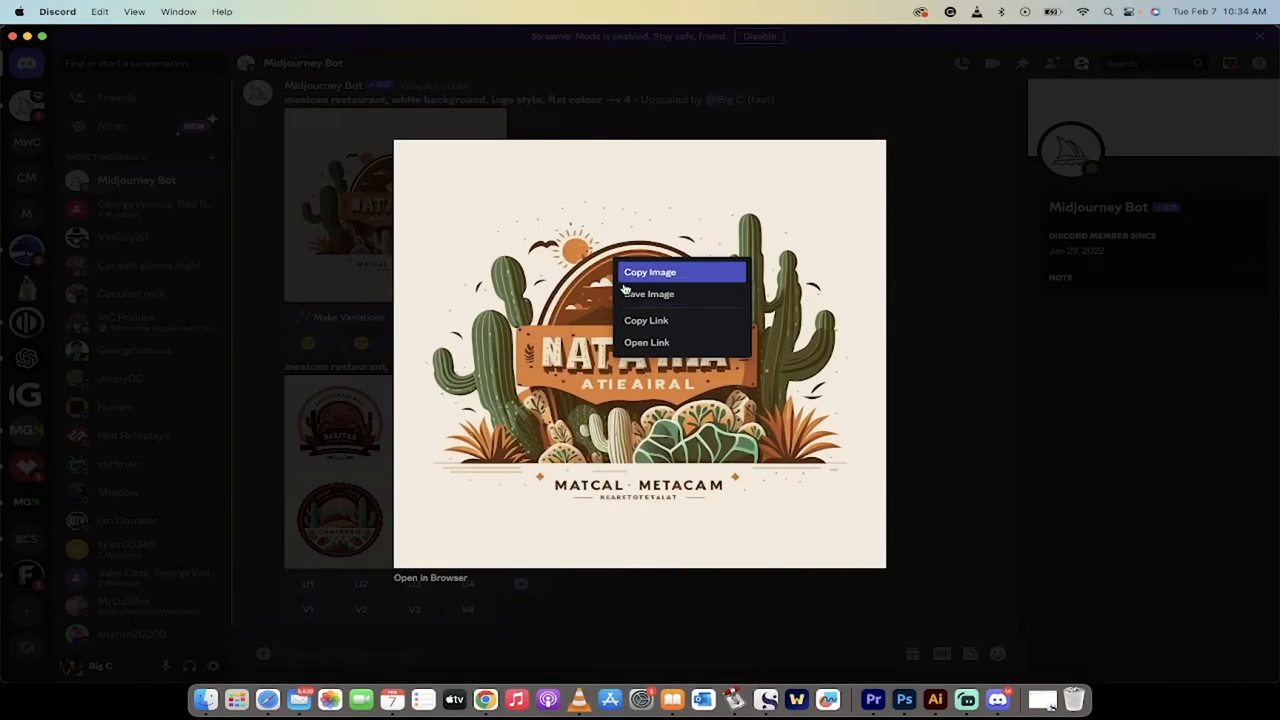
pyautogui.click(648, 293)
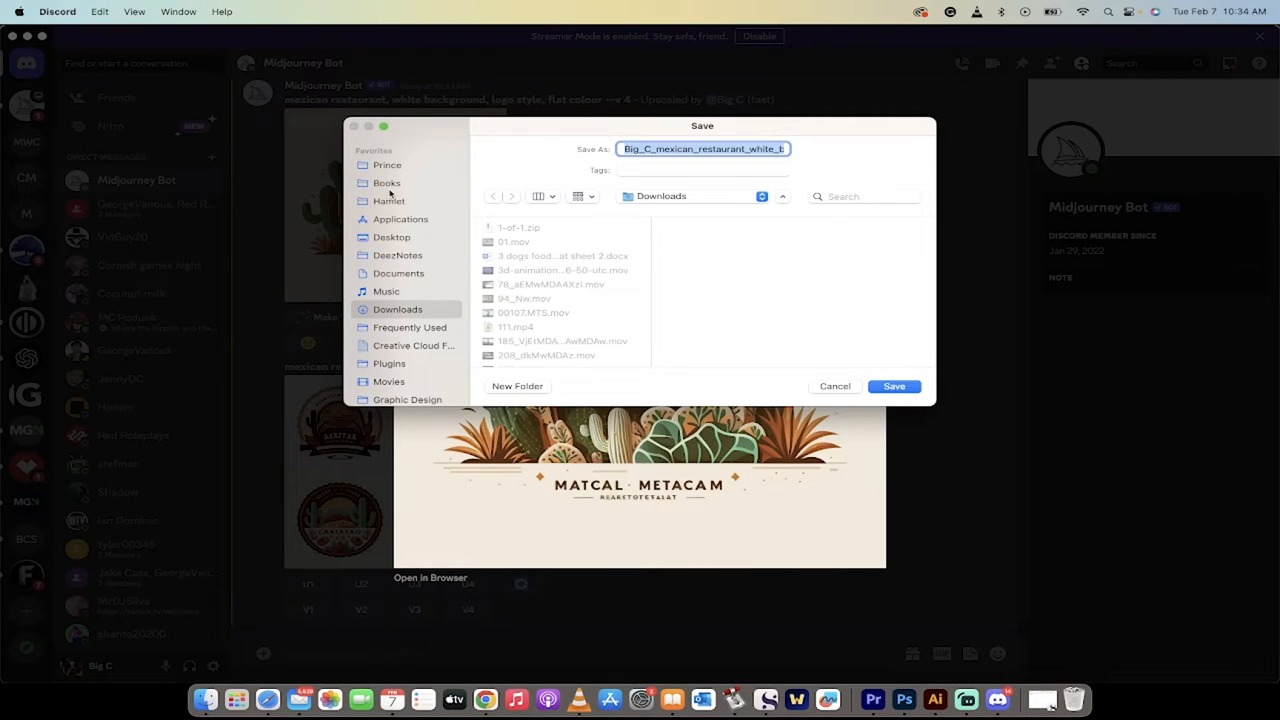
pyautogui.click(387, 183)
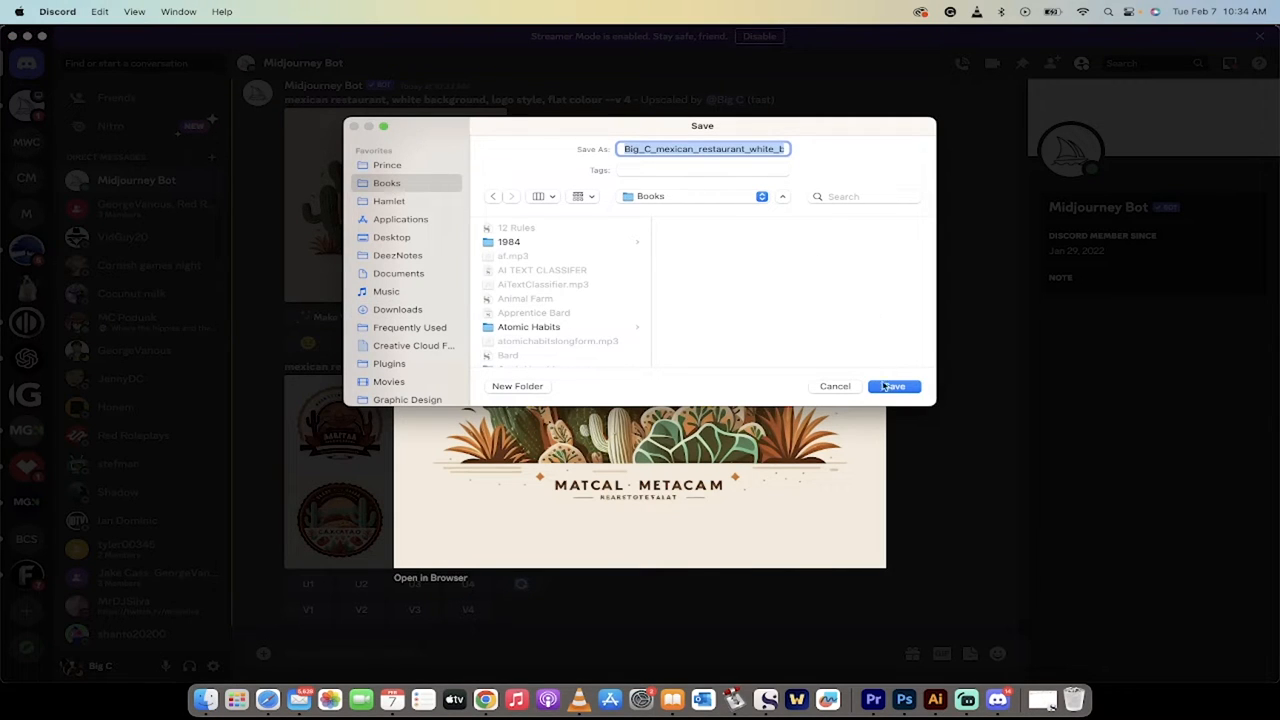
pyautogui.moveTo(800, 291)
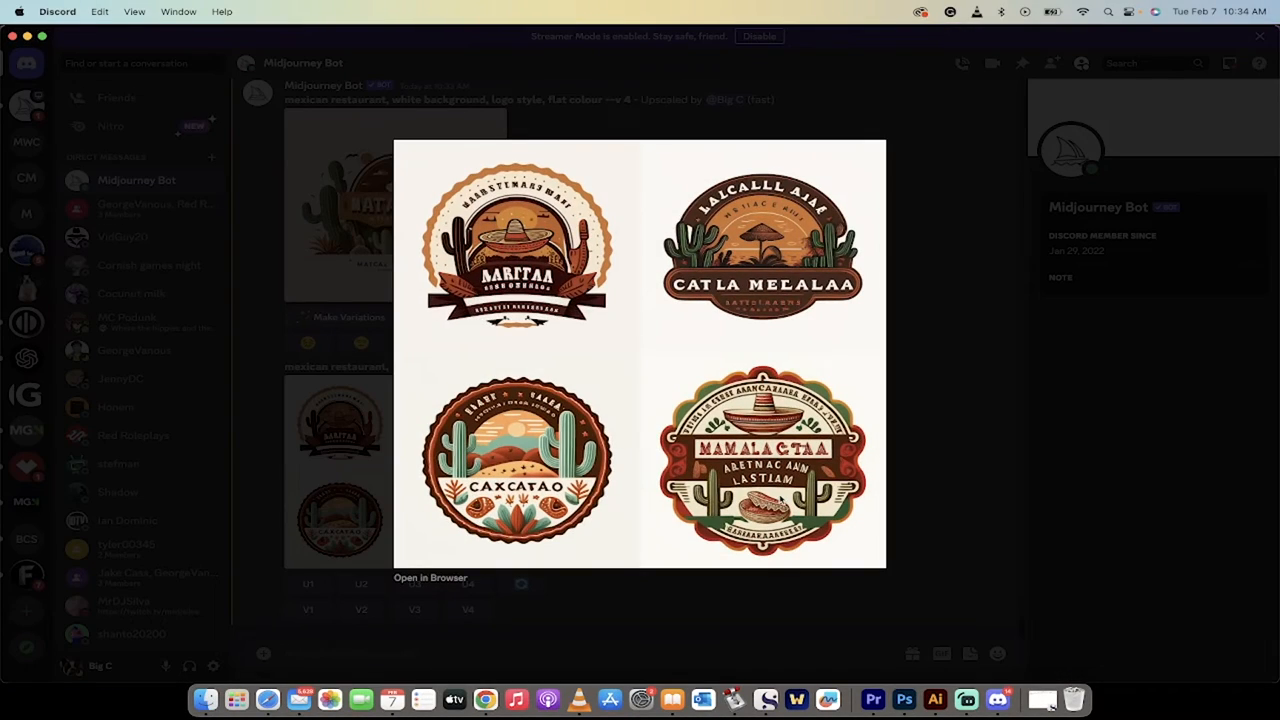
pyautogui.moveTo(920, 437)
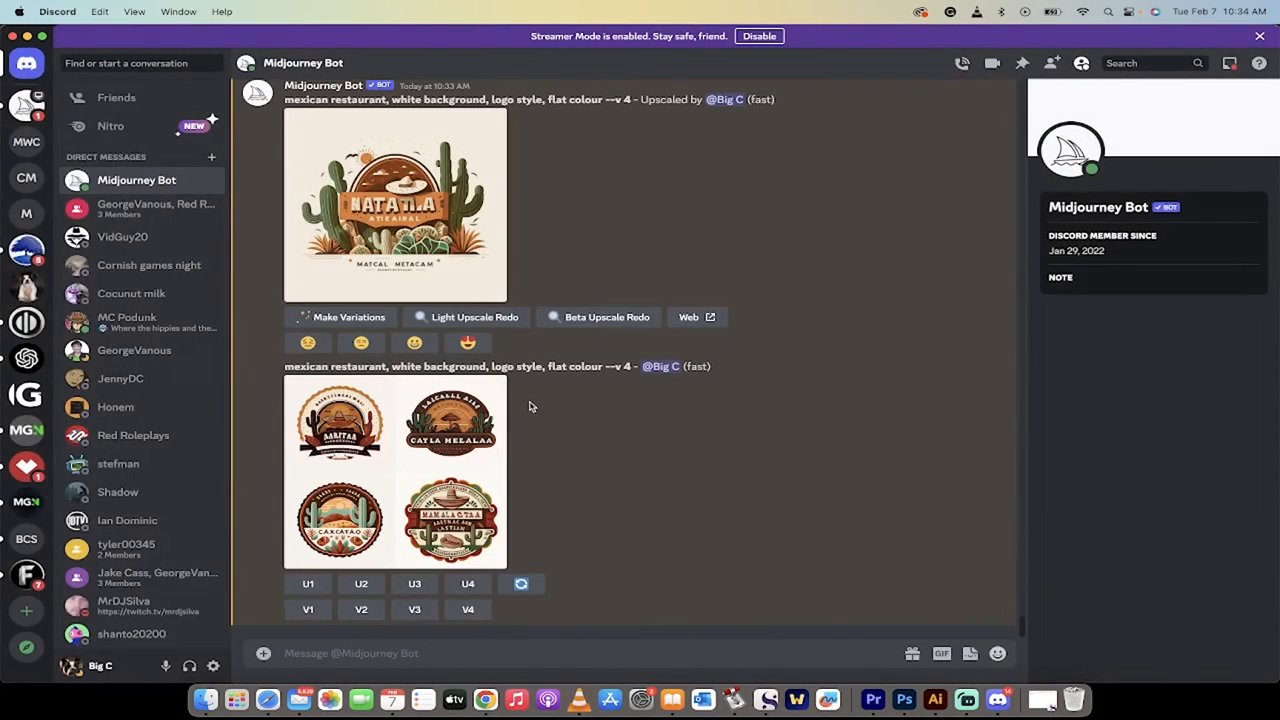
pyautogui.moveTo(454, 699)
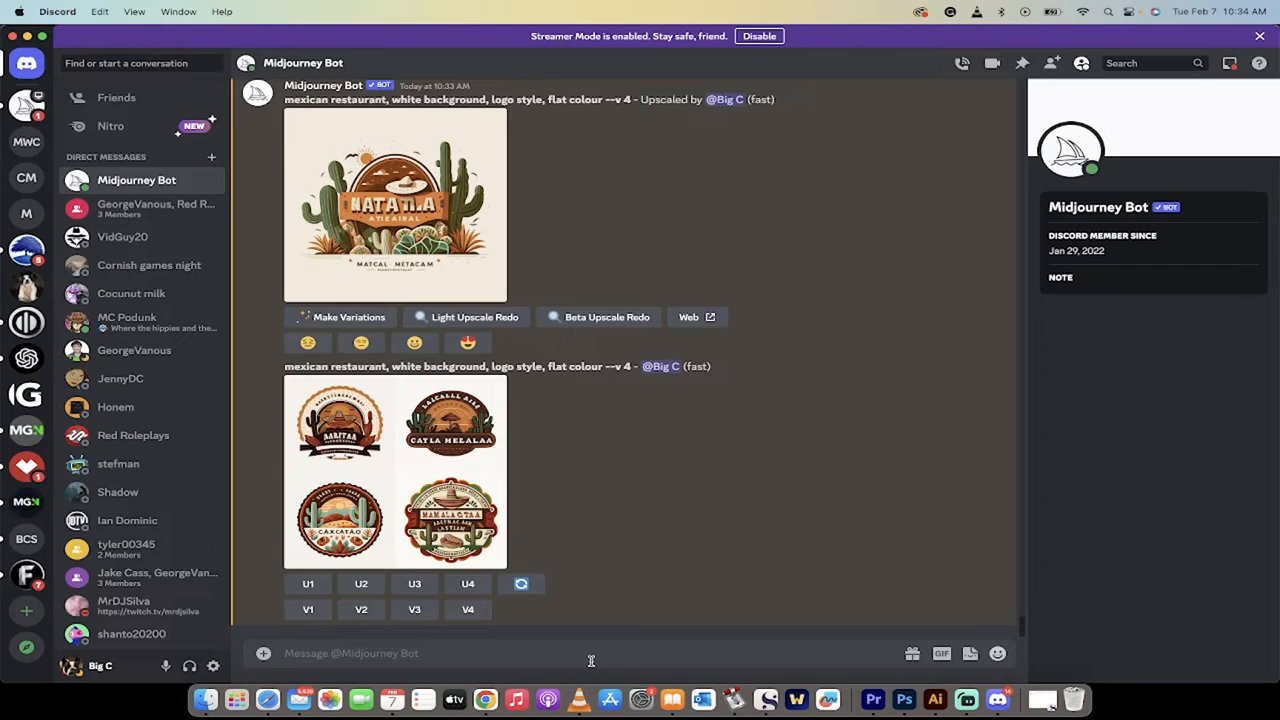
pyautogui.moveTo(596, 507)
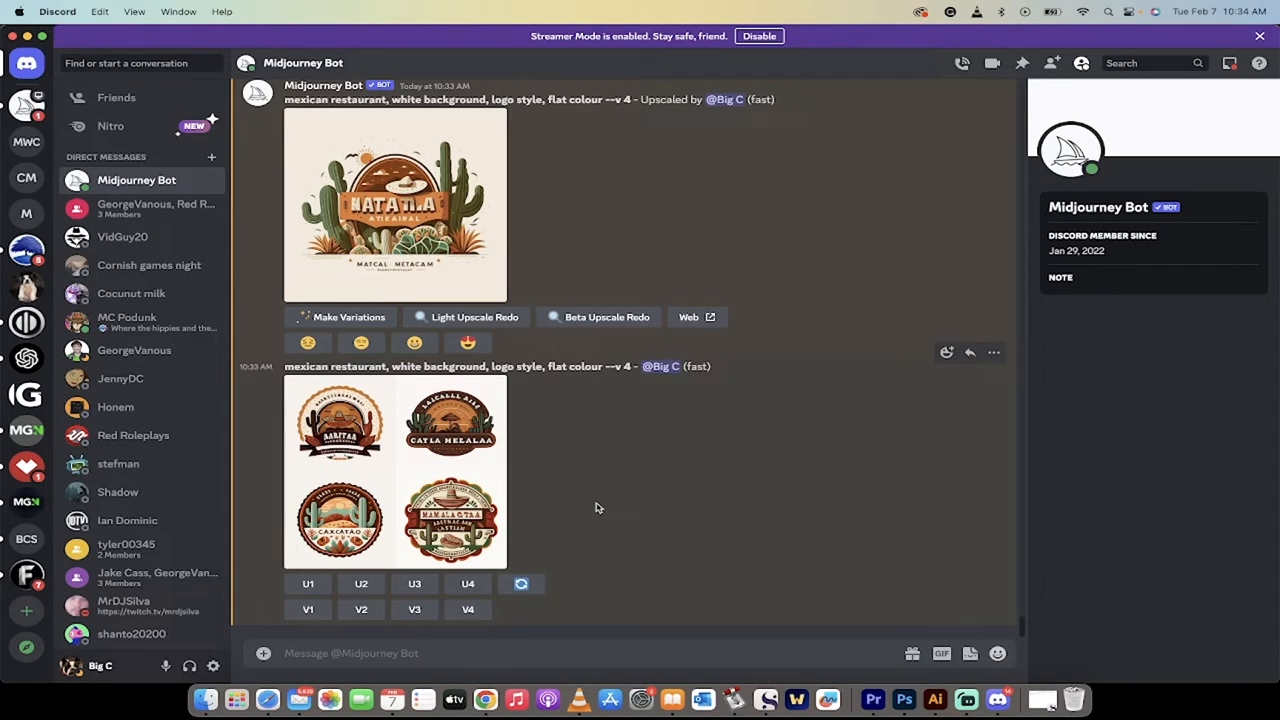
pyautogui.moveTo(615, 513)
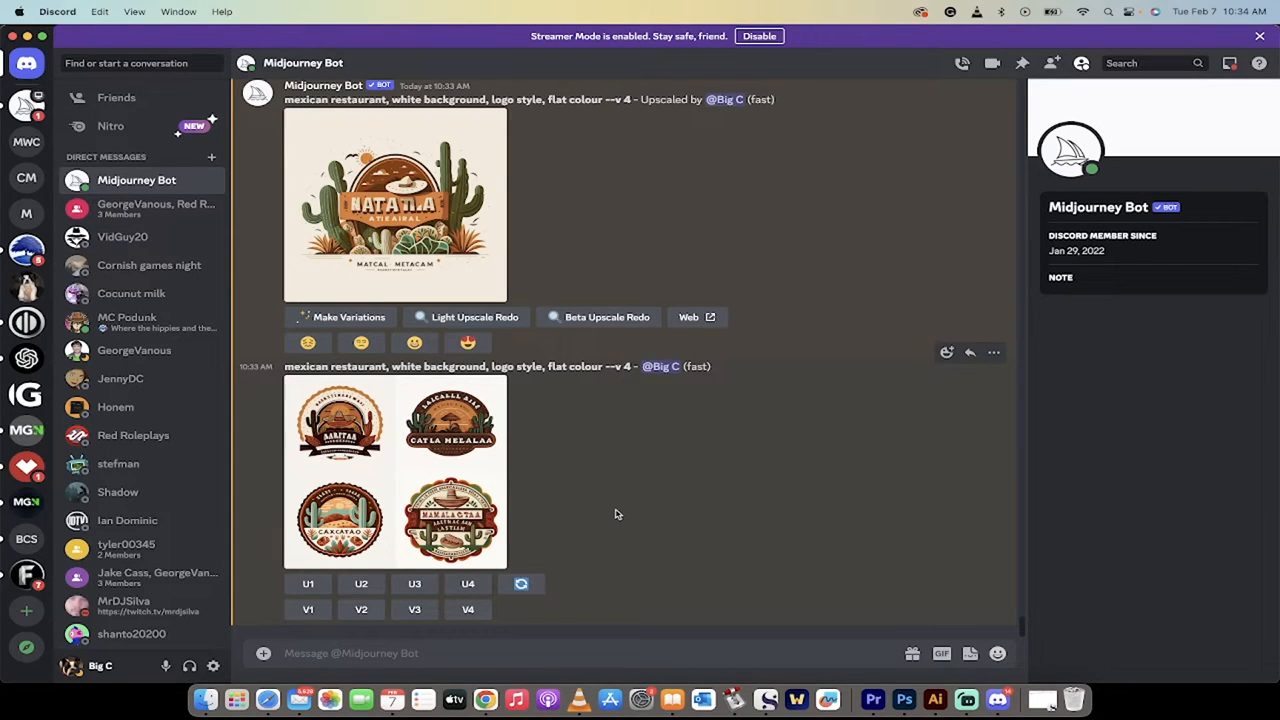
pyautogui.click(394, 204)
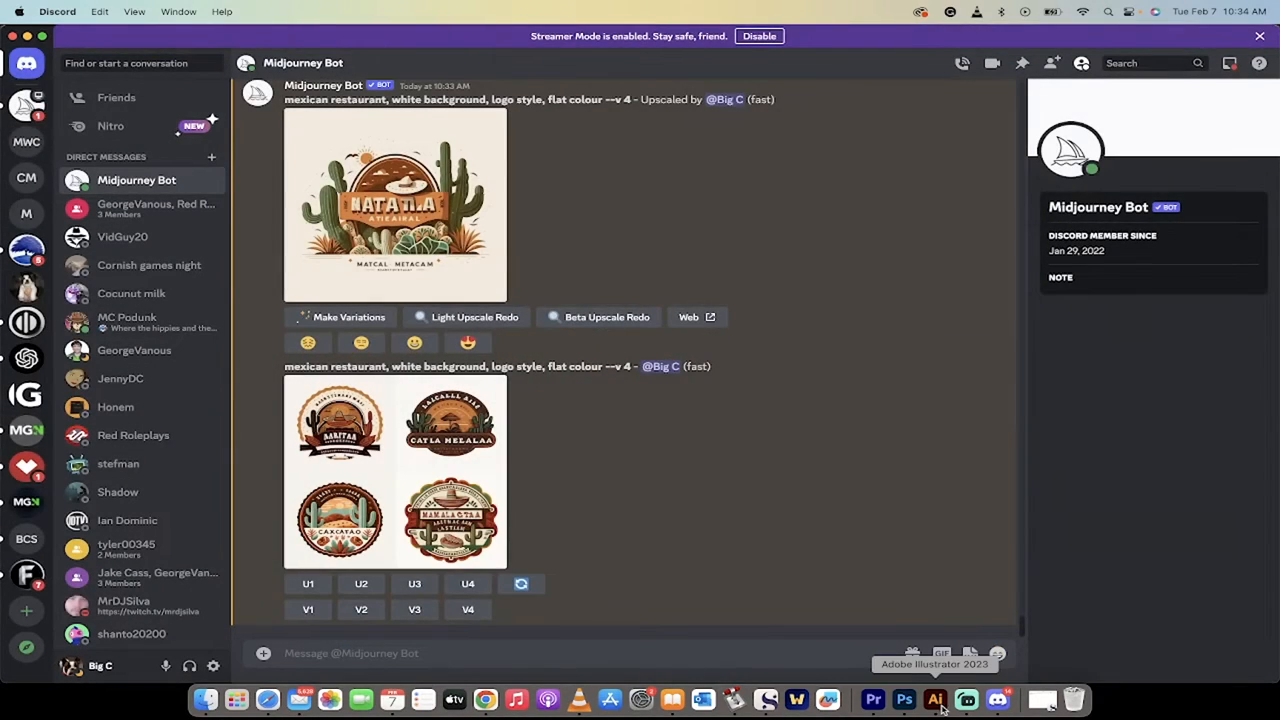
# Create a new 1500 x 1500 px document in Illustrator
pyautogui.click(934, 699)
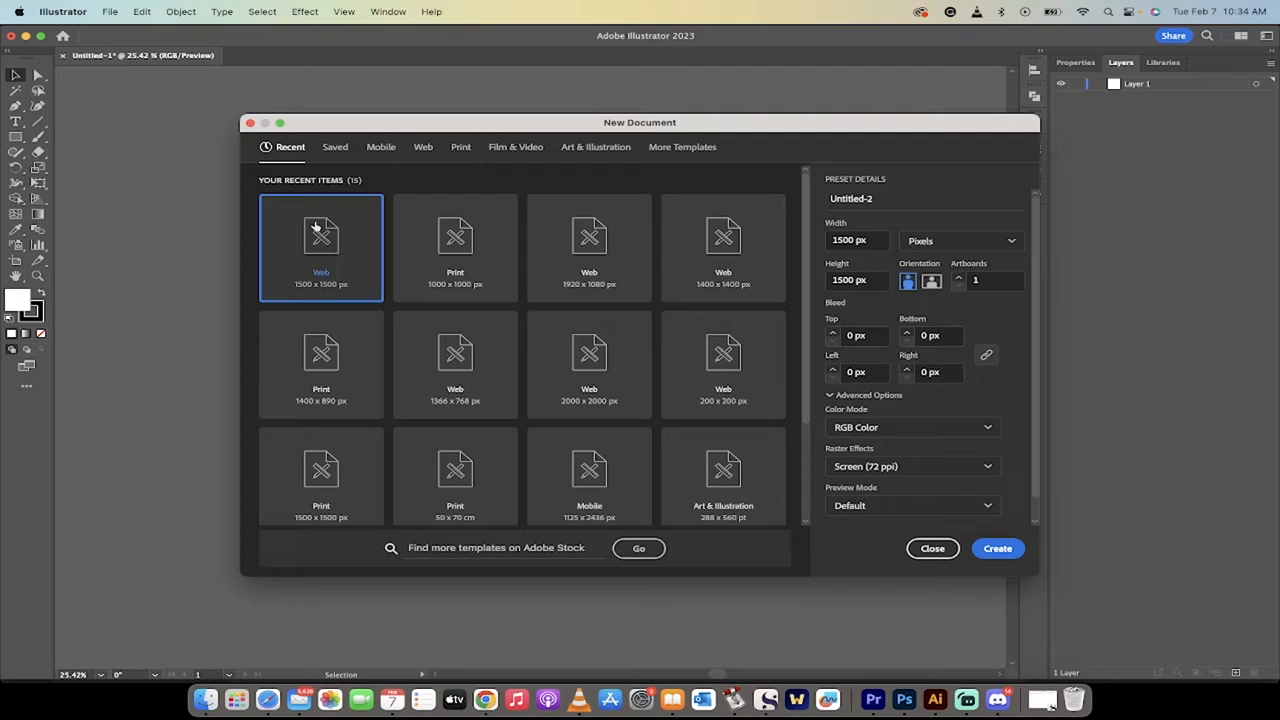
pyautogui.moveTo(320, 285)
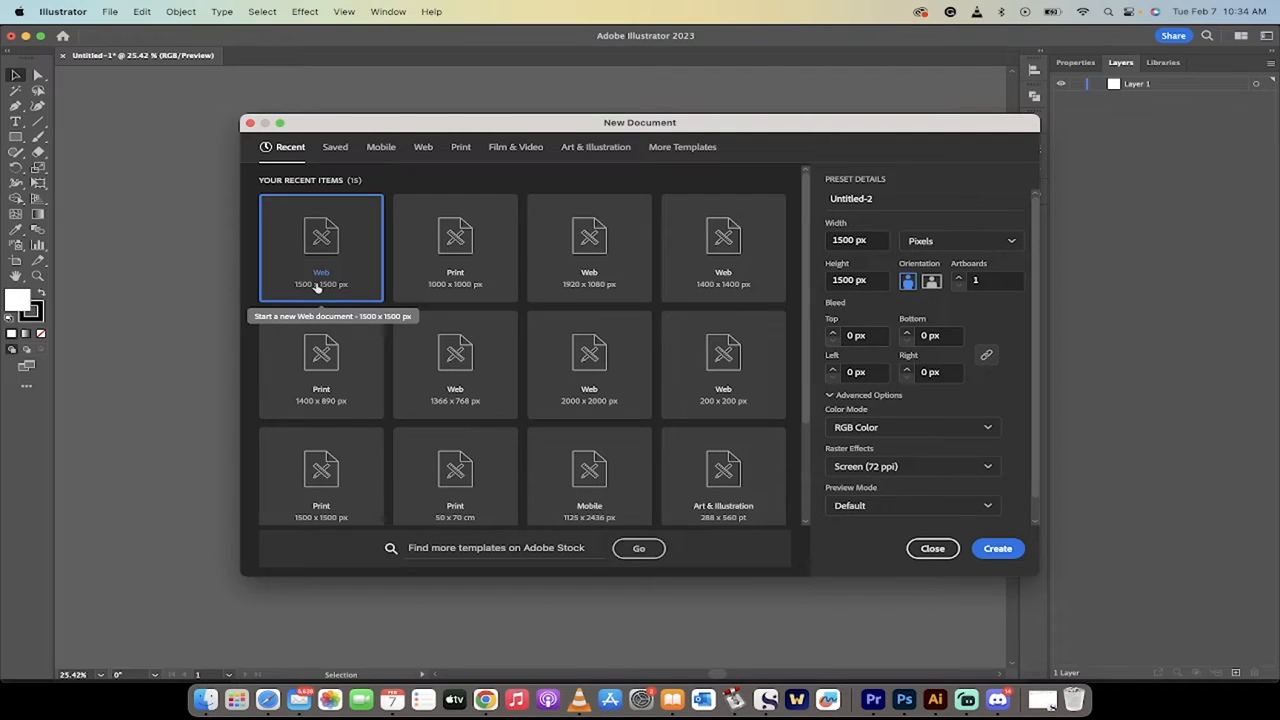
pyautogui.moveTo(325, 288)
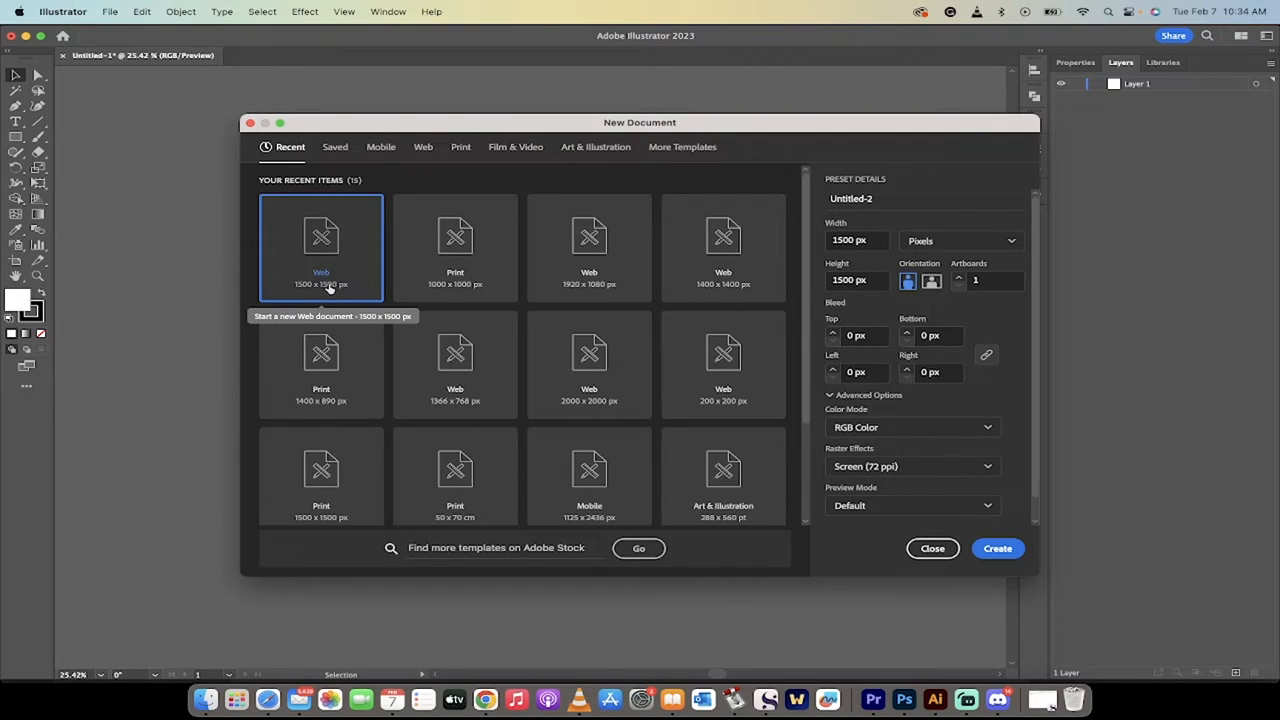
pyautogui.moveTo(378, 307)
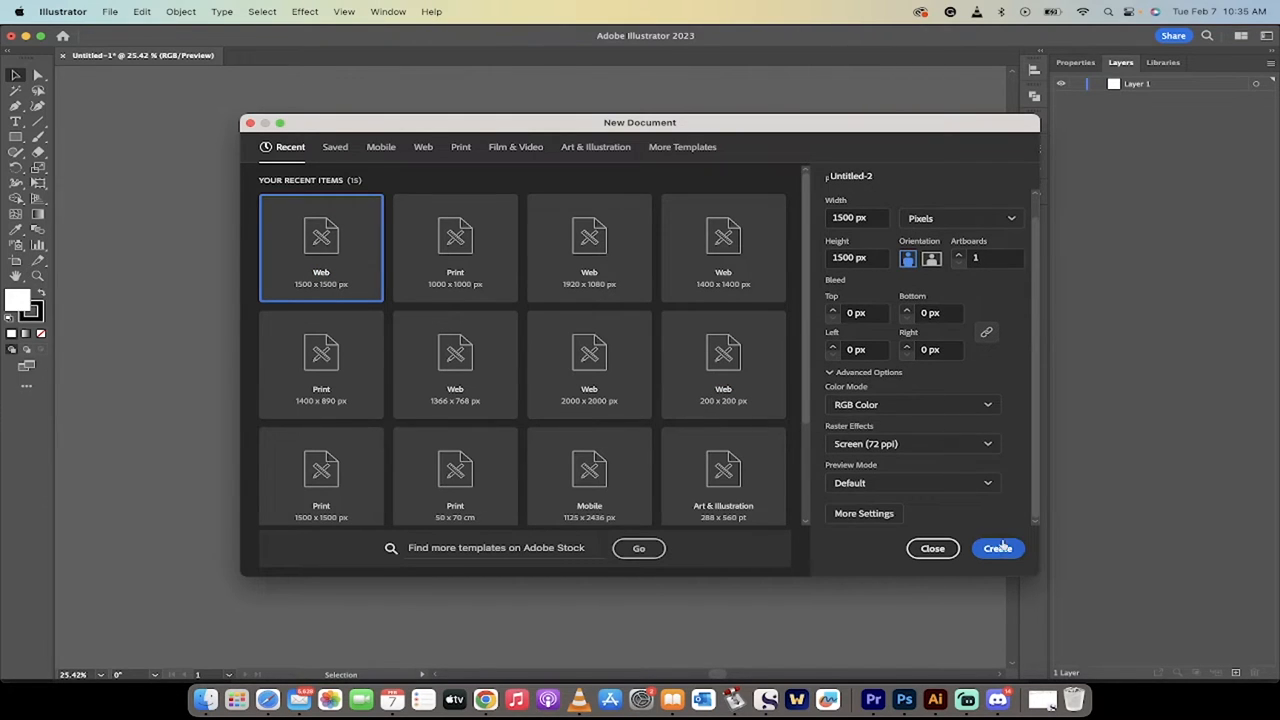
pyautogui.click(997, 548)
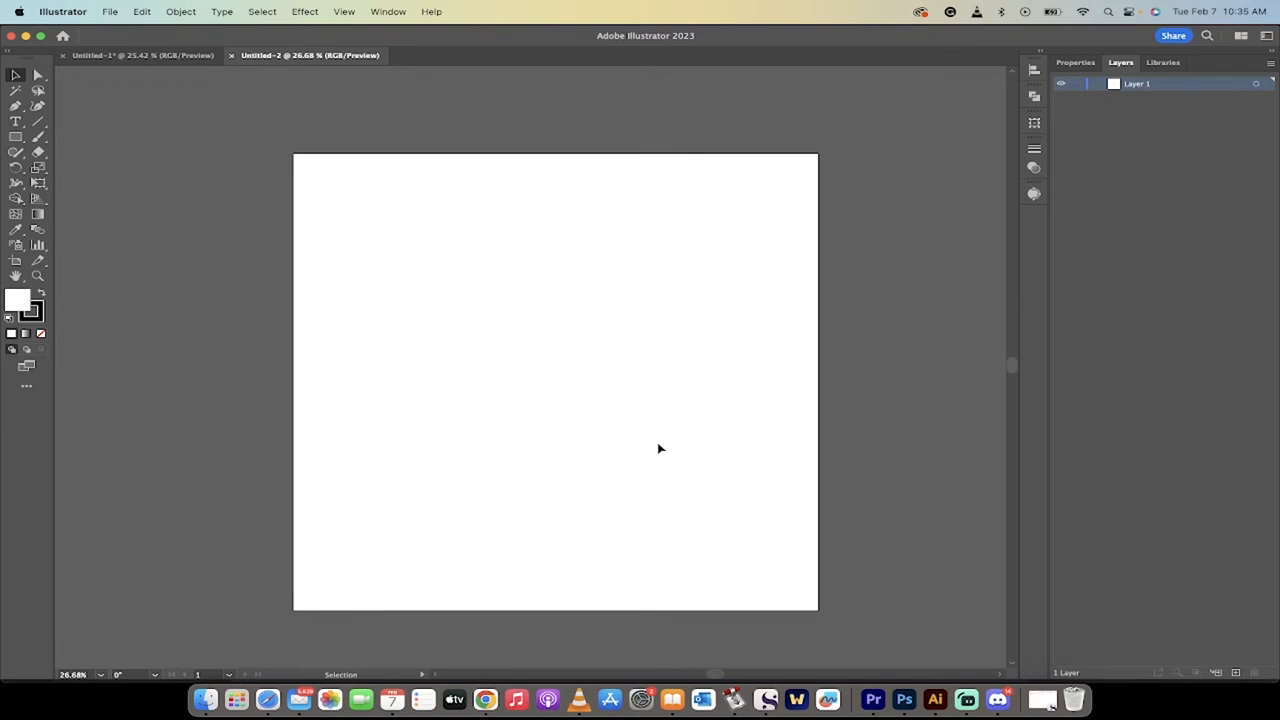
pyautogui.moveTo(205, 698)
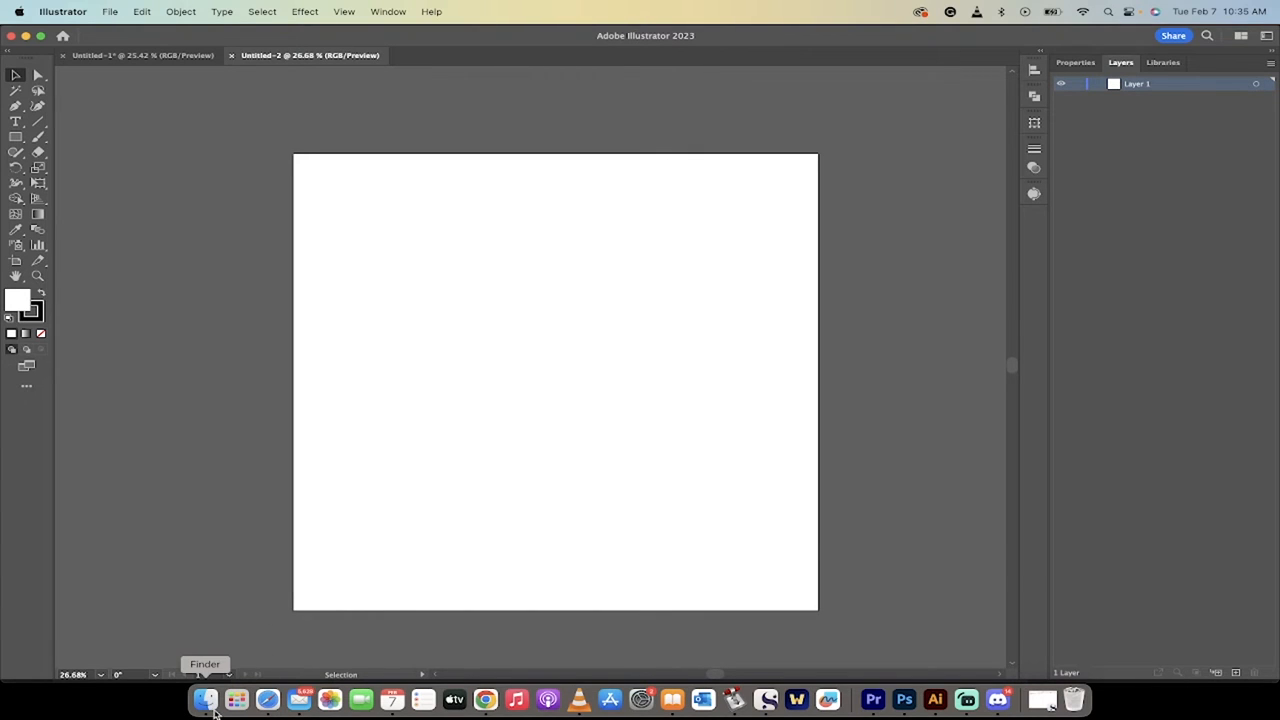
# Place Mexican.png from Finder's Books folder onto the artboard
pyautogui.click(205, 698)
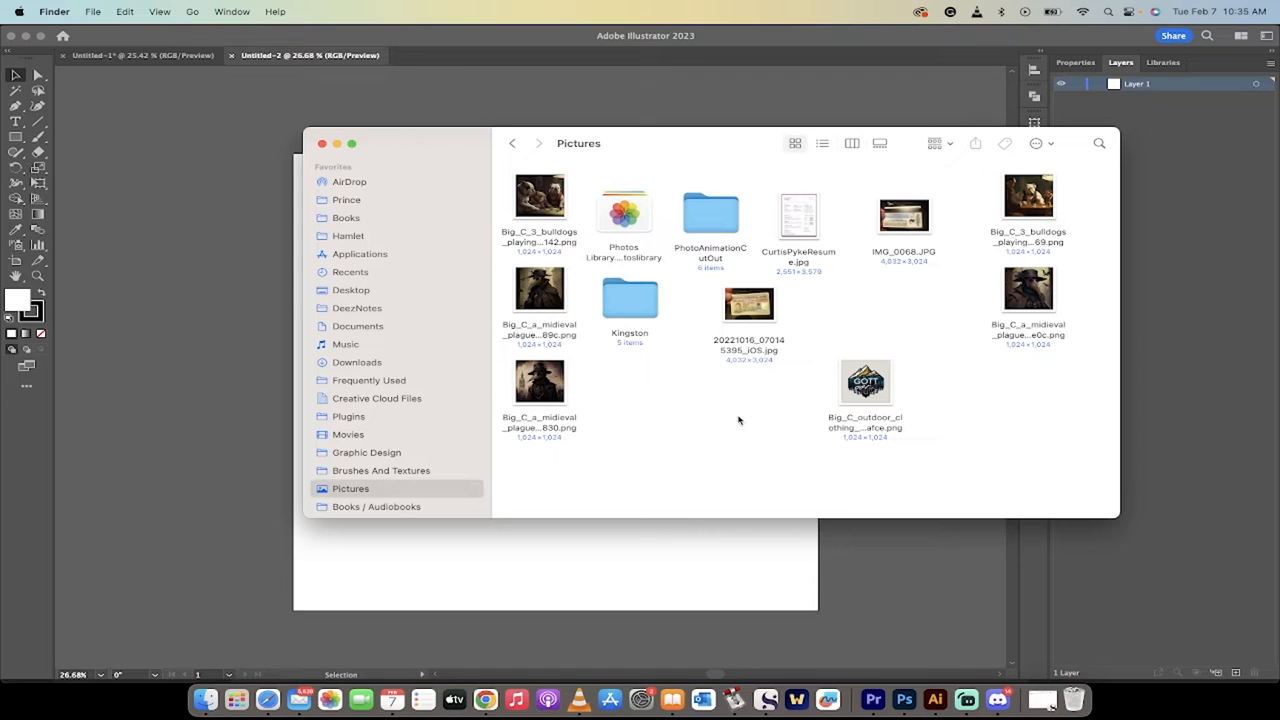
pyautogui.click(346, 217)
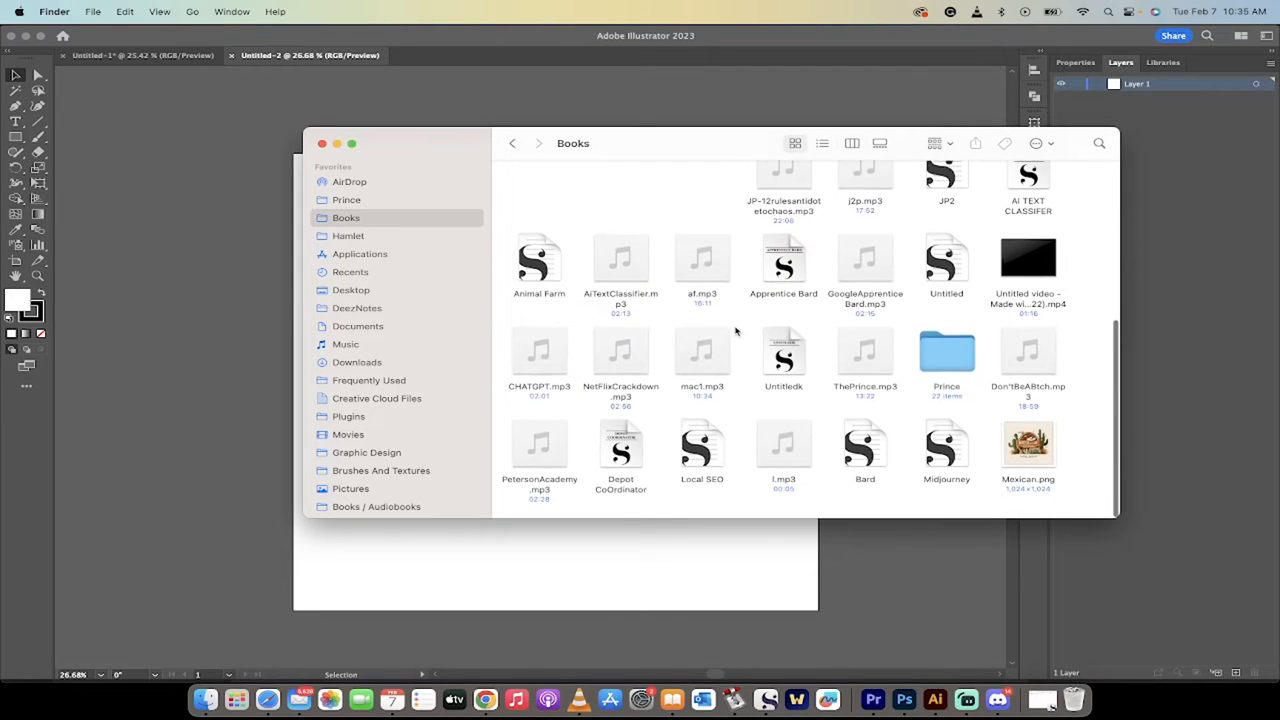
pyautogui.click(1027, 445)
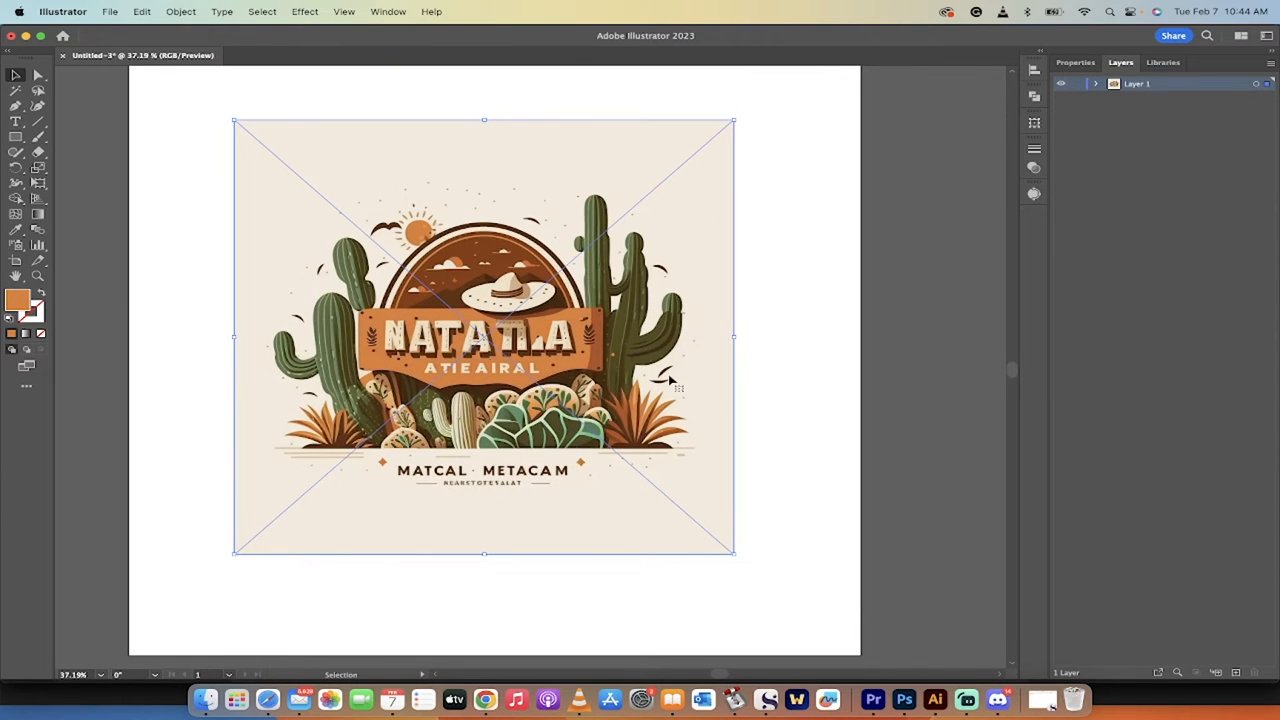
pyautogui.moveTo(575, 343)
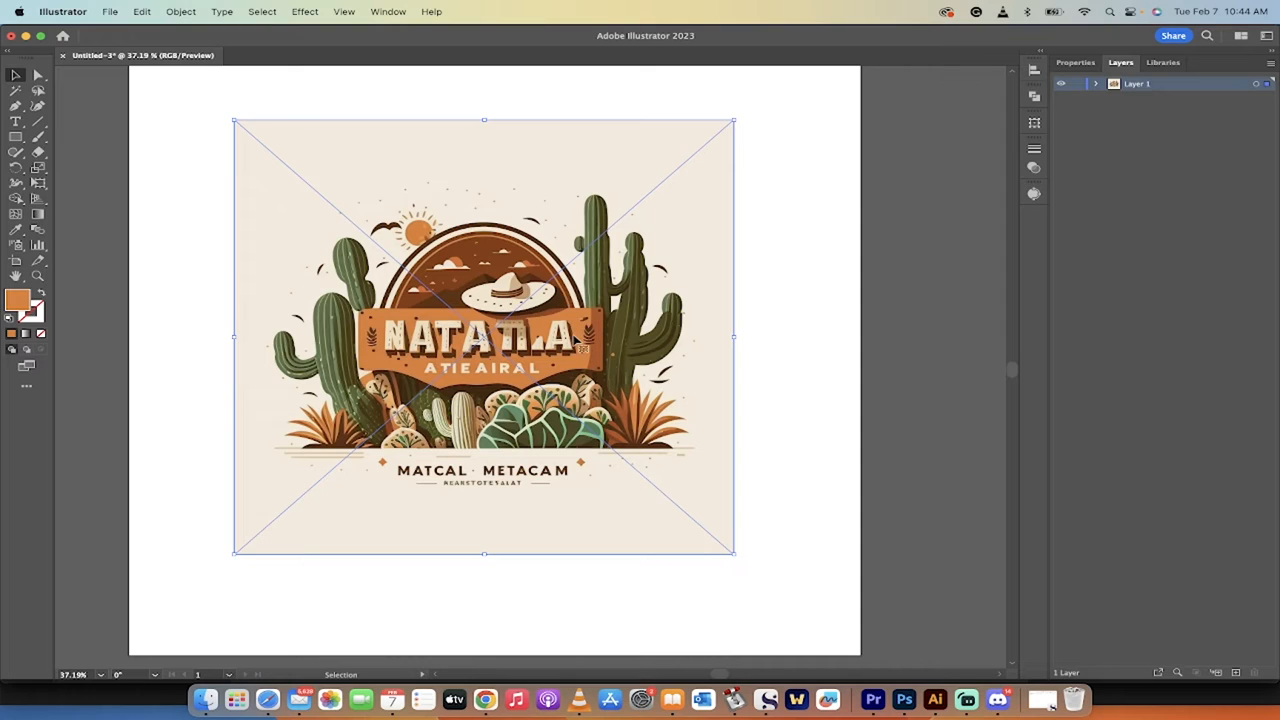
pyautogui.moveTo(775, 355)
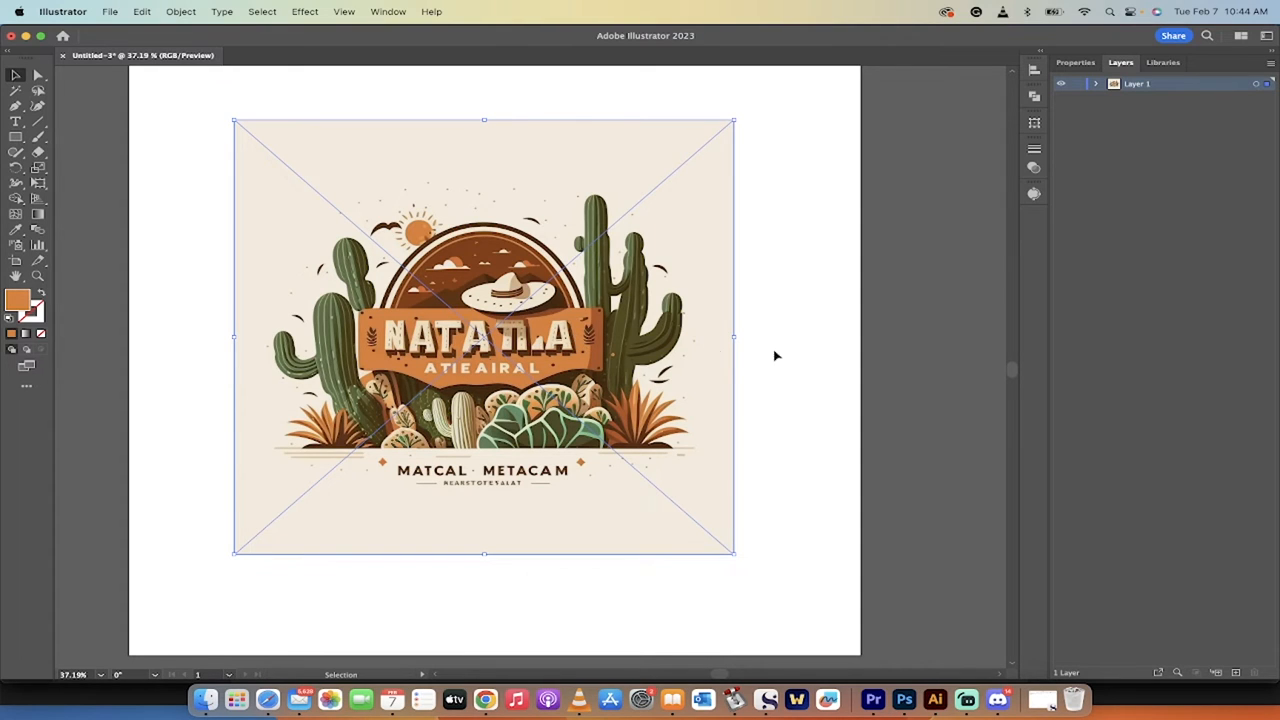
pyautogui.moveTo(728, 375)
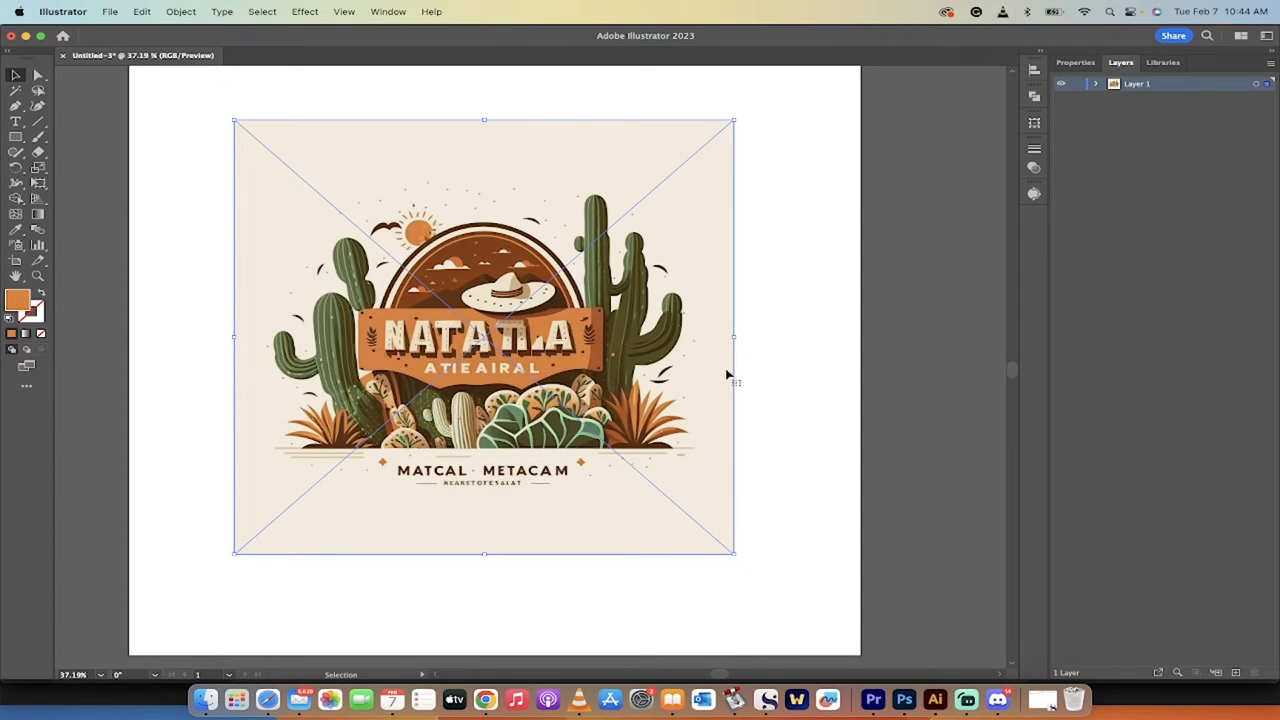
pyautogui.moveTo(778, 362)
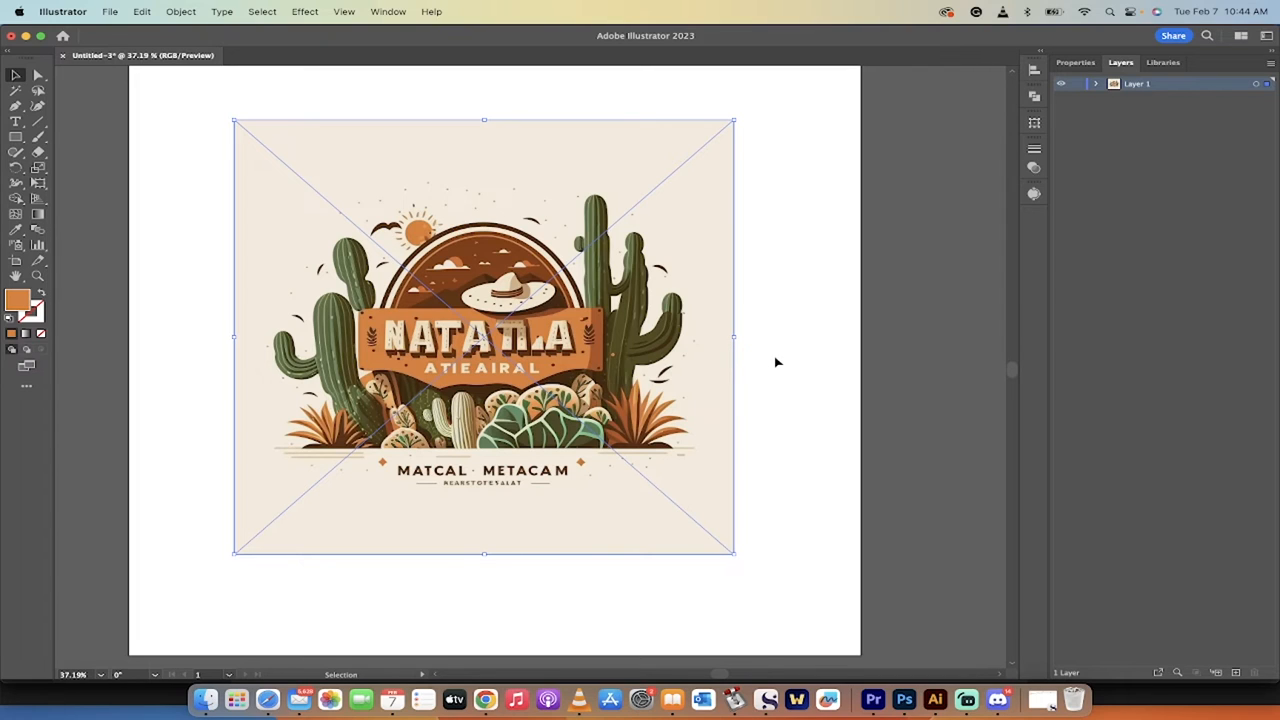
# Deselect the logo and expand Layer 1 to reveal the linked file
pyautogui.click(778, 362)
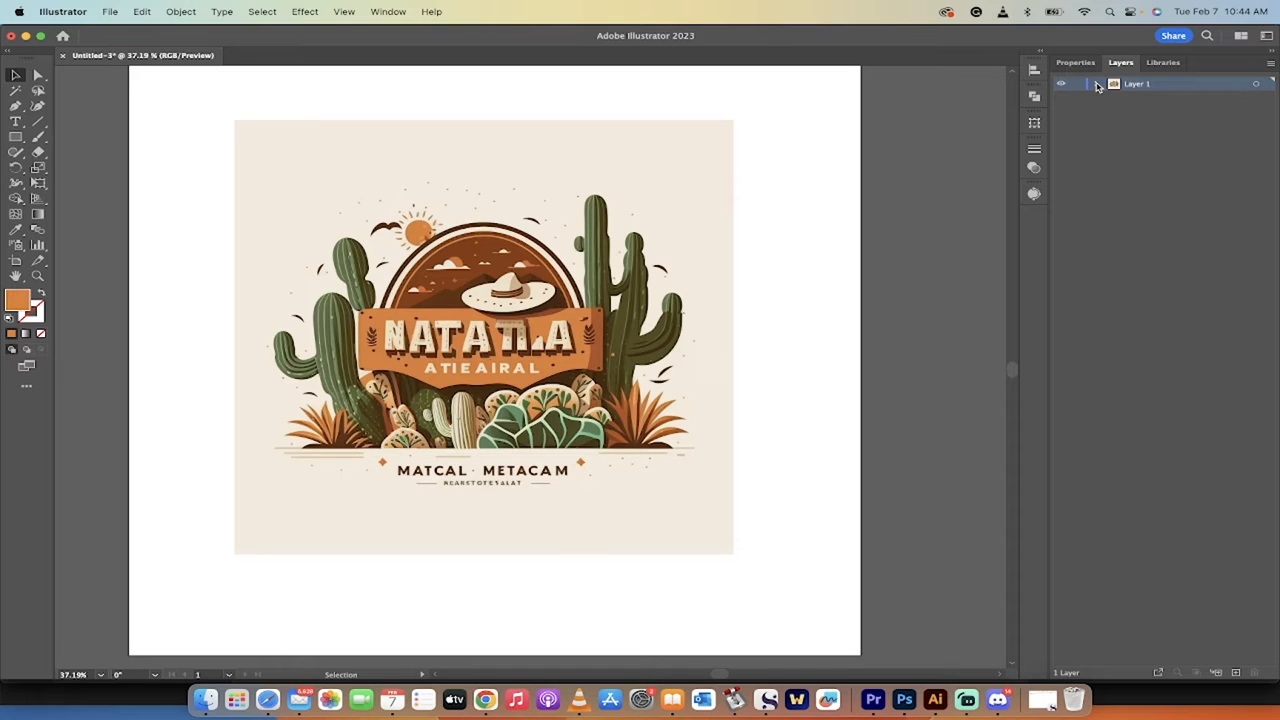
pyautogui.click(388, 11)
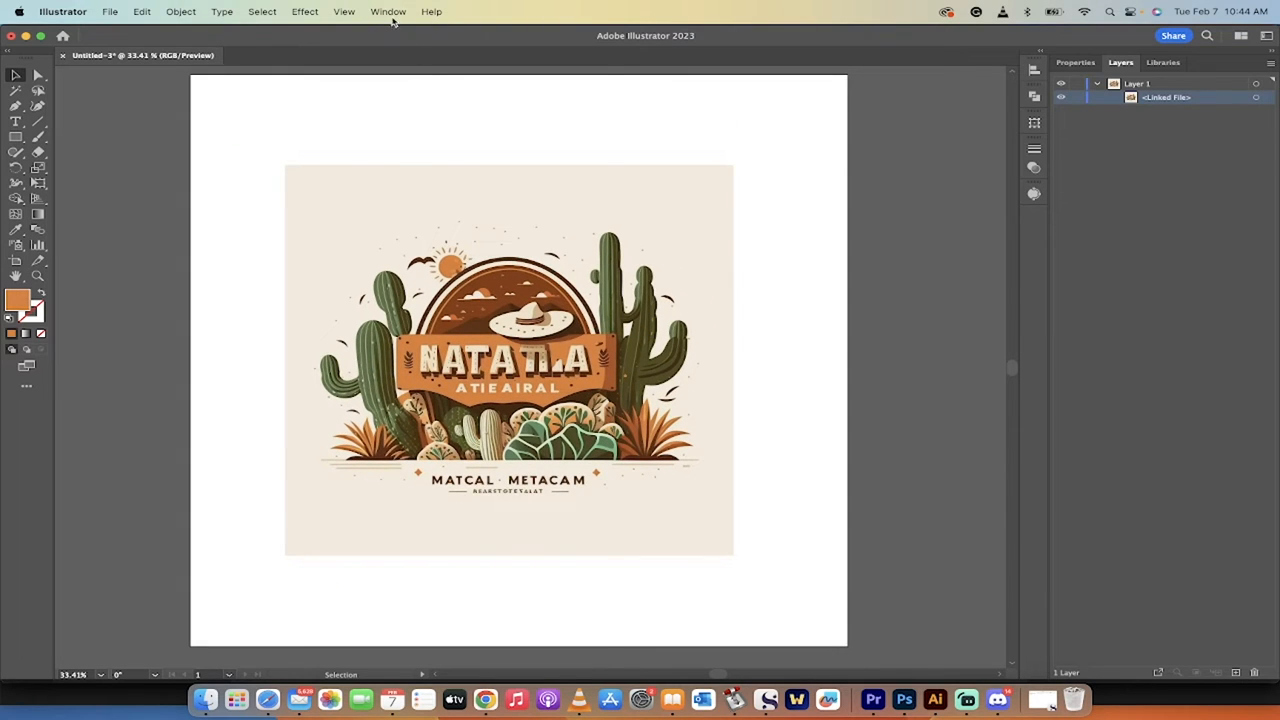
# Open Image Trace for the logo with Mode set to Color and Palette to Full Tone
pyautogui.click(388, 11)
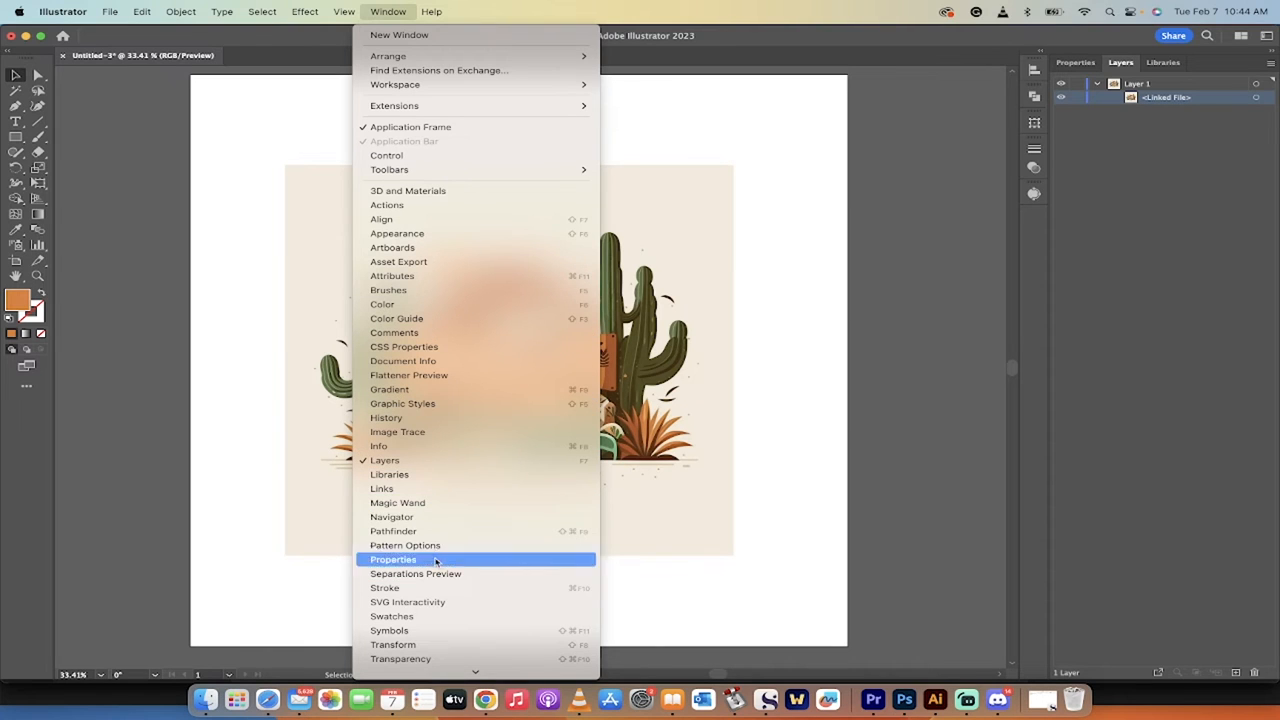
pyautogui.moveTo(448, 431)
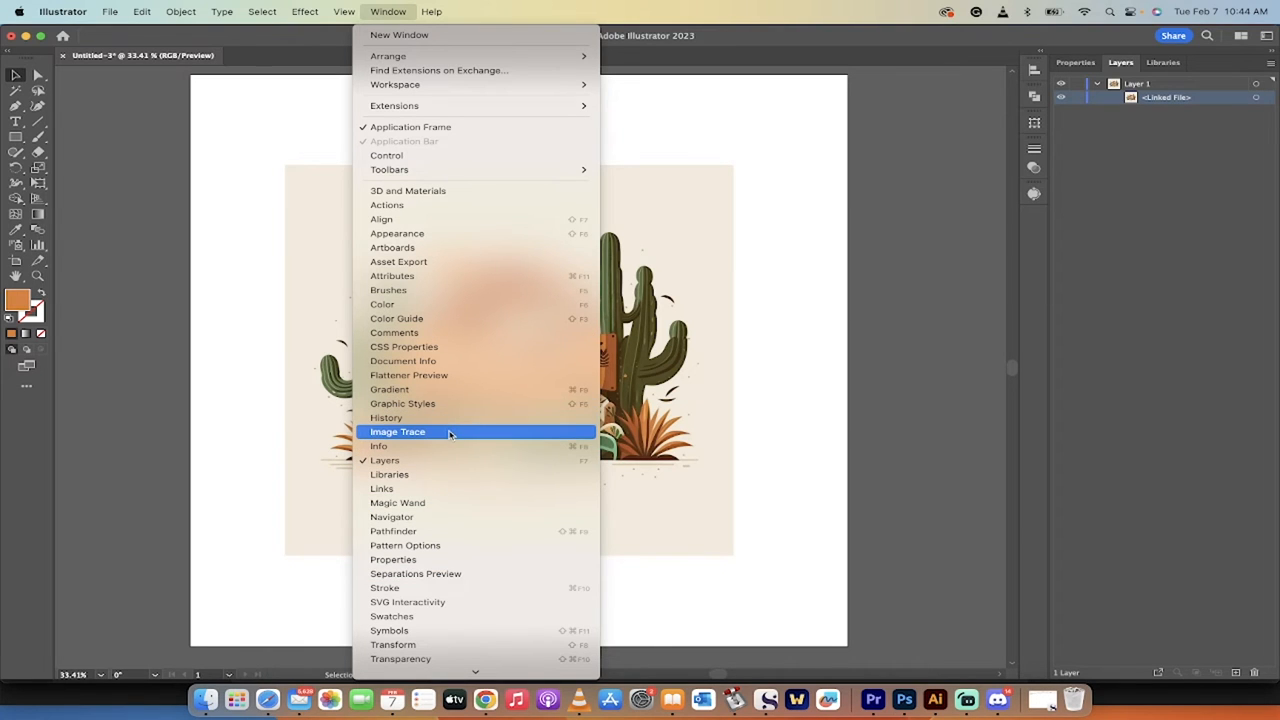
pyautogui.click(398, 431)
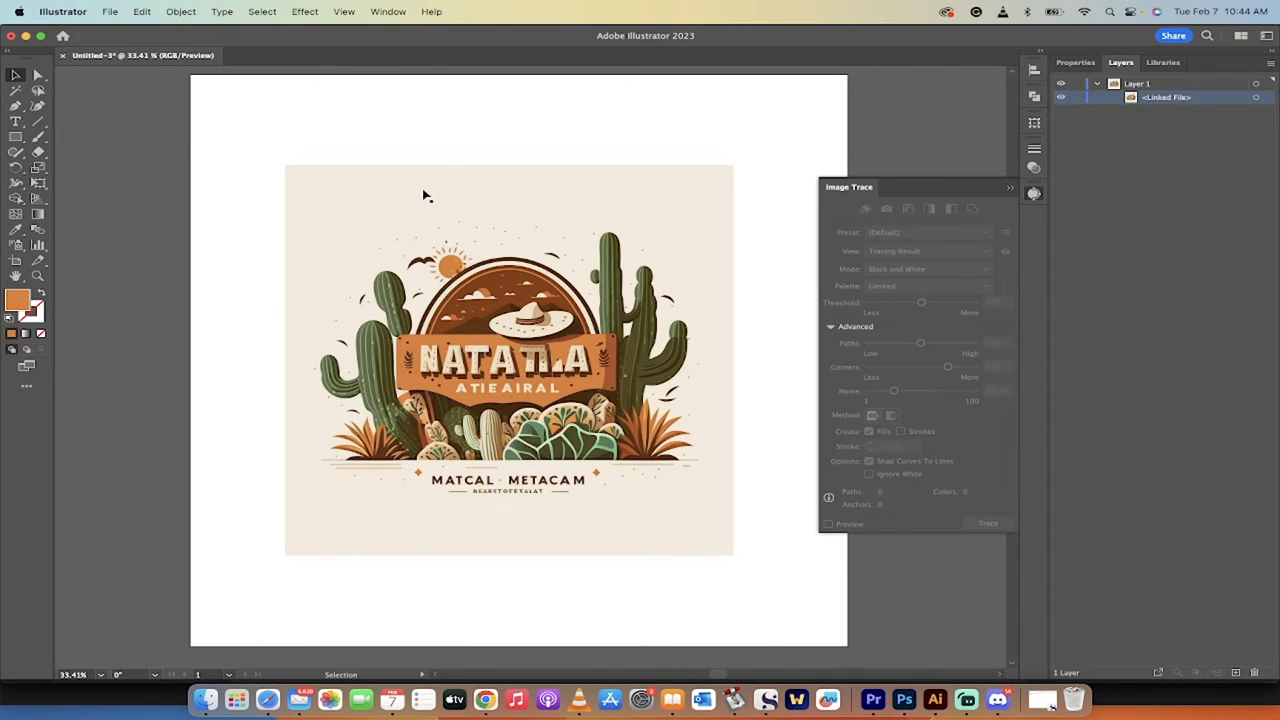
pyautogui.click(508, 358)
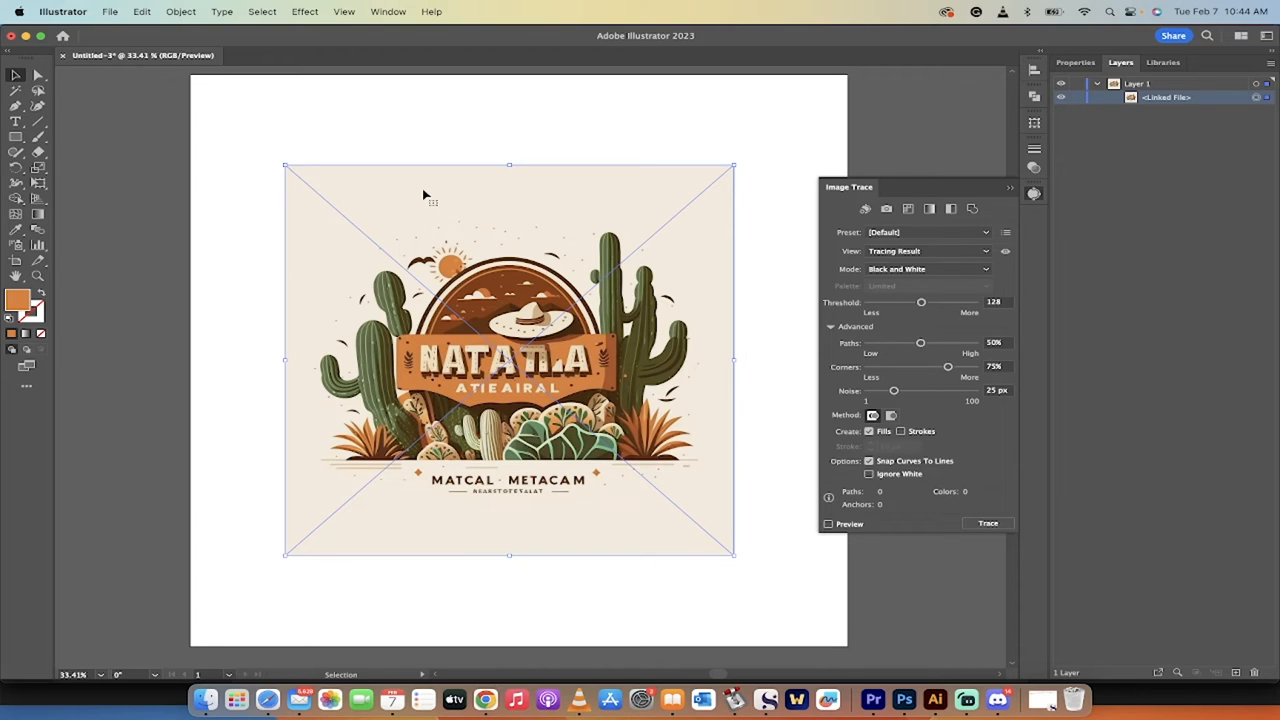
pyautogui.moveTo(950, 208)
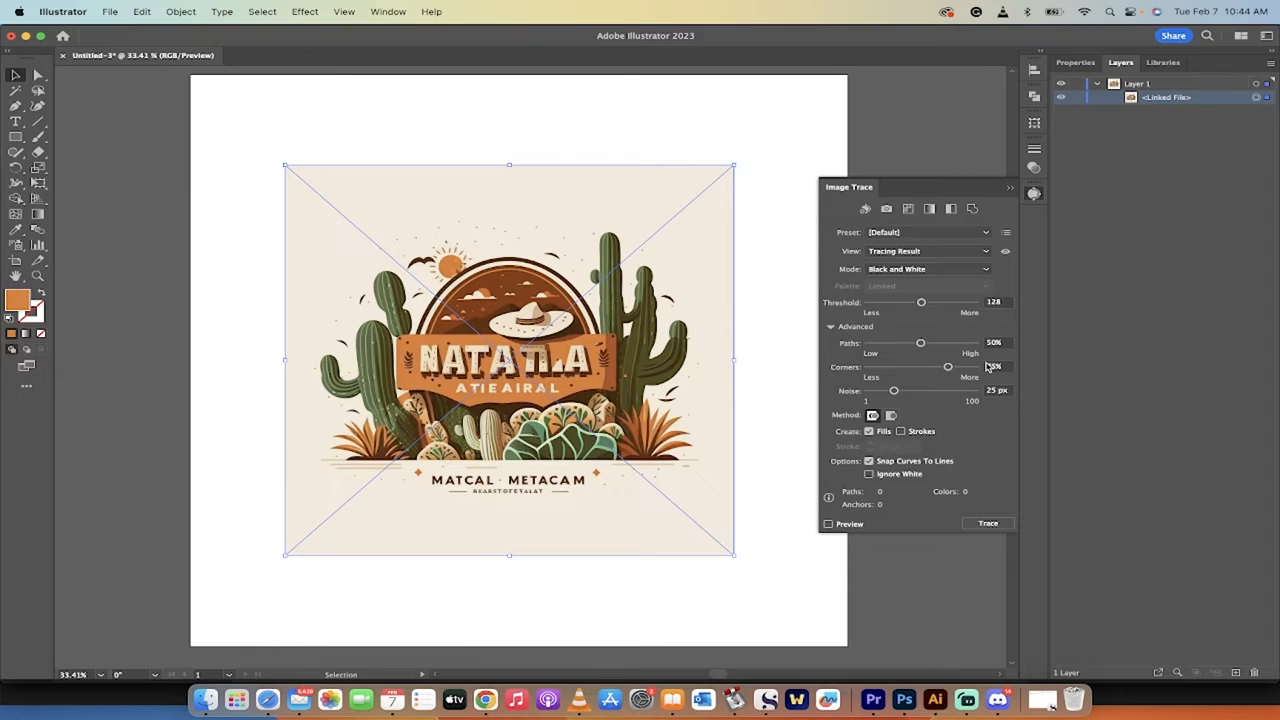
pyautogui.moveTo(923, 232)
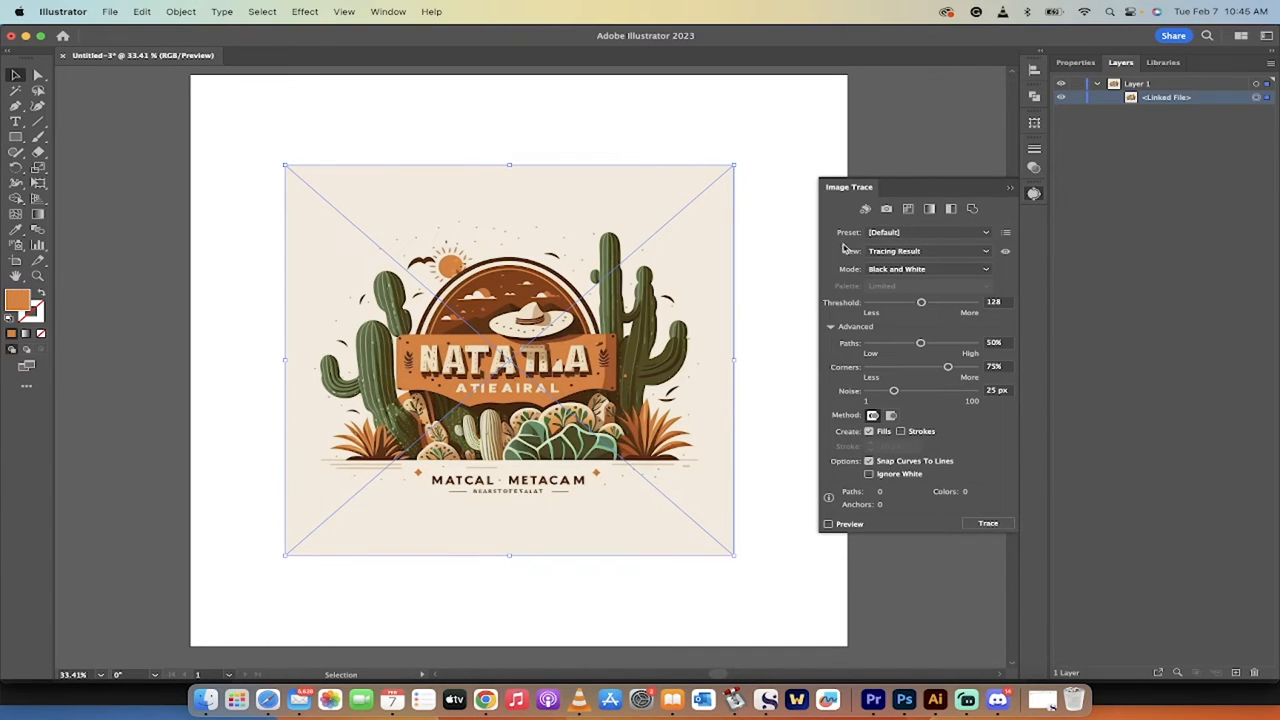
pyautogui.moveTo(897, 268)
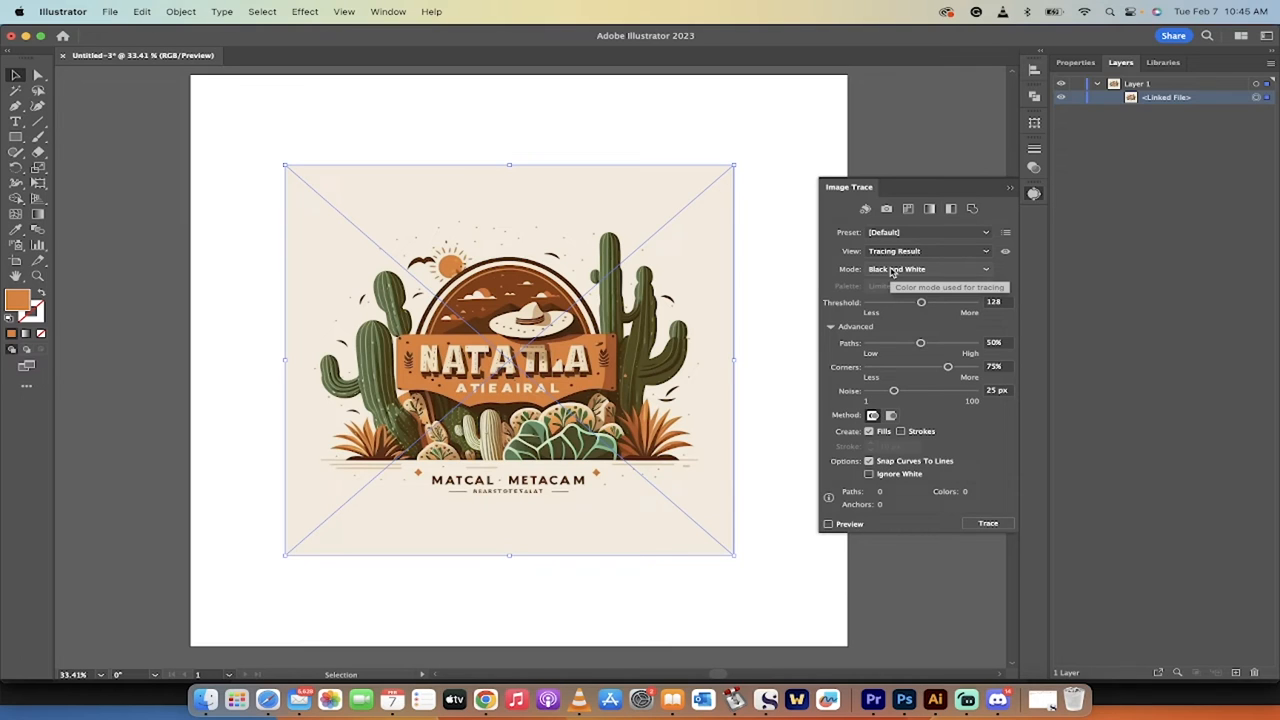
pyautogui.click(925, 269)
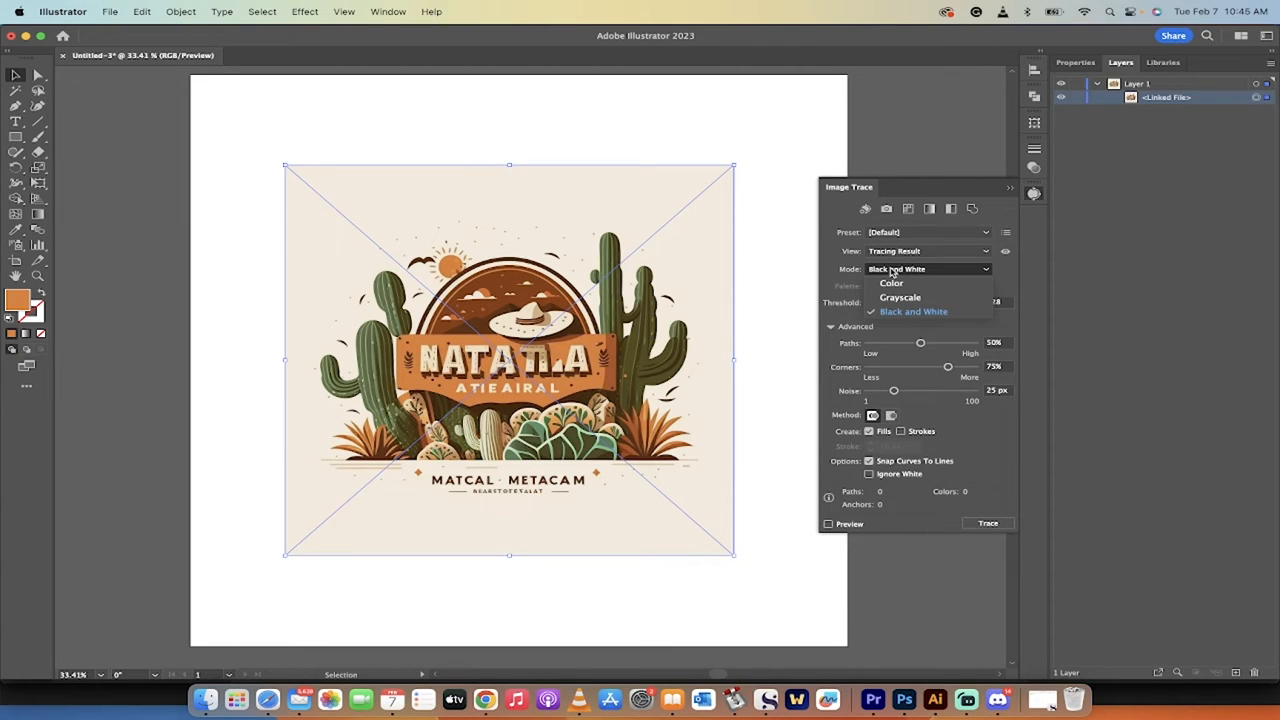
pyautogui.moveTo(890, 283)
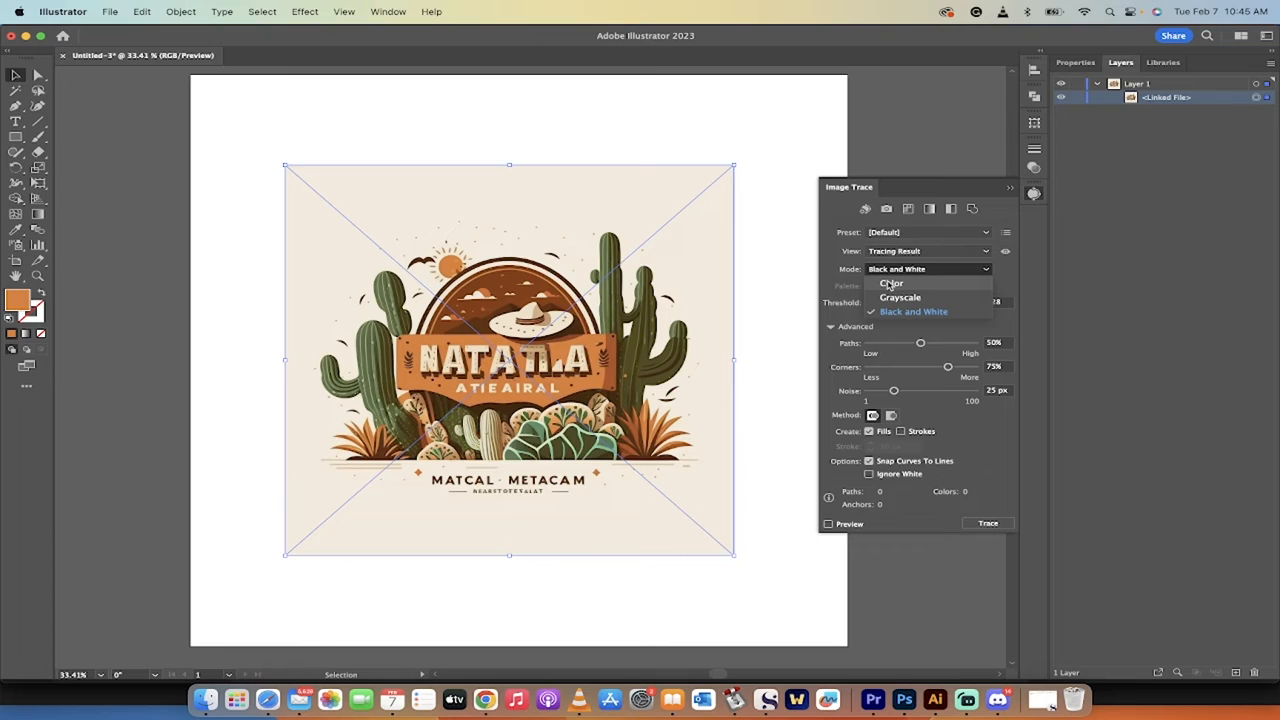
pyautogui.click(891, 283)
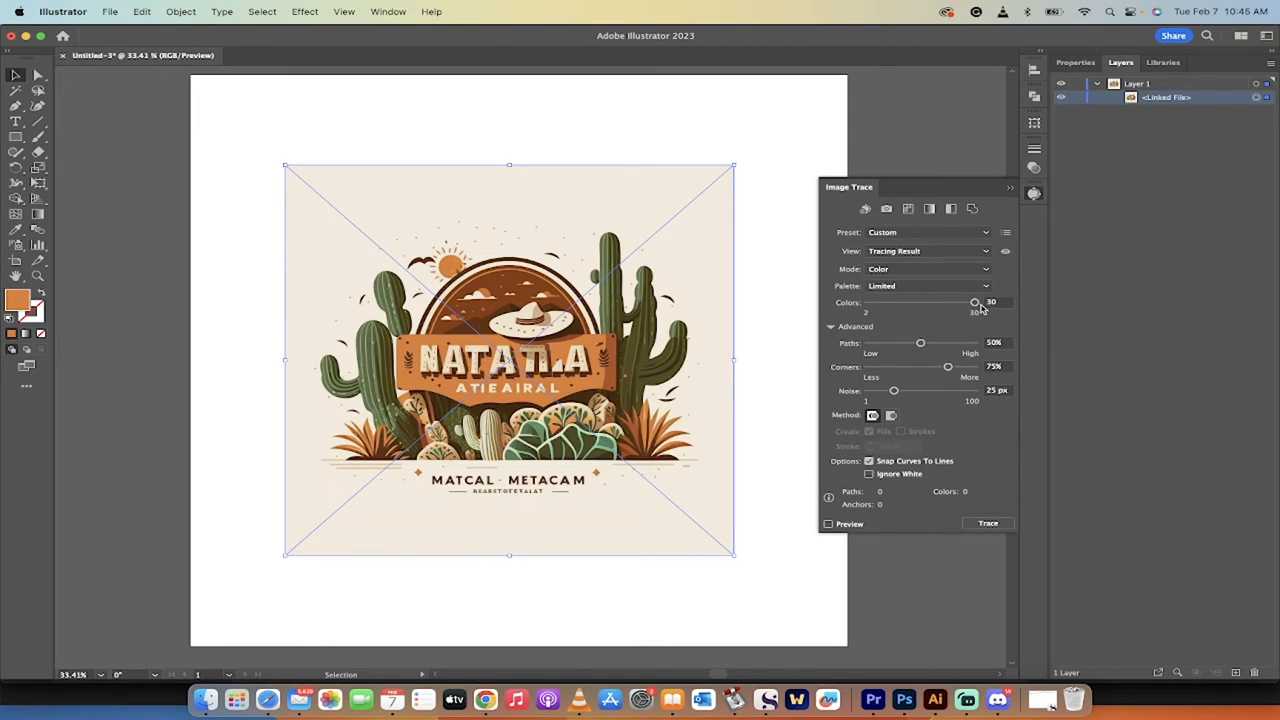
pyautogui.moveTo(975, 302)
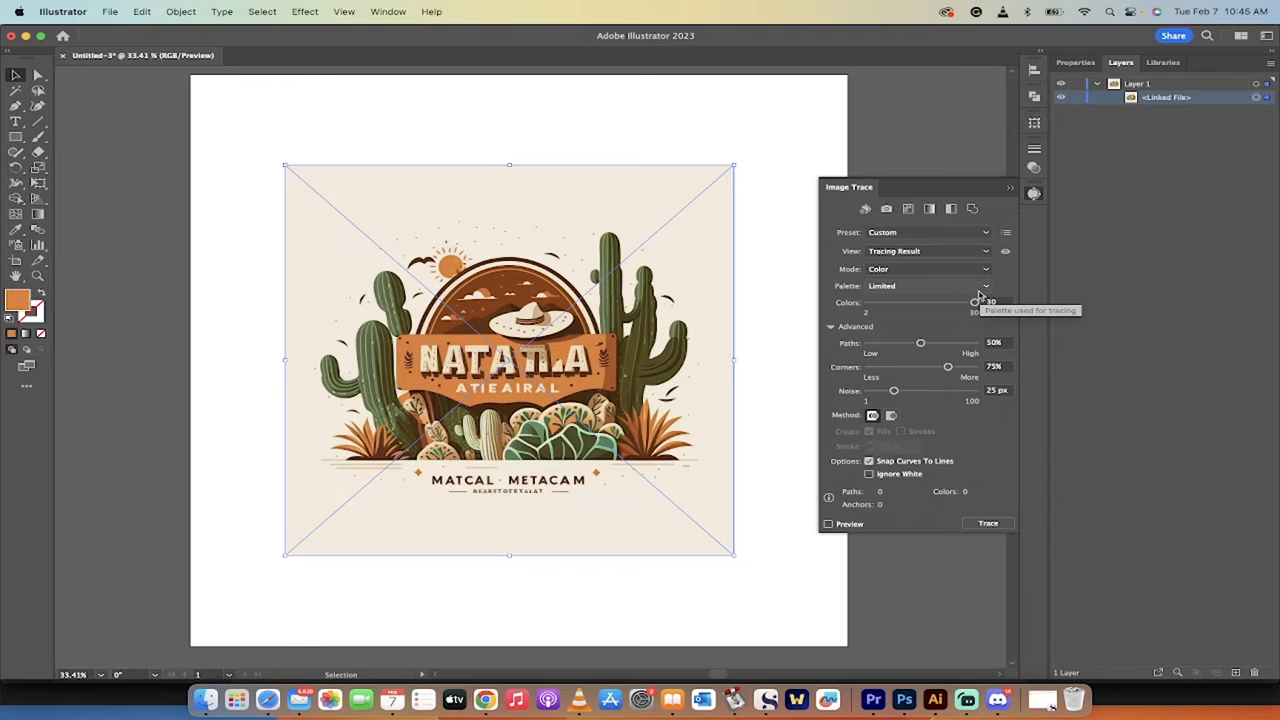
pyautogui.click(984, 286)
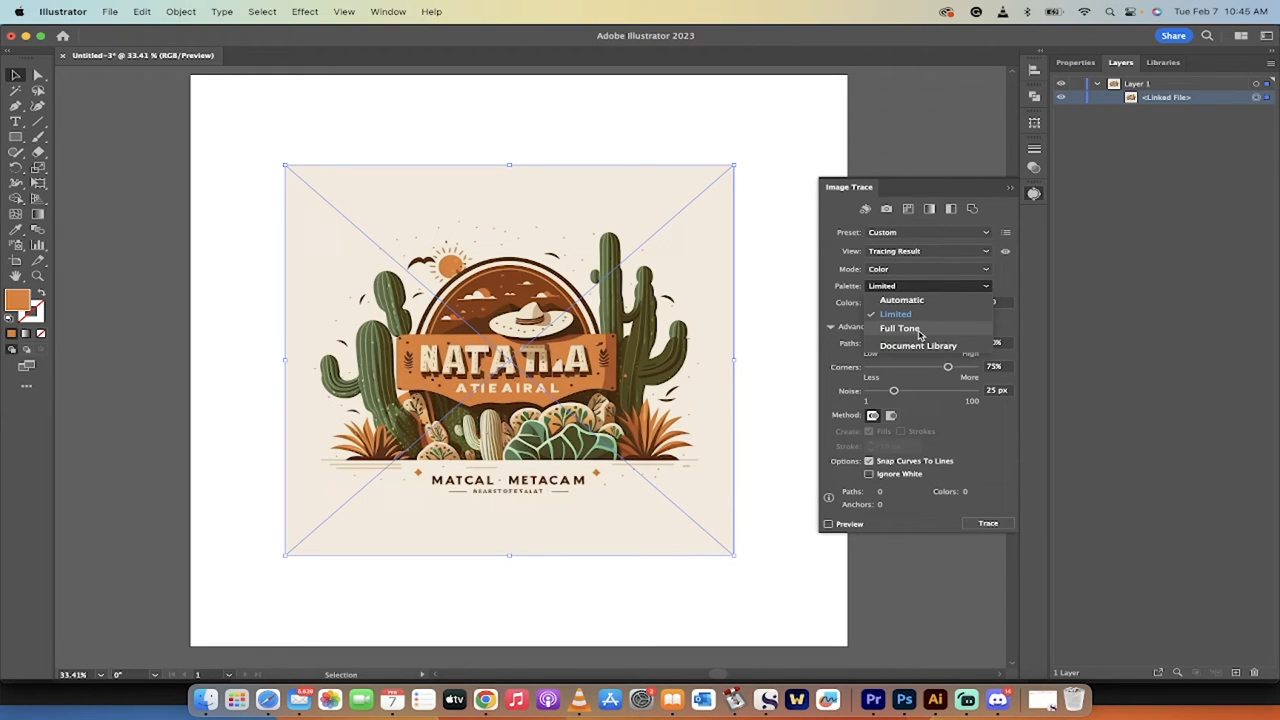
pyautogui.click(899, 328)
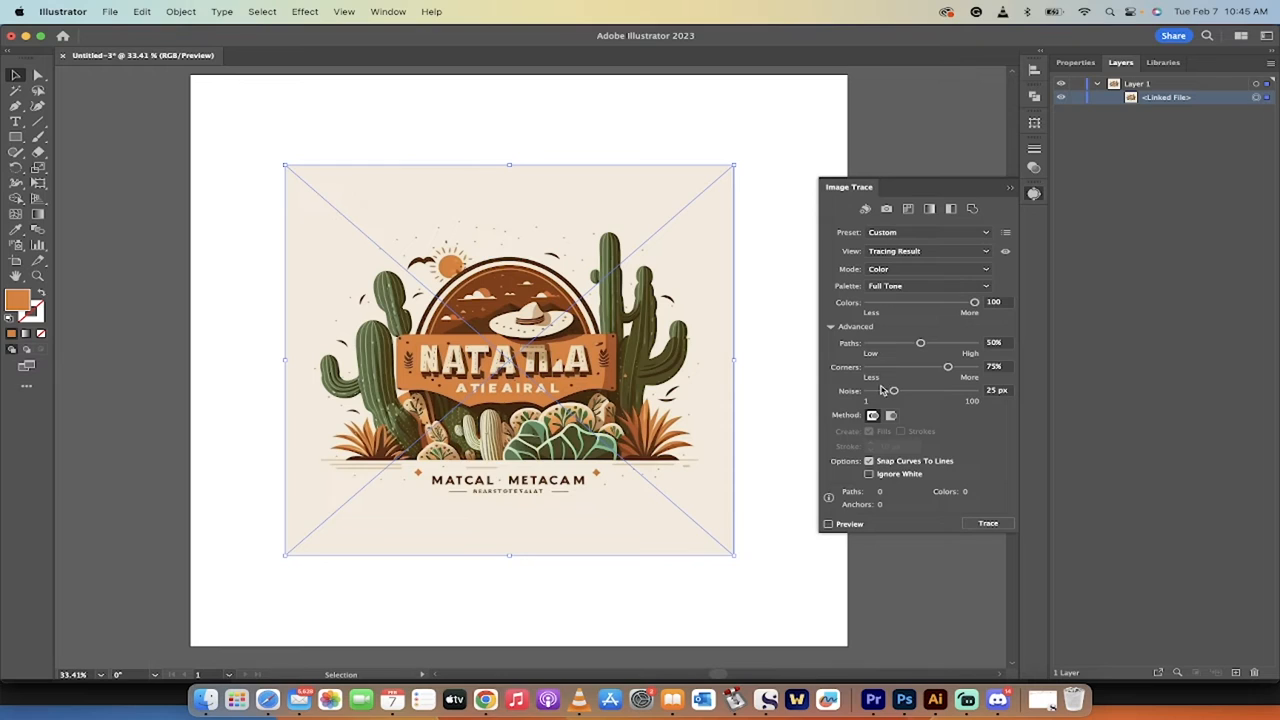
pyautogui.moveTo(905, 415)
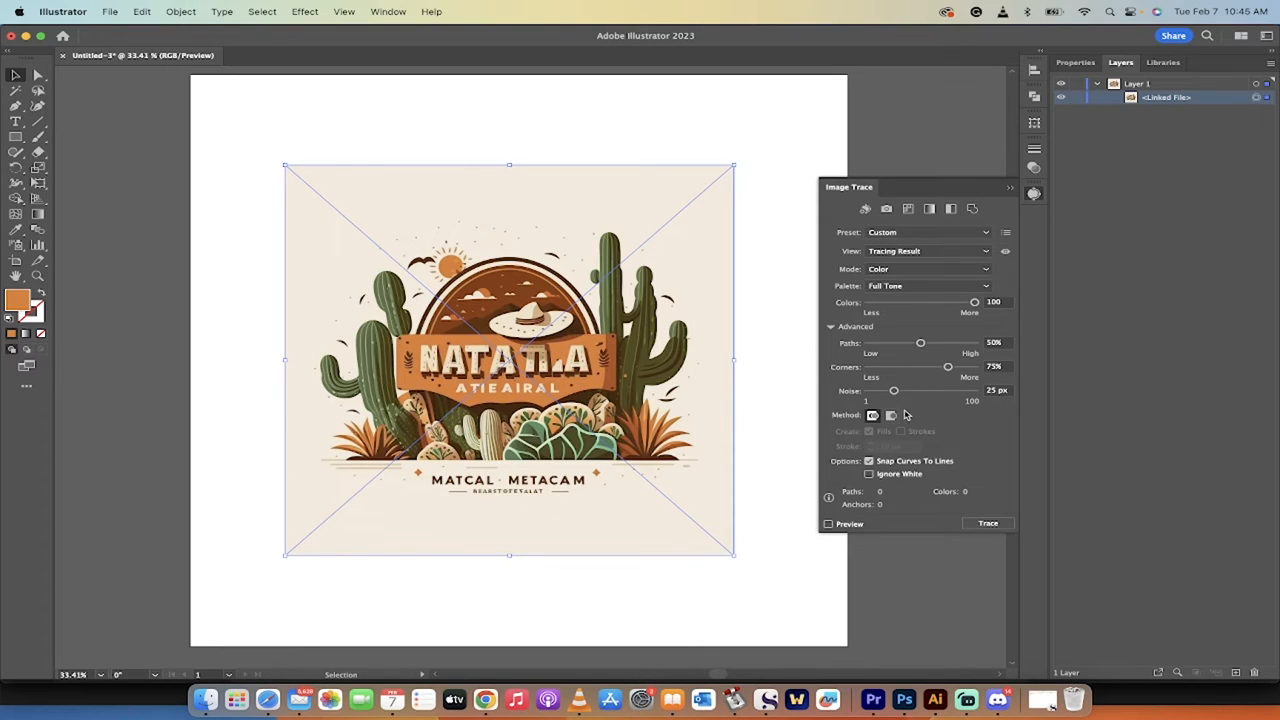
pyautogui.moveTo(902, 431)
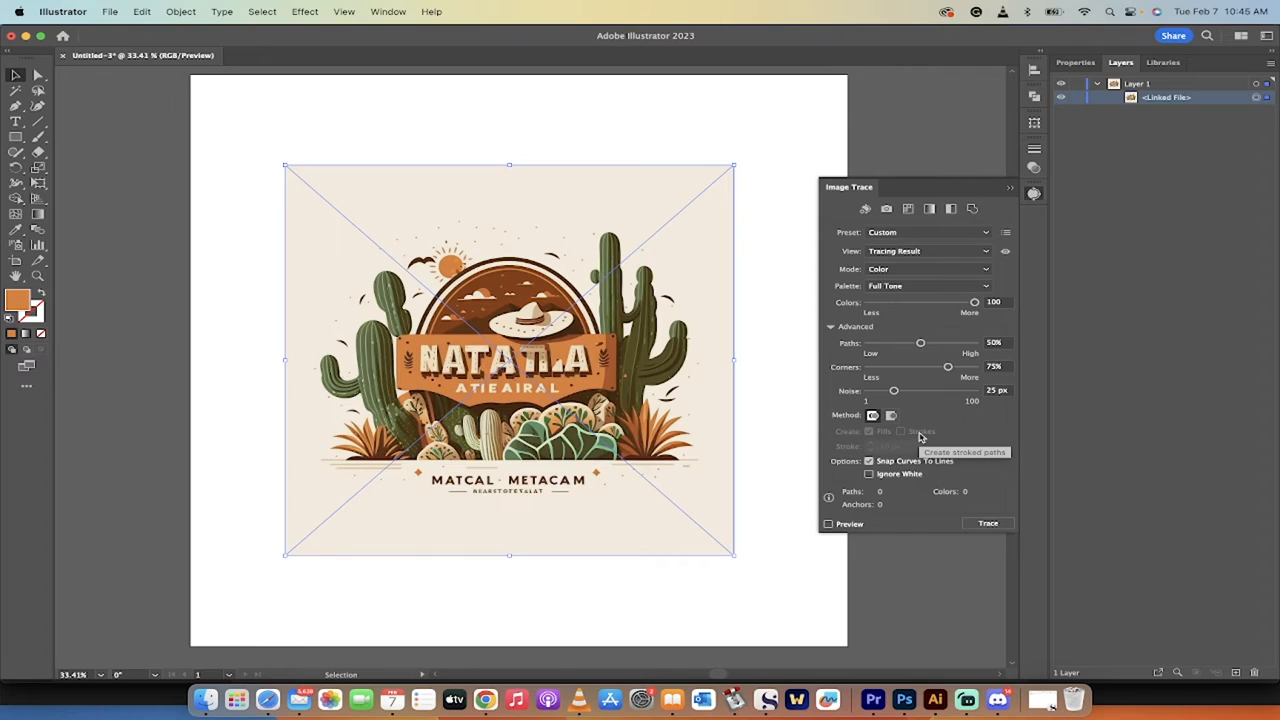
pyautogui.moveTo(922, 397)
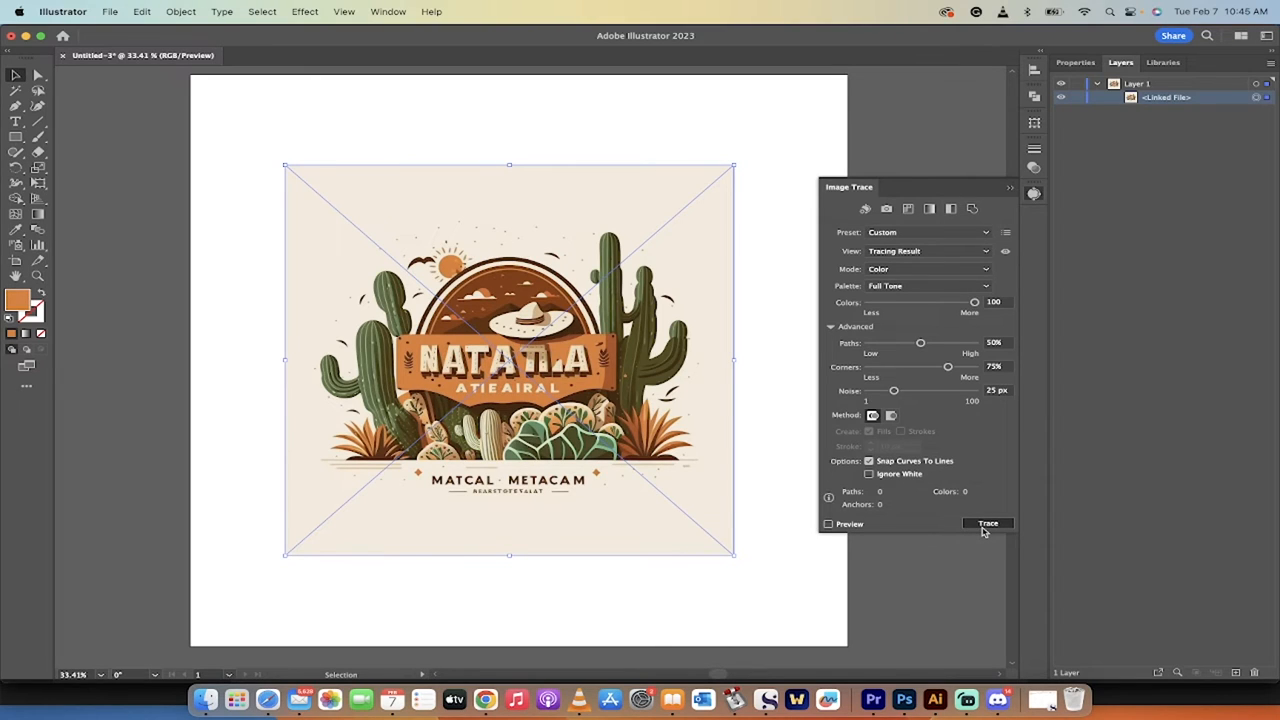
# Run the colour trace, about 36,700 paths, and close the Image Trace panel
pyautogui.click(987, 523)
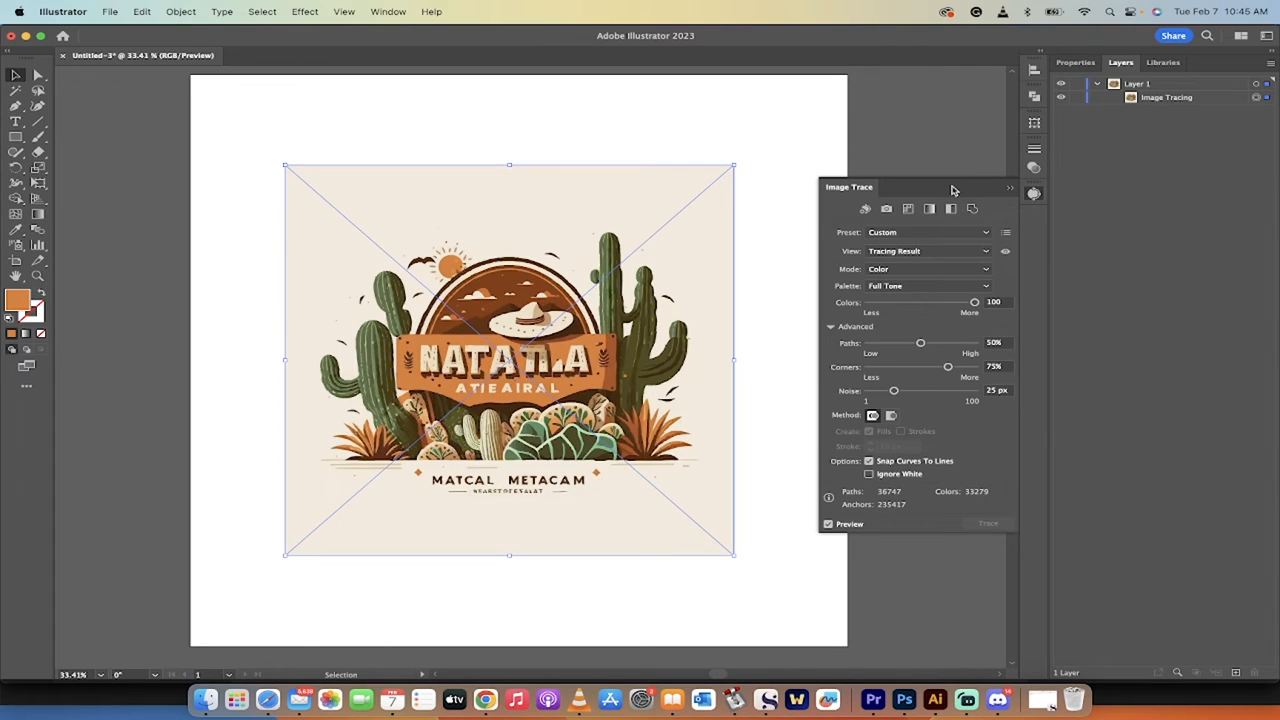
pyautogui.click(1011, 187)
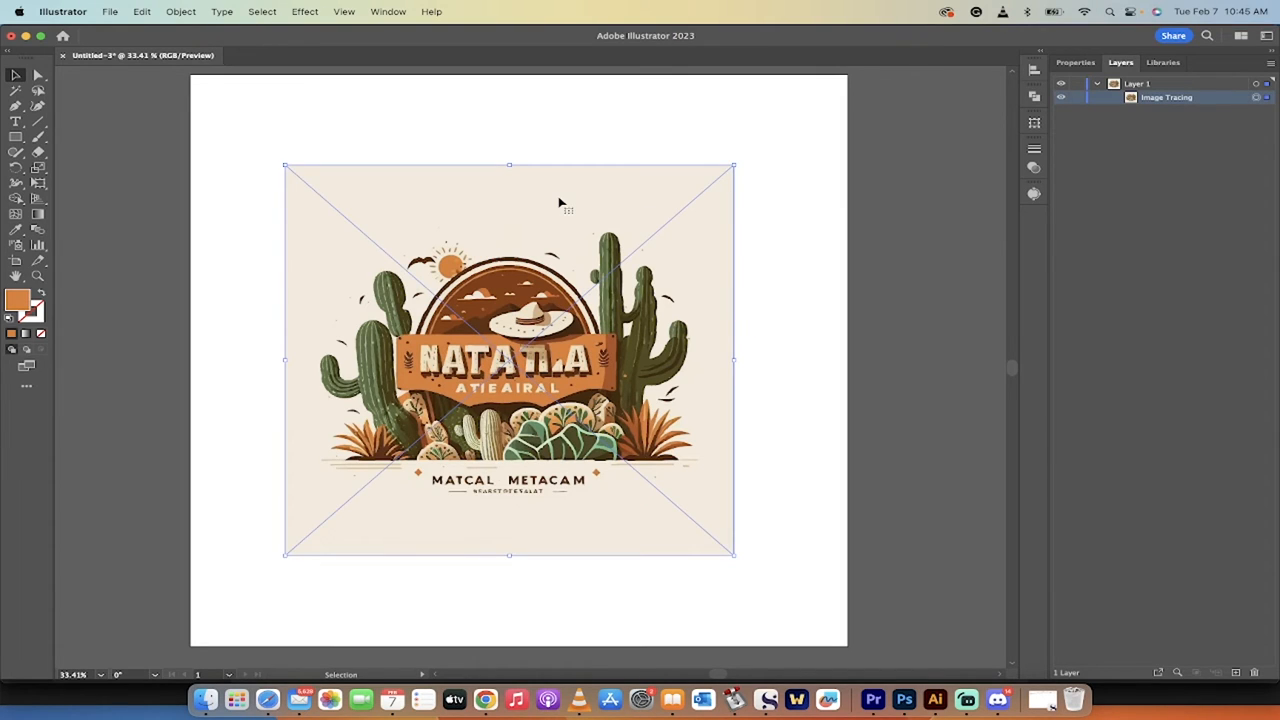
# Expand the traced logo with Object and Fill checked, then select the result
pyautogui.click(180, 11)
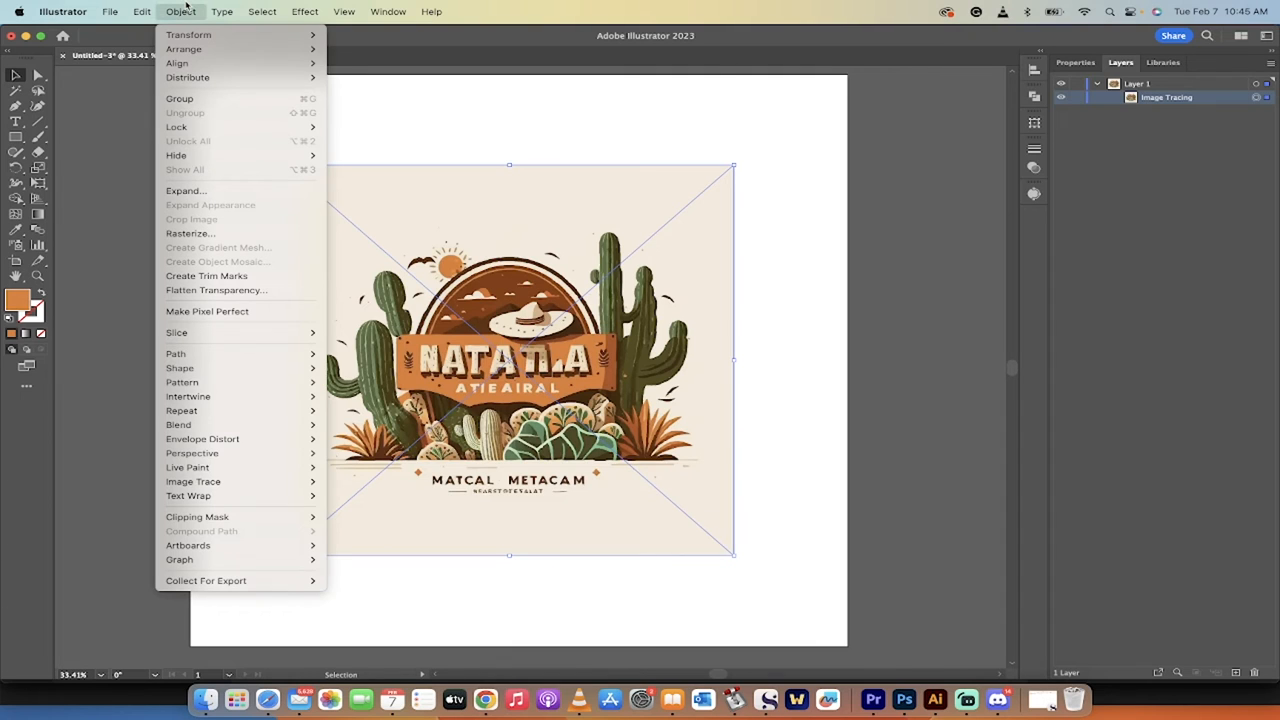
pyautogui.moveTo(186, 190)
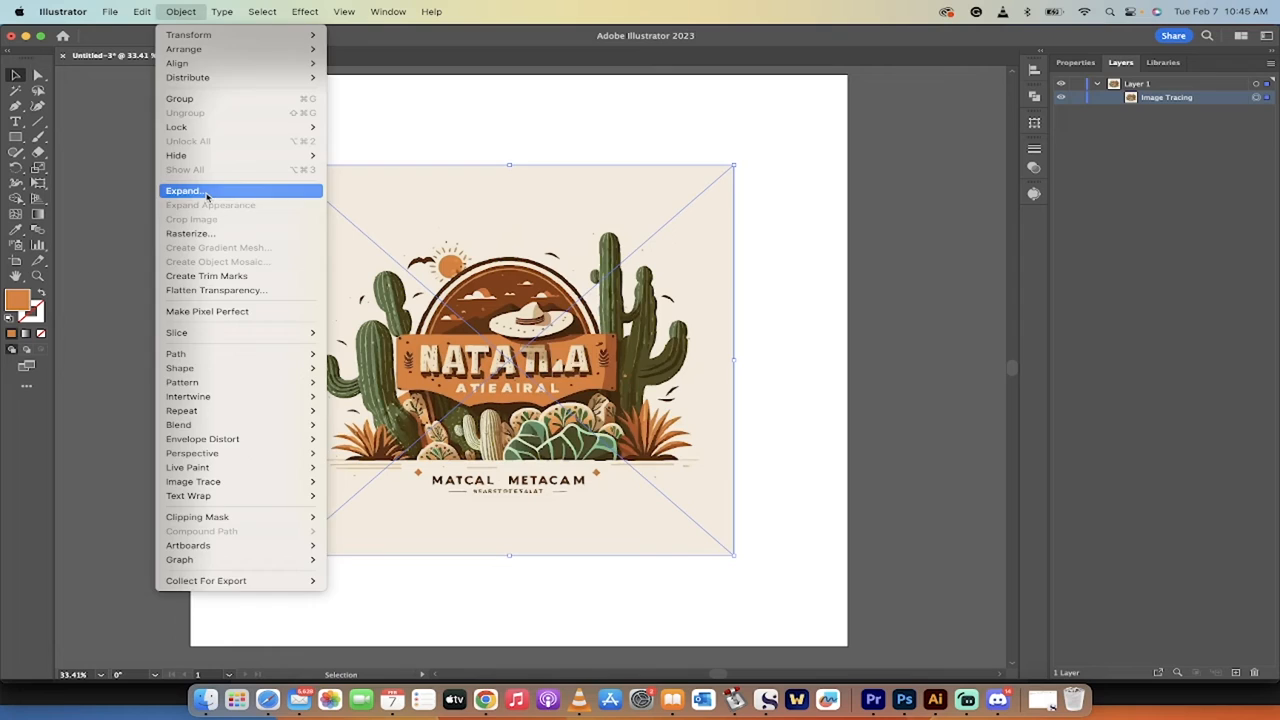
pyautogui.click(185, 191)
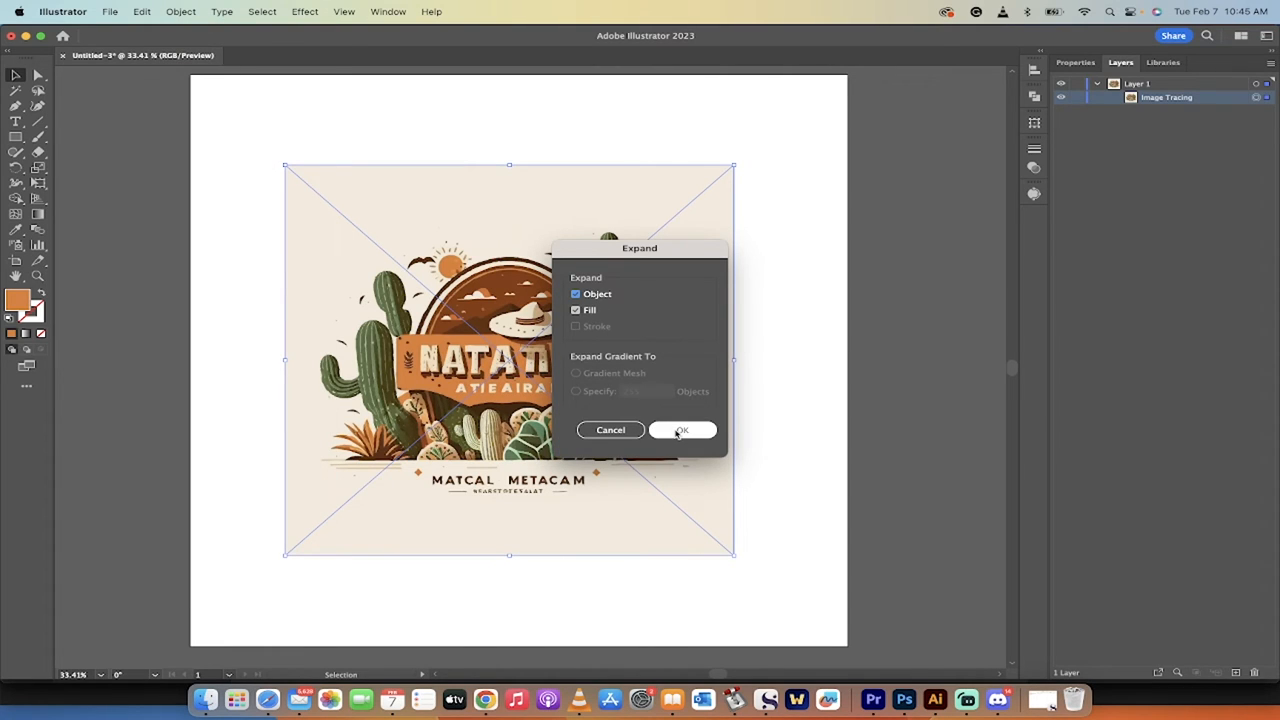
pyautogui.click(682, 430)
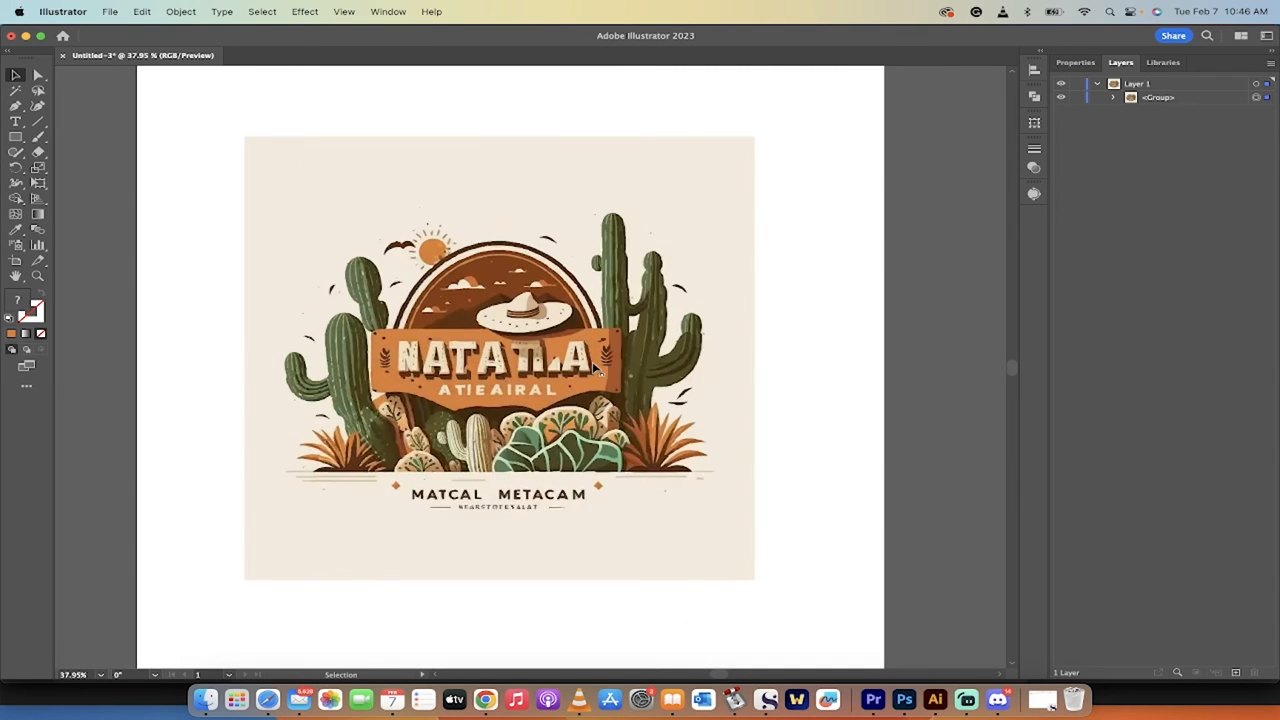
pyautogui.click(499, 357)
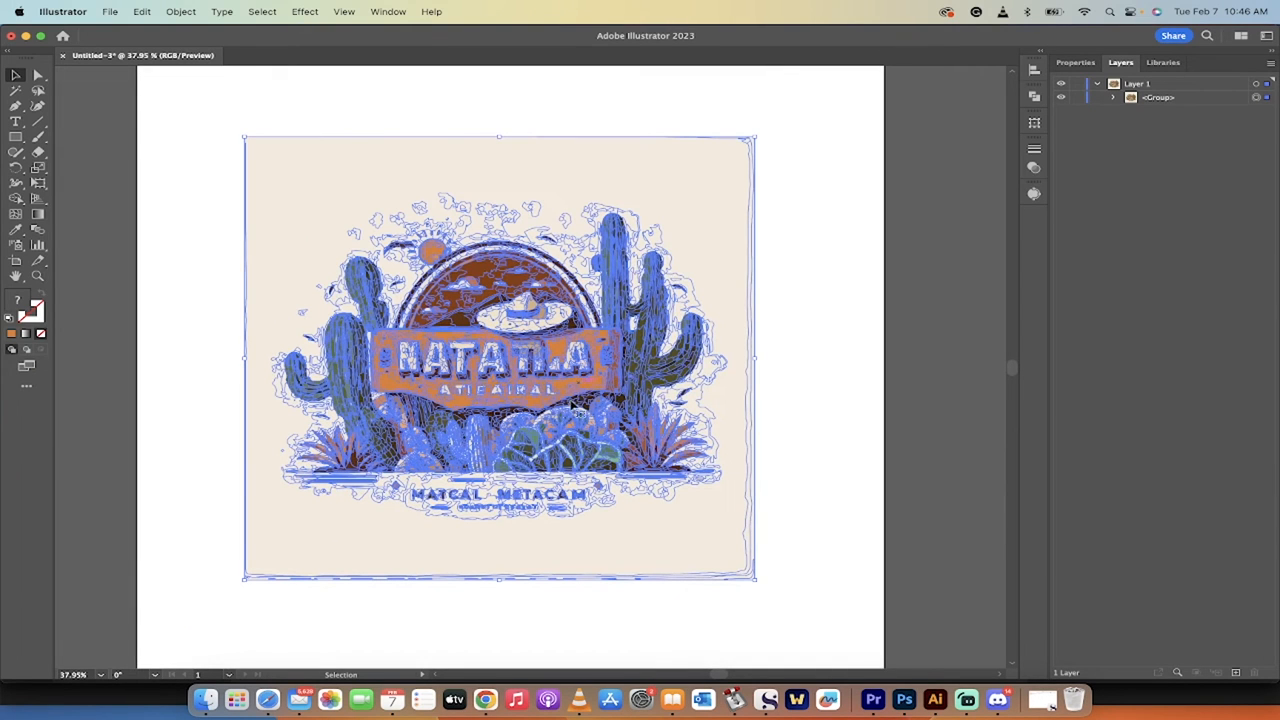
pyautogui.moveTo(530, 390)
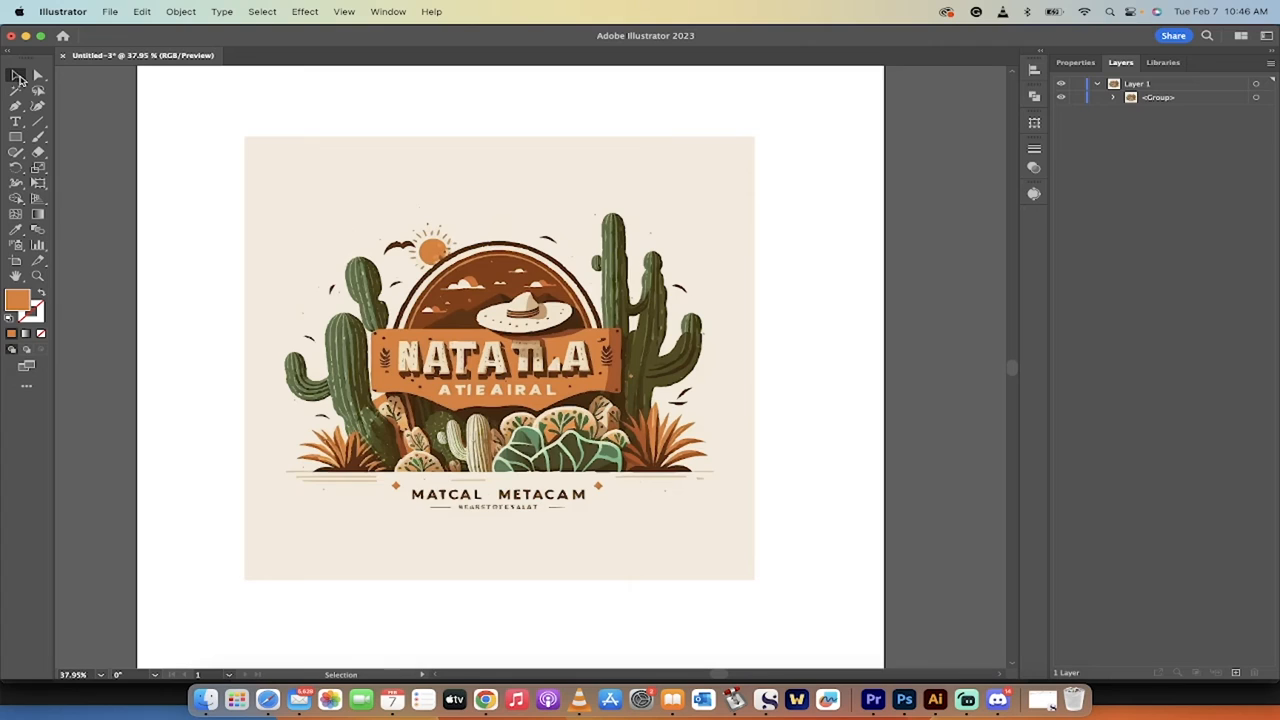
pyautogui.click(17, 90)
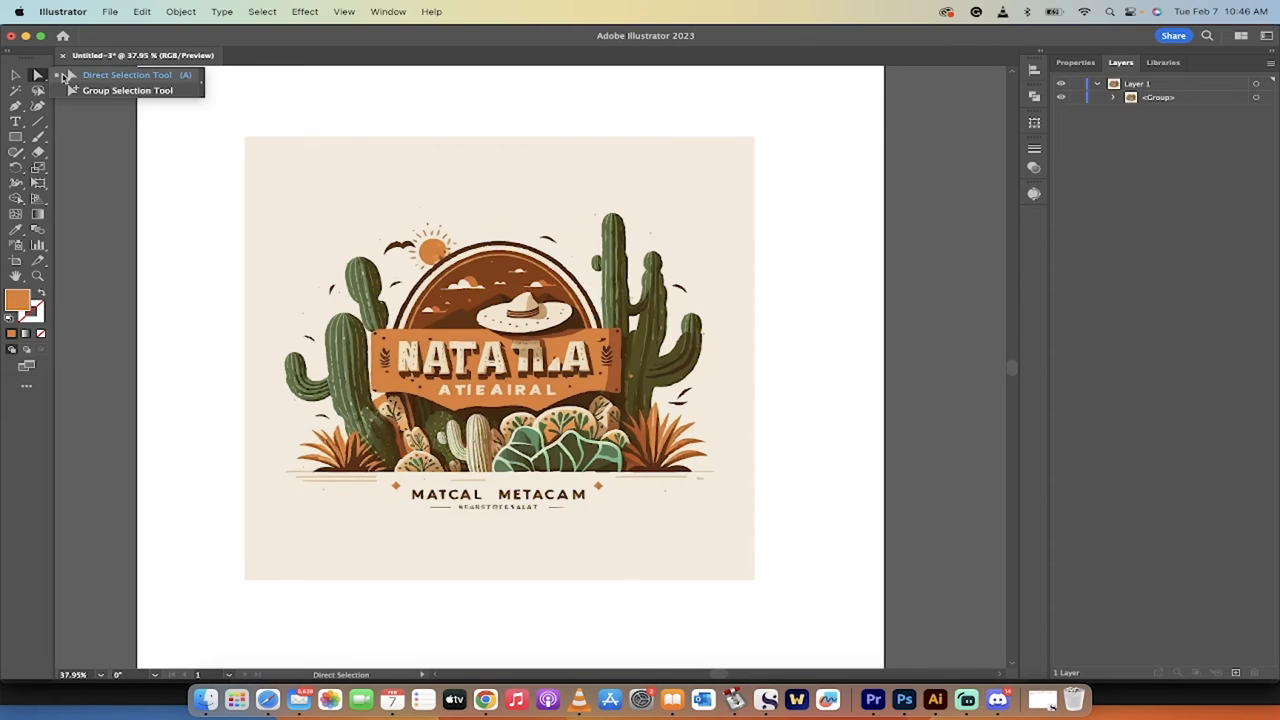
pyautogui.click(16, 75)
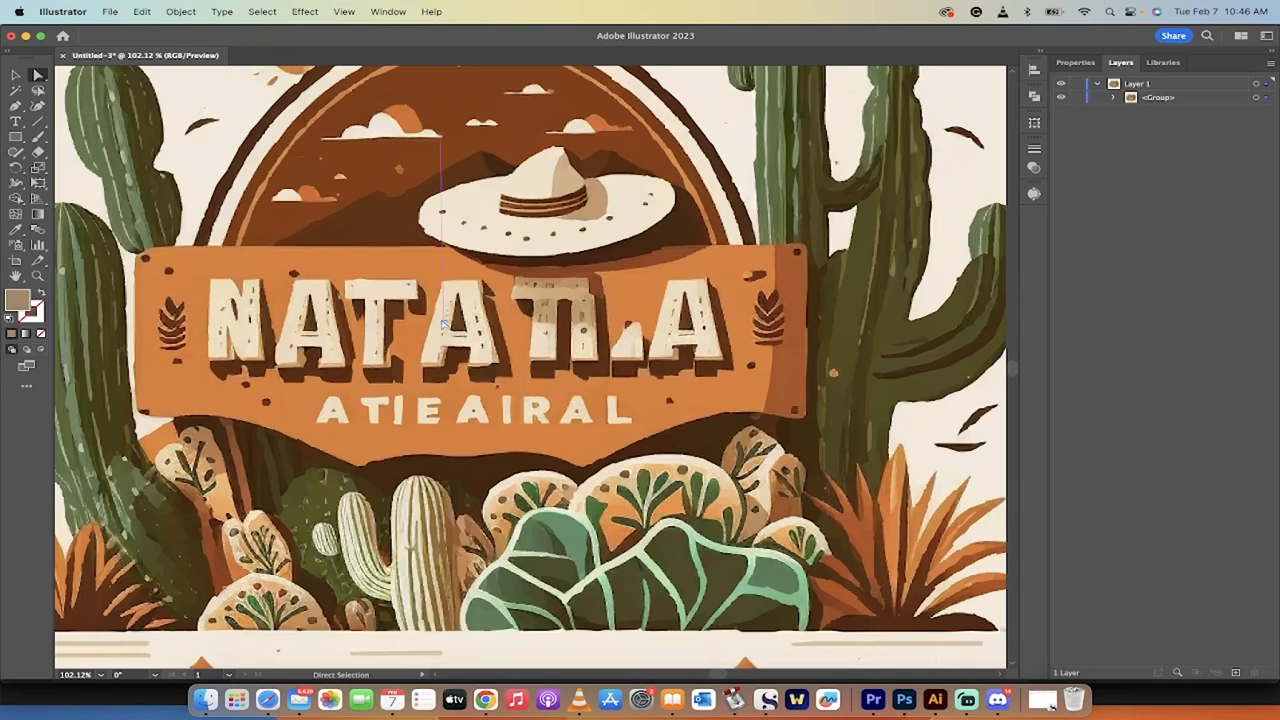
pyautogui.scroll(-3)
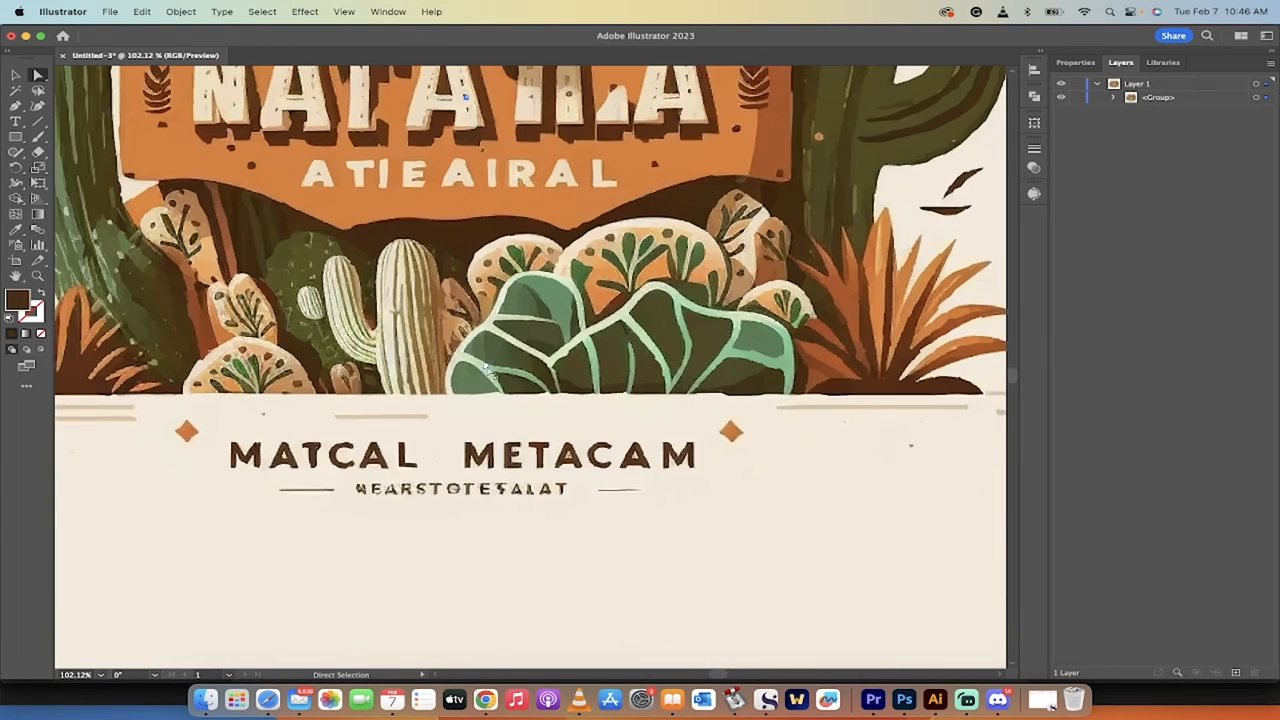
pyautogui.scroll(3)
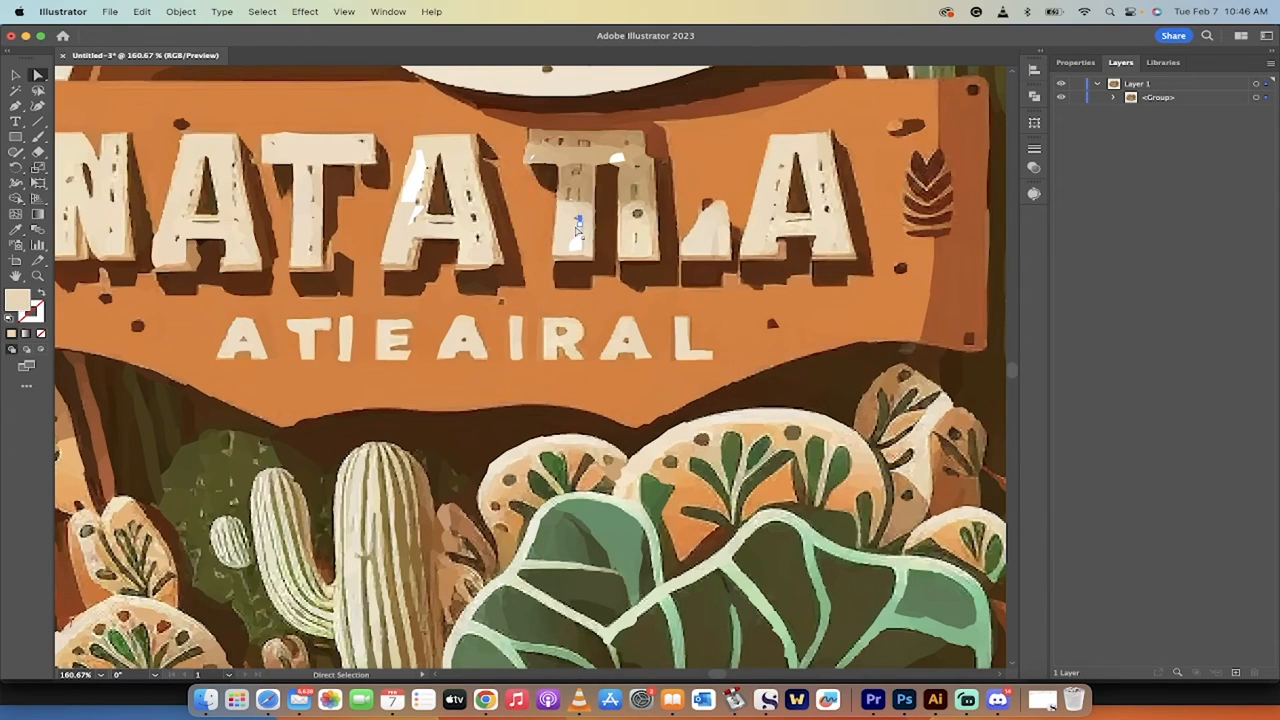
pyautogui.moveTo(578, 225); pyautogui.dragTo(635, 258)
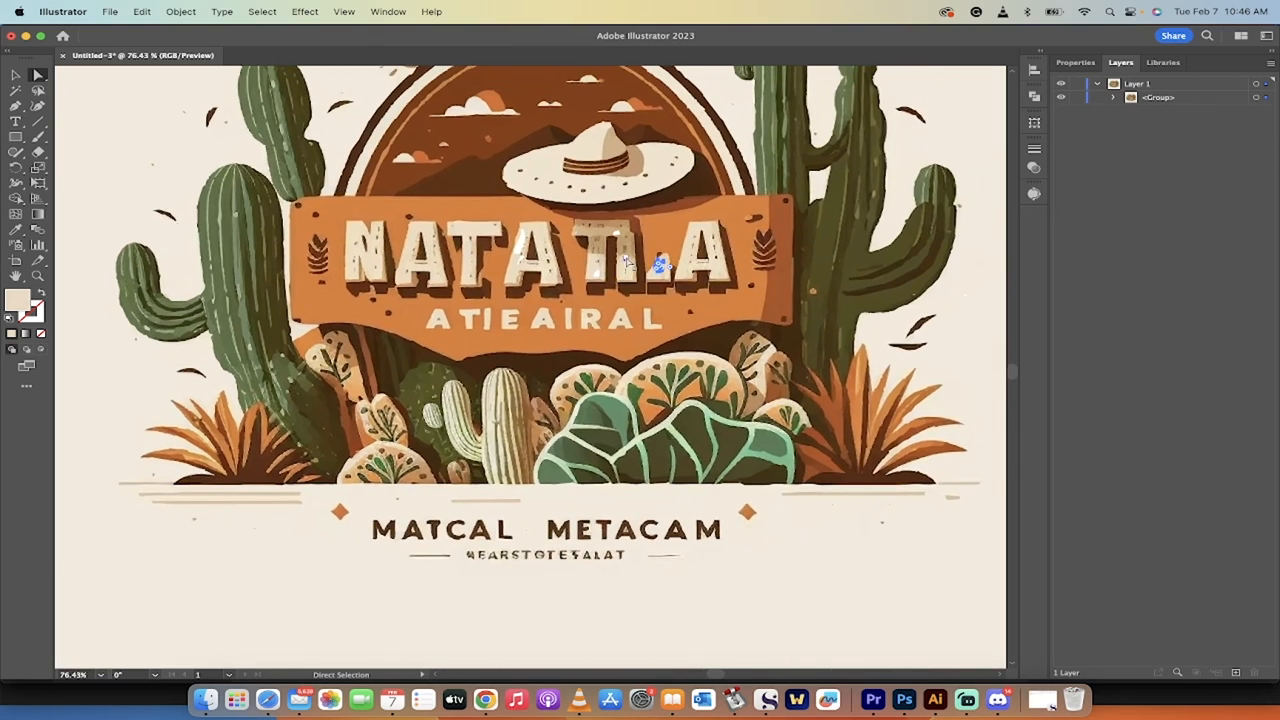
pyautogui.moveTo(118, 133)
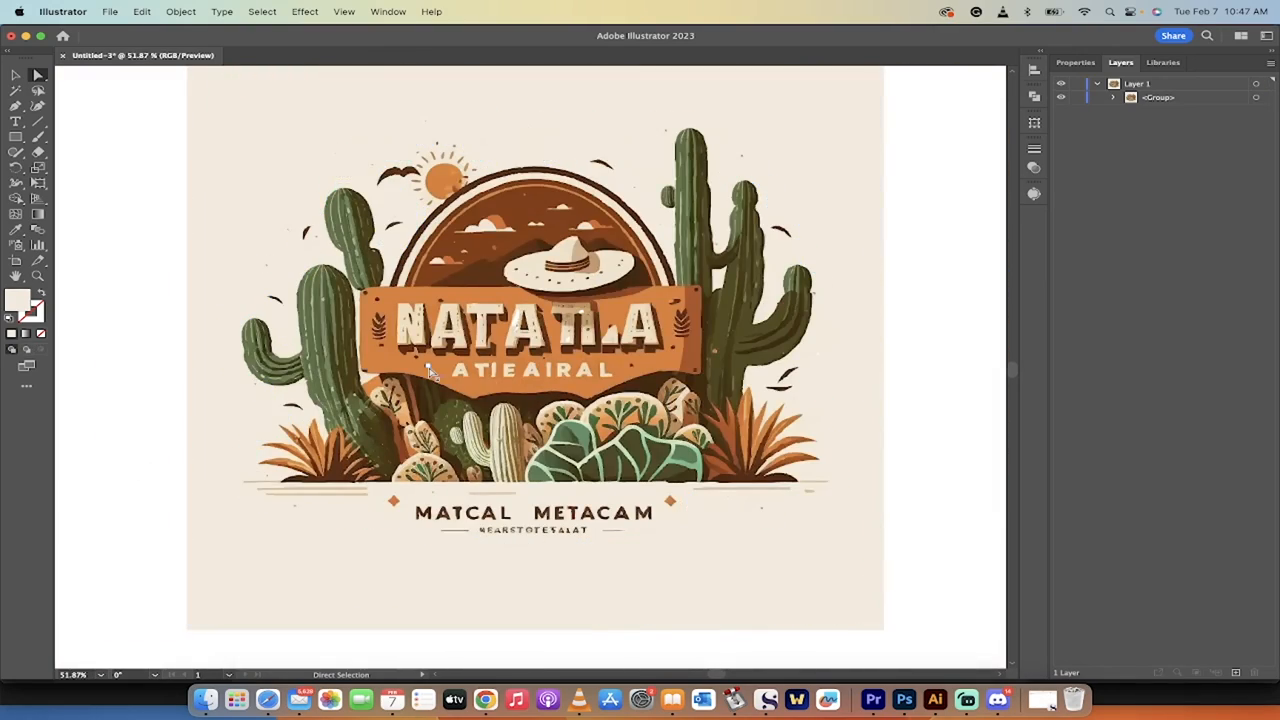
pyautogui.scroll(3)
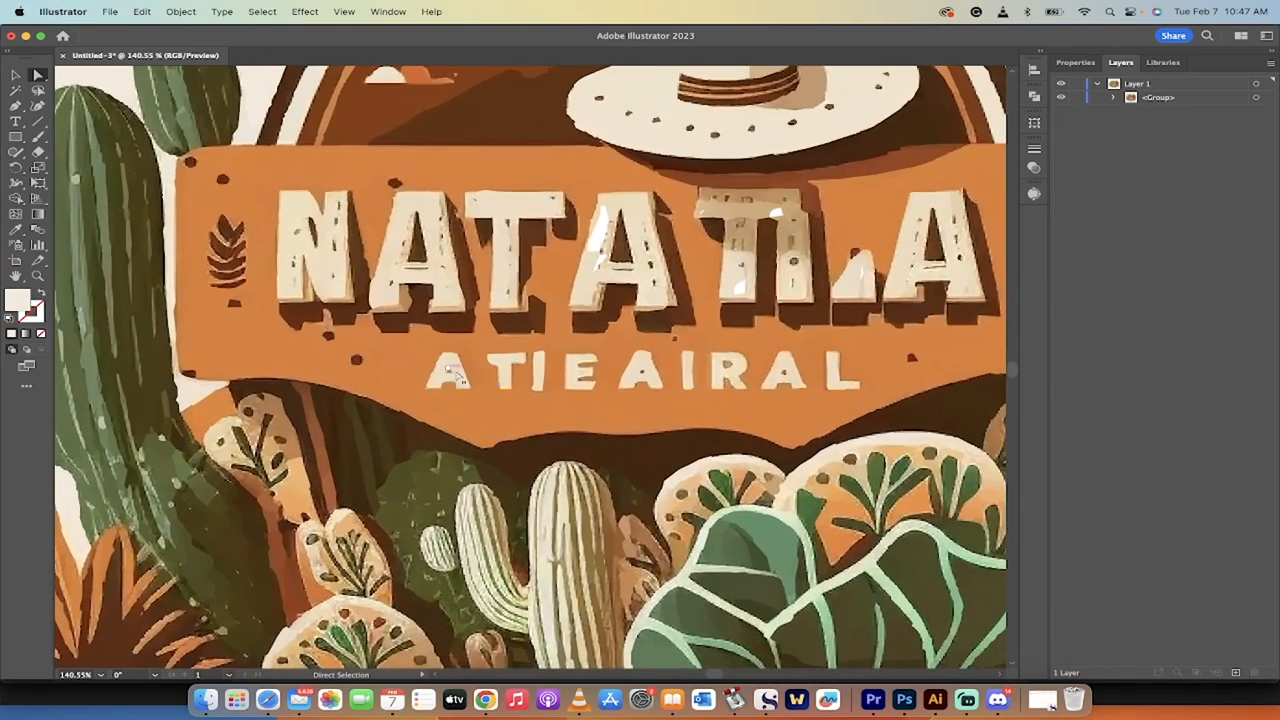
pyautogui.scroll(-3)
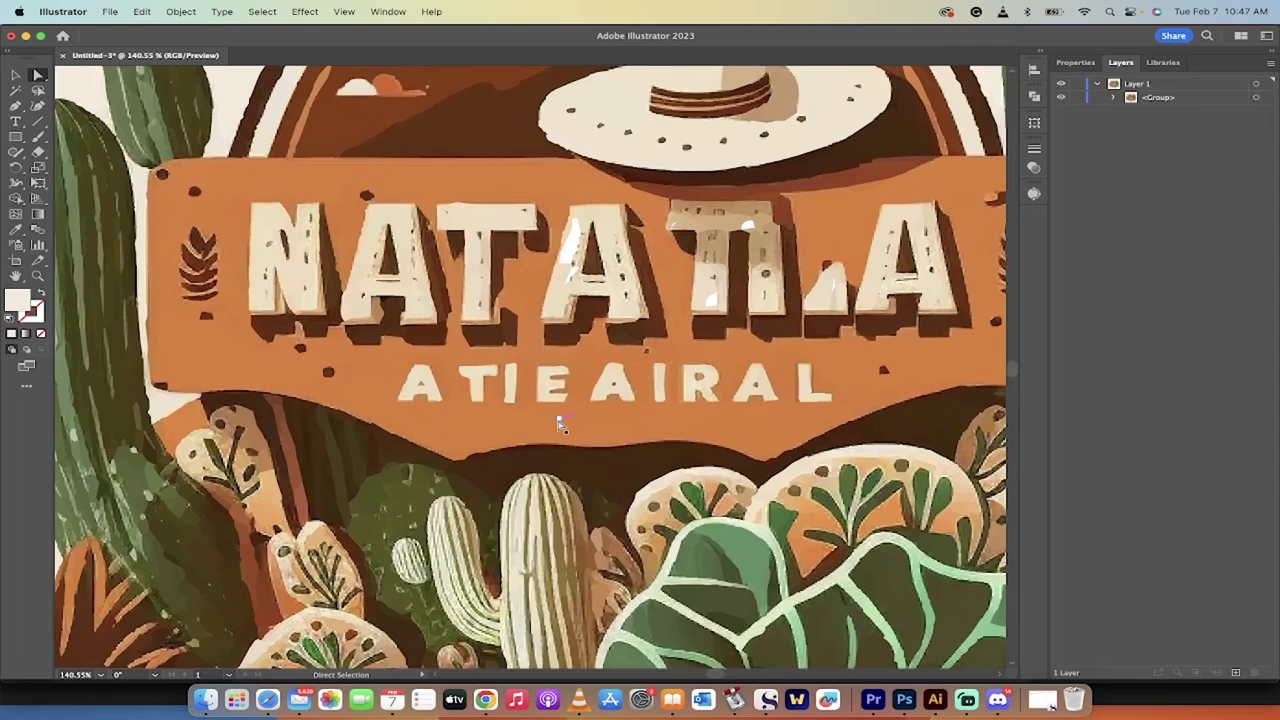
pyautogui.moveTo(210, 365)
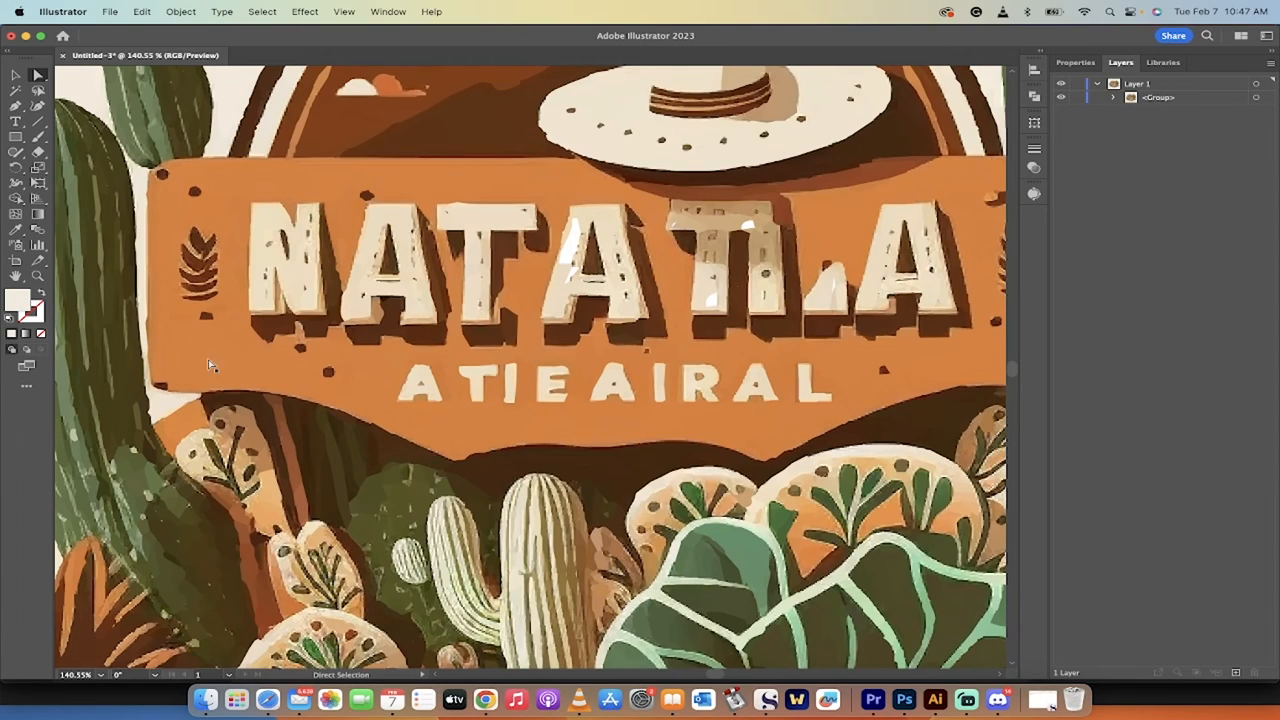
pyautogui.moveTo(16, 231)
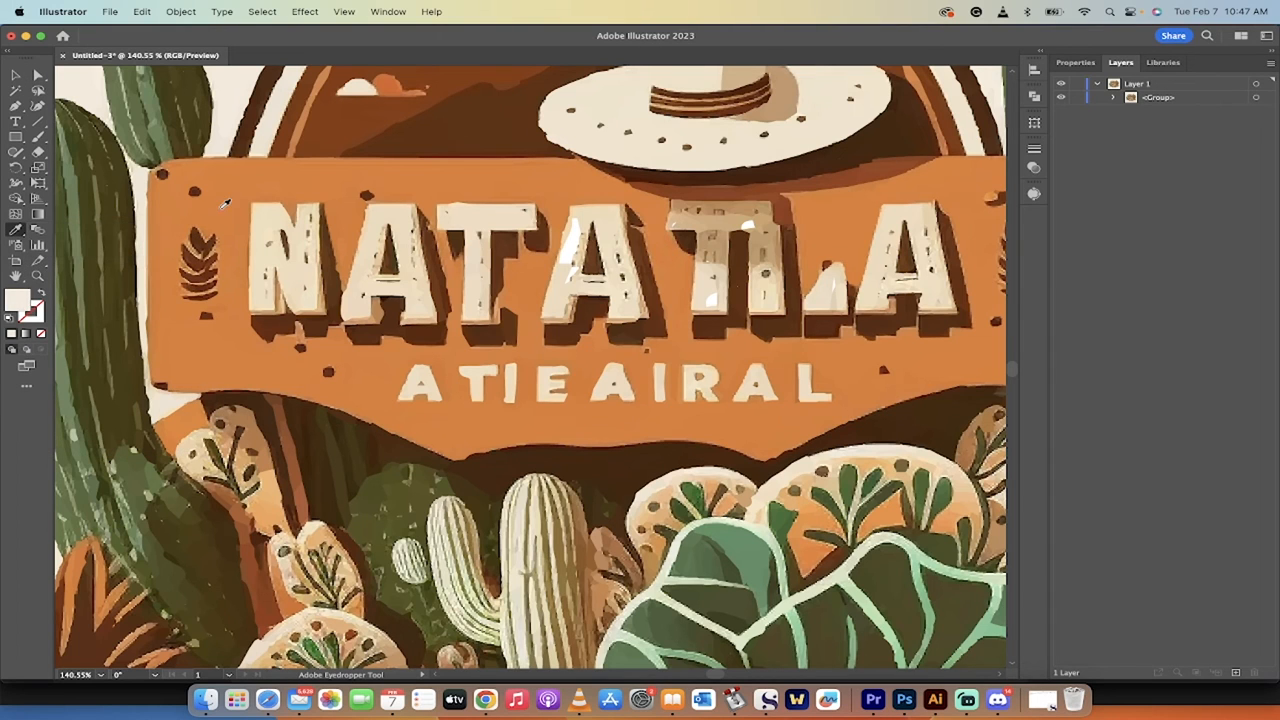
# Sample the sign's orange and draw a rectangle covering the big lettering
pyautogui.click(258, 198)
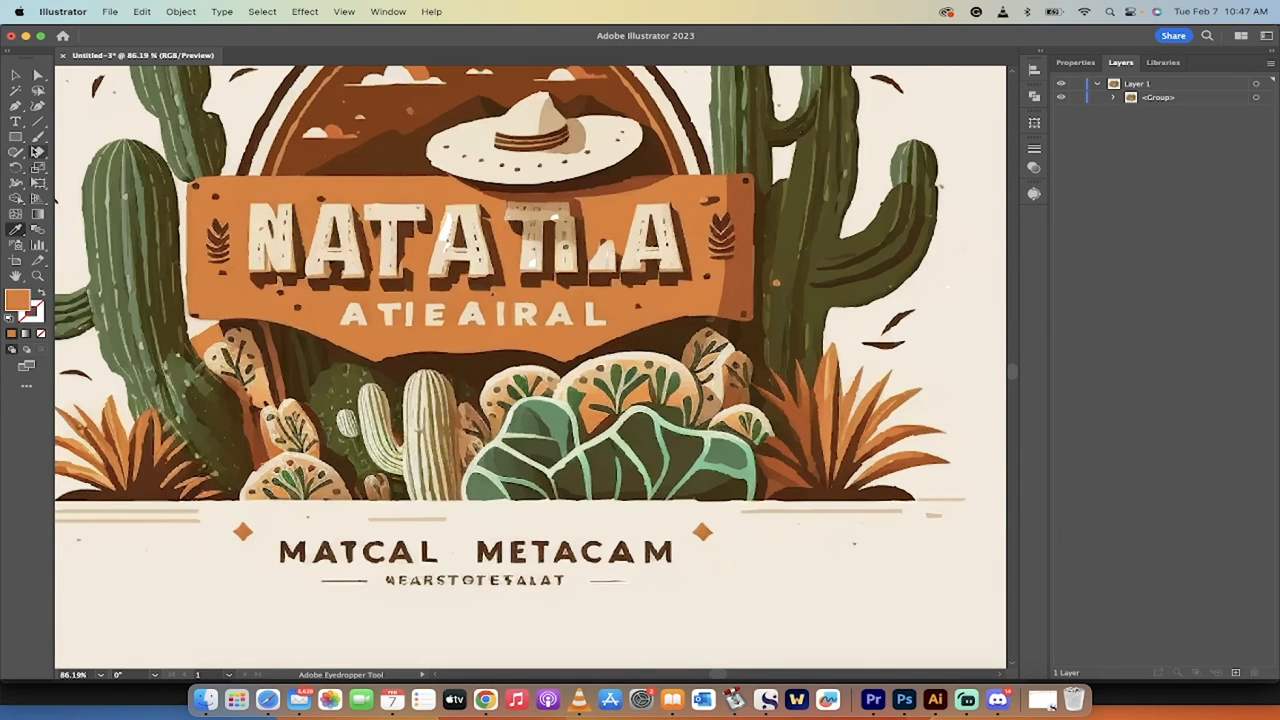
pyautogui.click(16, 137)
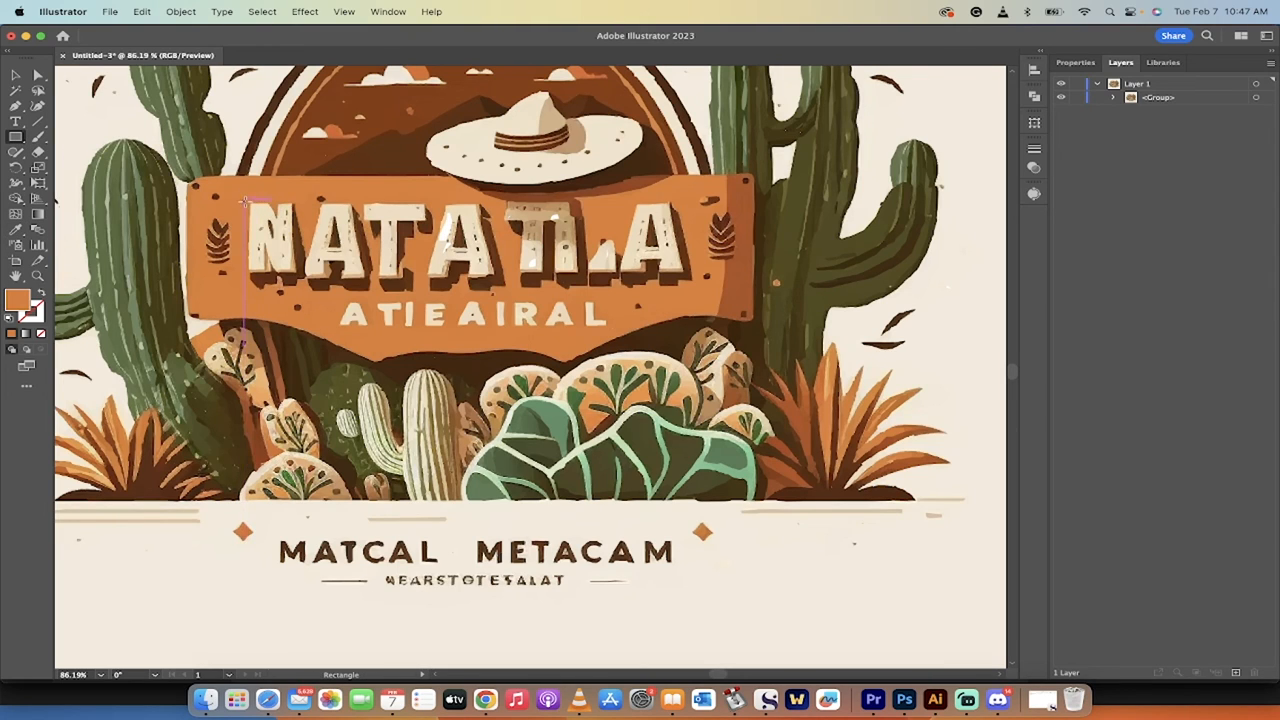
pyautogui.moveTo(245, 205); pyautogui.dragTo(665, 278)
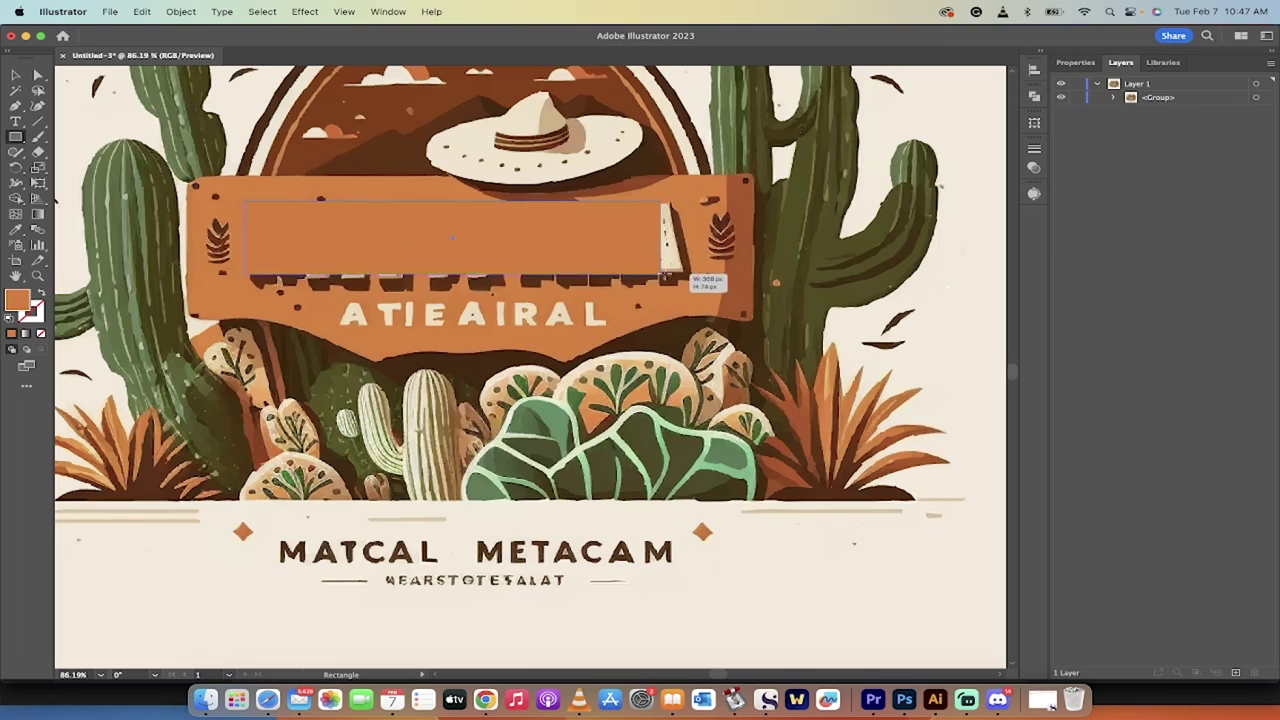
pyautogui.moveTo(665, 278); pyautogui.dragTo(693, 293)
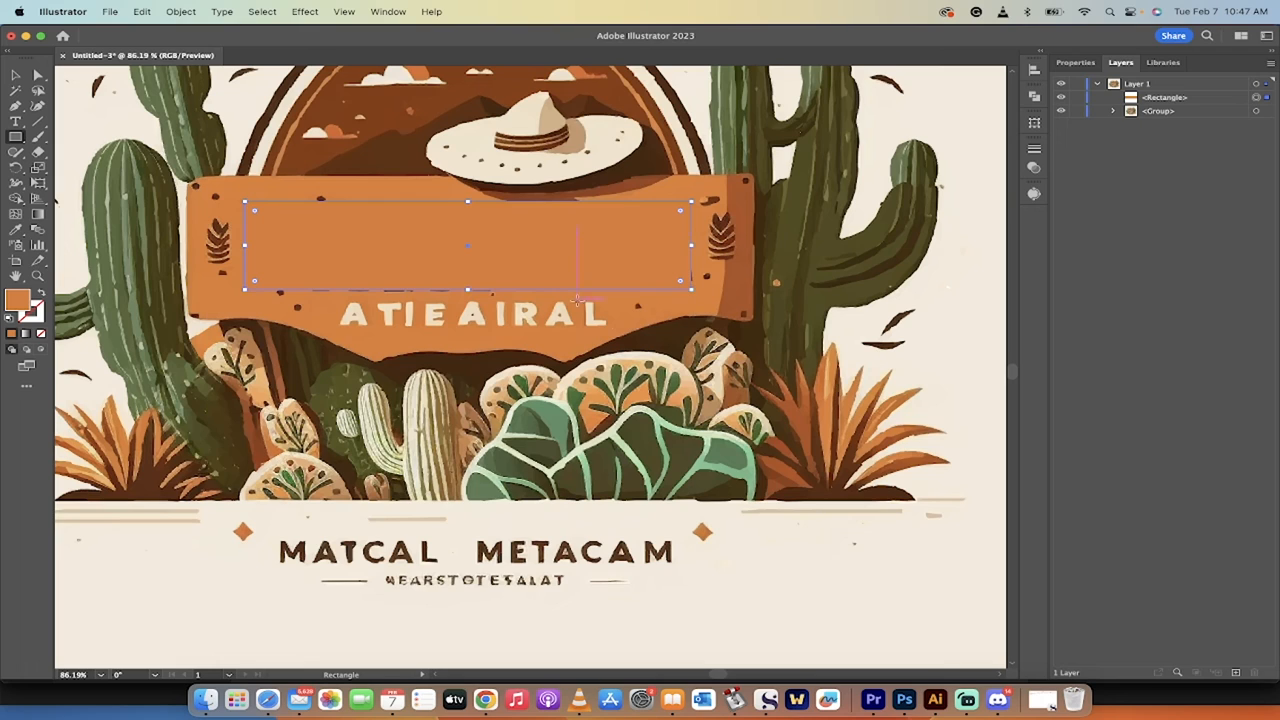
pyautogui.click(39, 74)
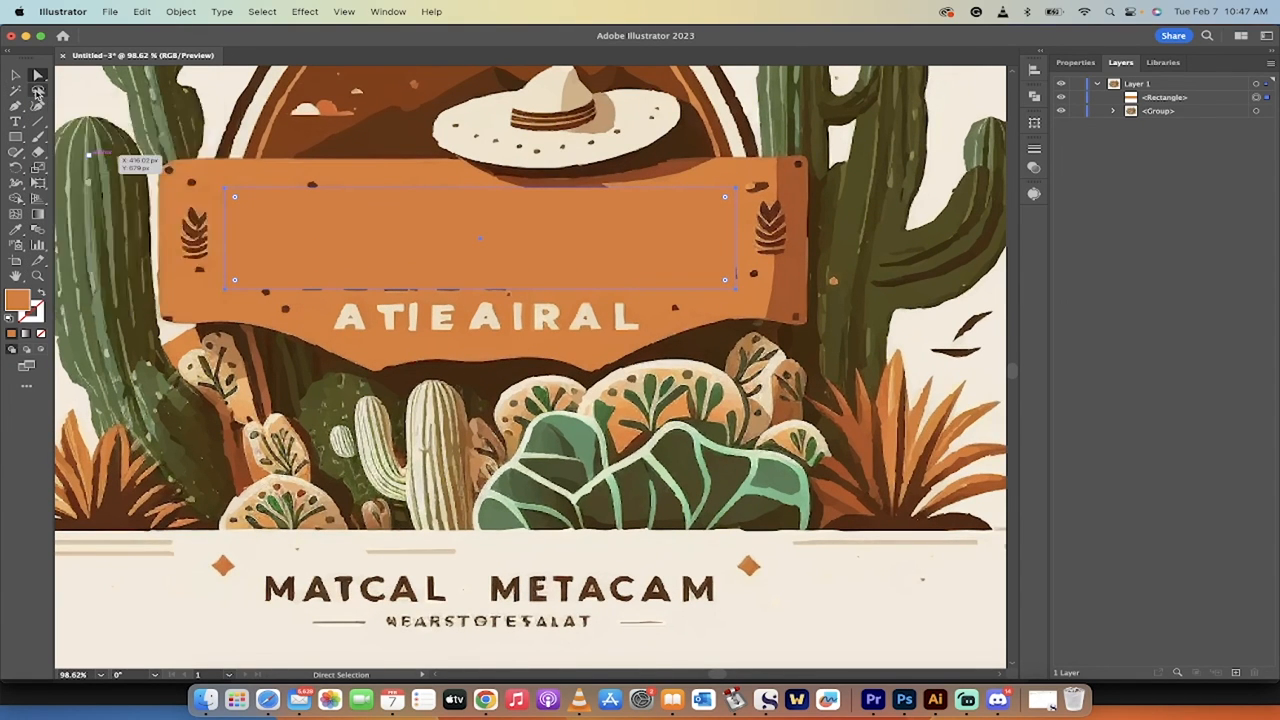
# Switch to the Lasso Tool to freehand-select the garbled ATIEARAL lettering
pyautogui.click(38, 91)
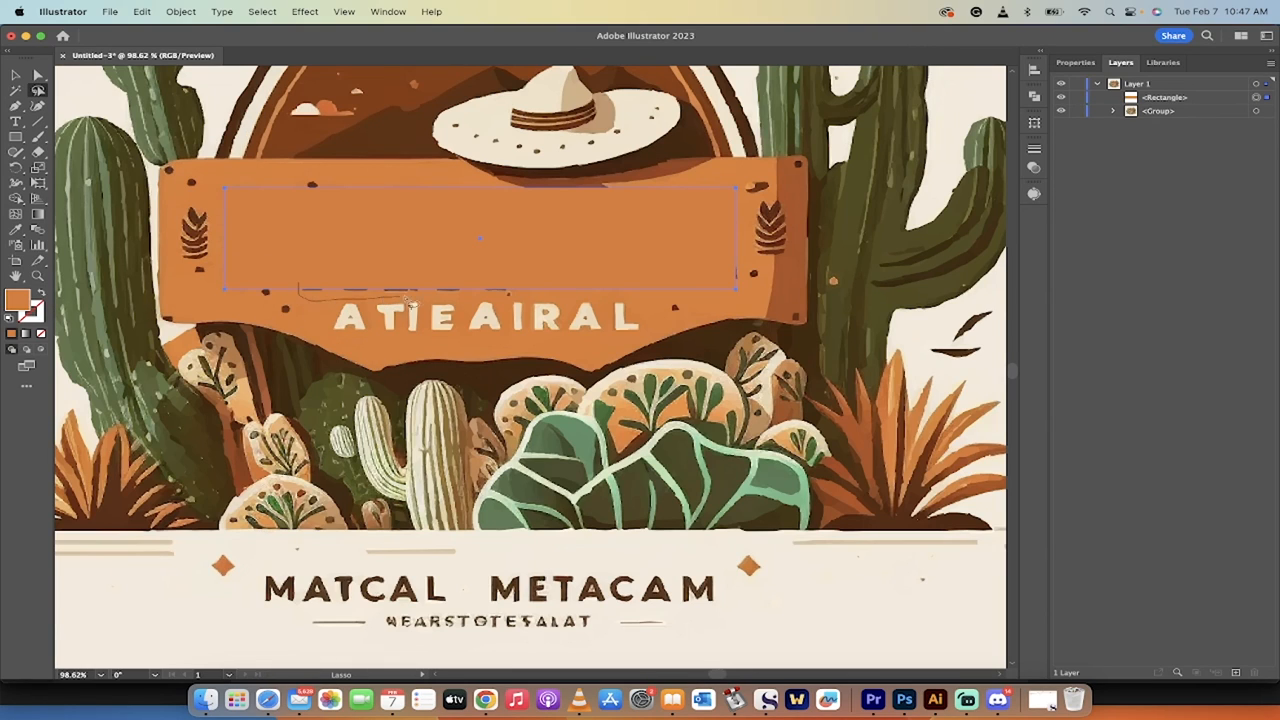
pyautogui.moveTo(533, 335)
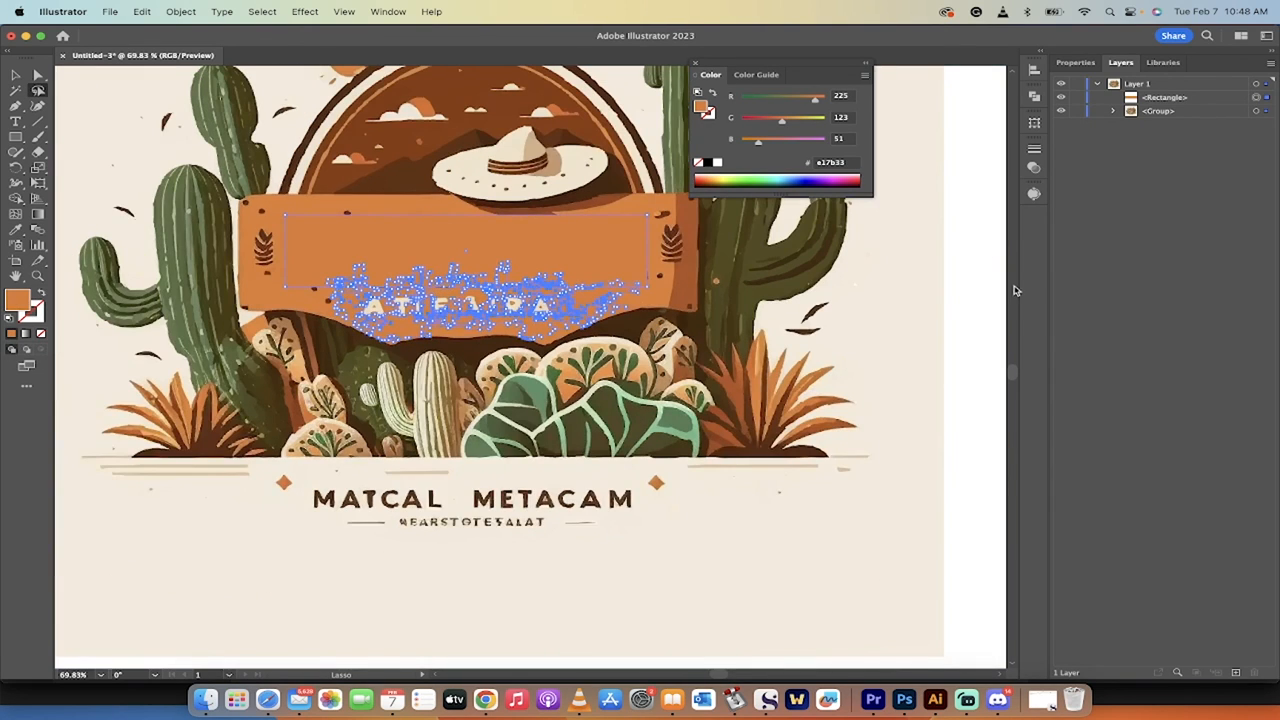
pyautogui.moveTo(863, 307)
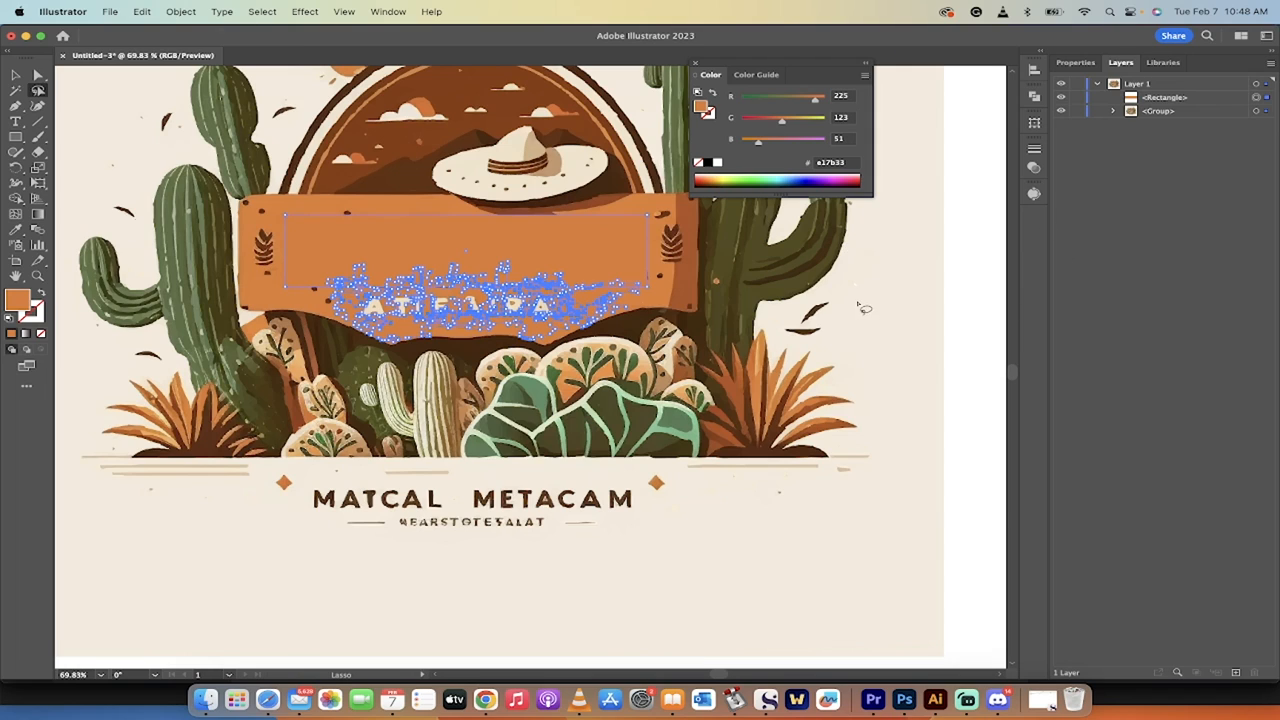
pyautogui.moveTo(245, 340)
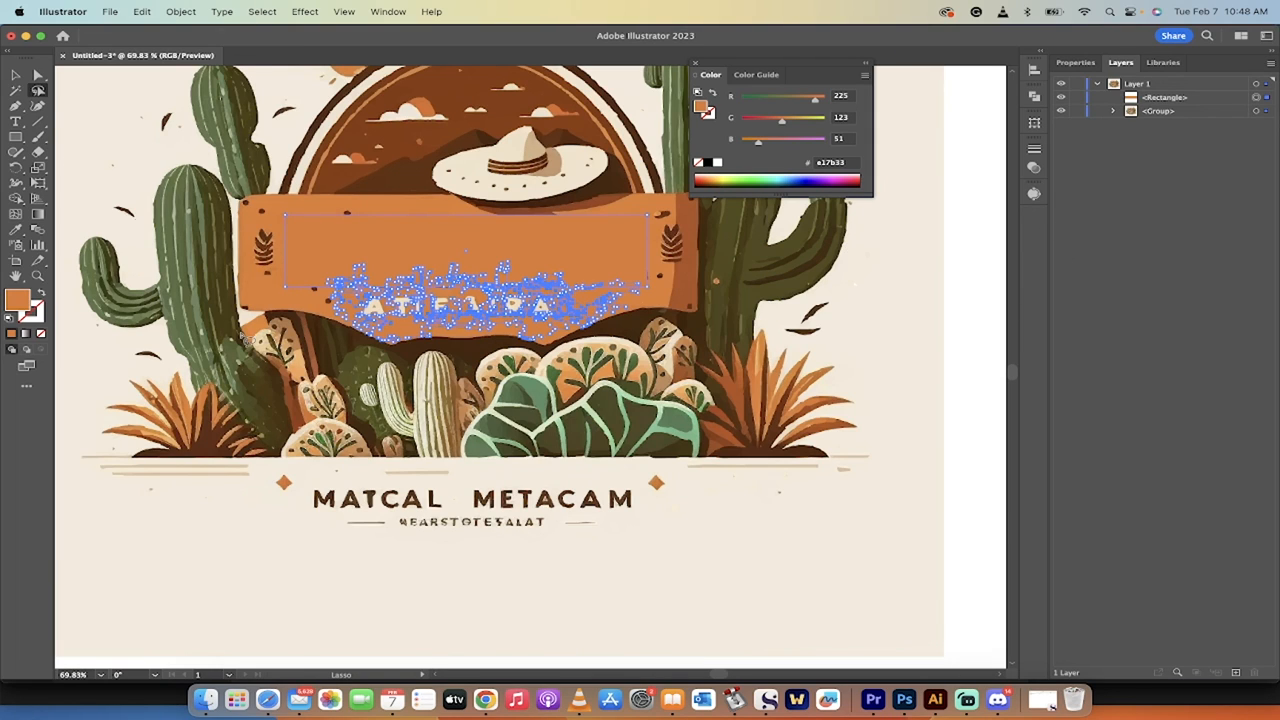
pyautogui.moveTo(290, 360)
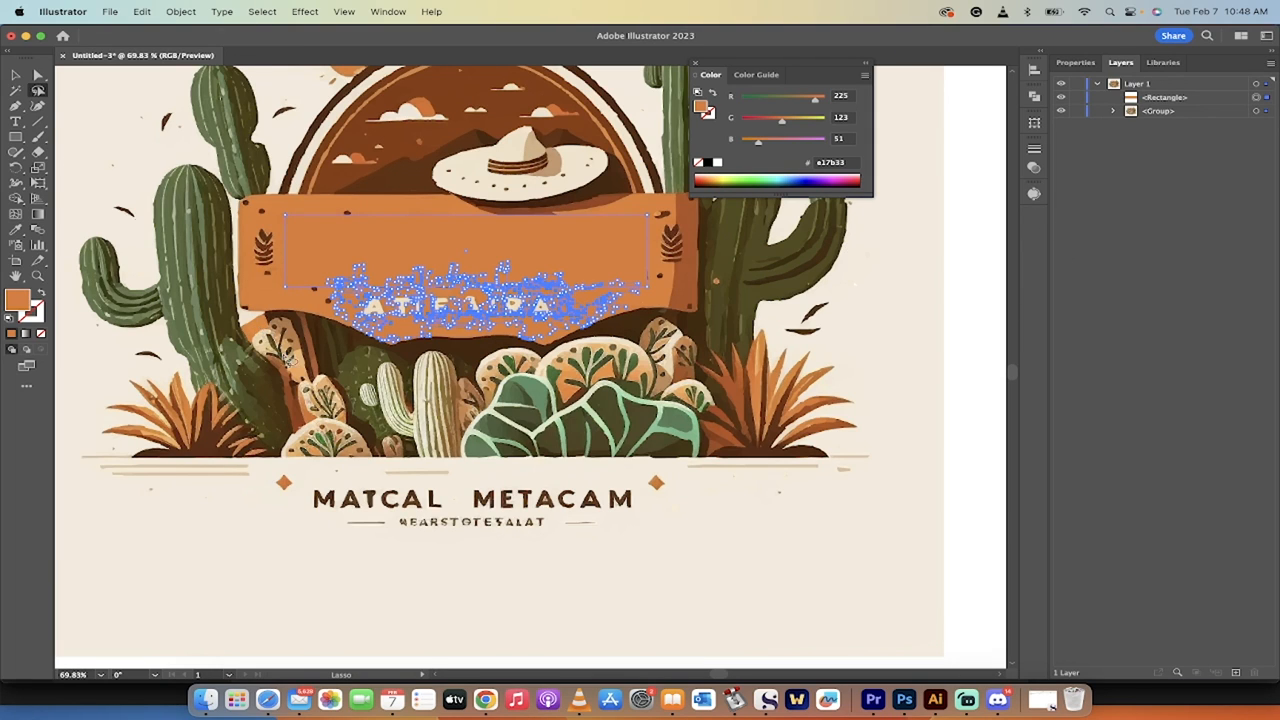
pyautogui.moveTo(310, 387)
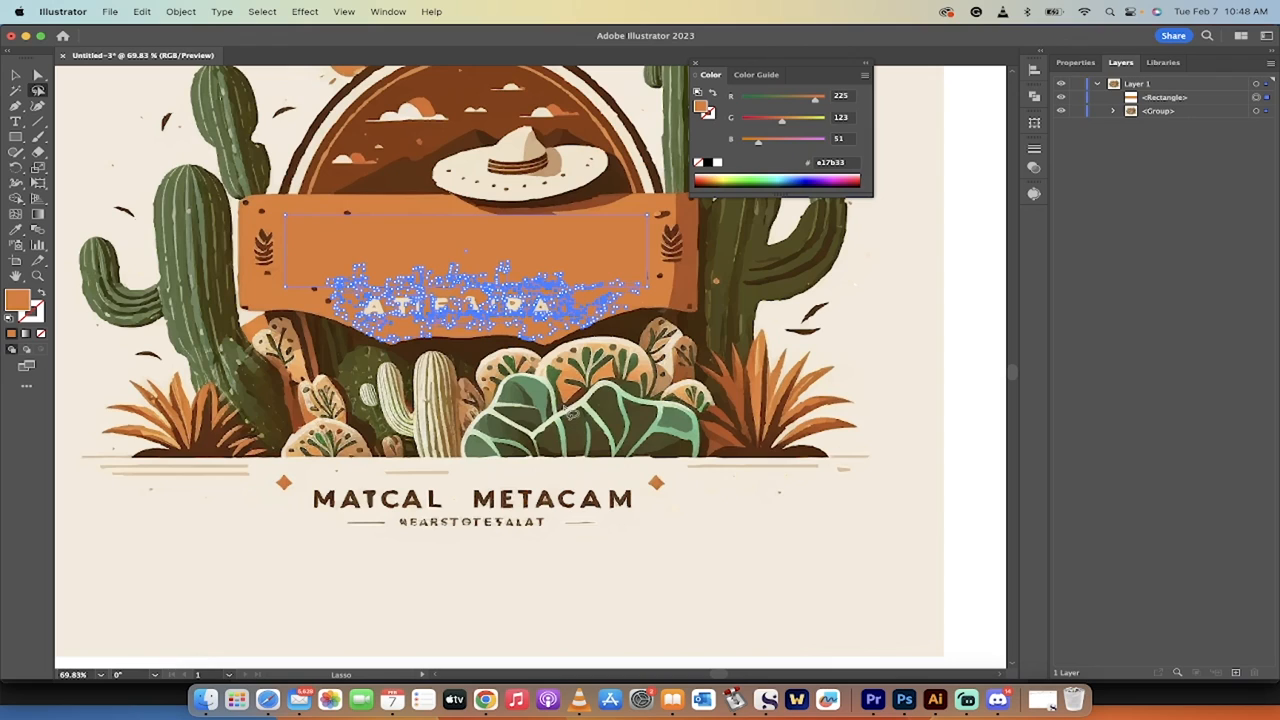
pyautogui.moveTo(858, 574)
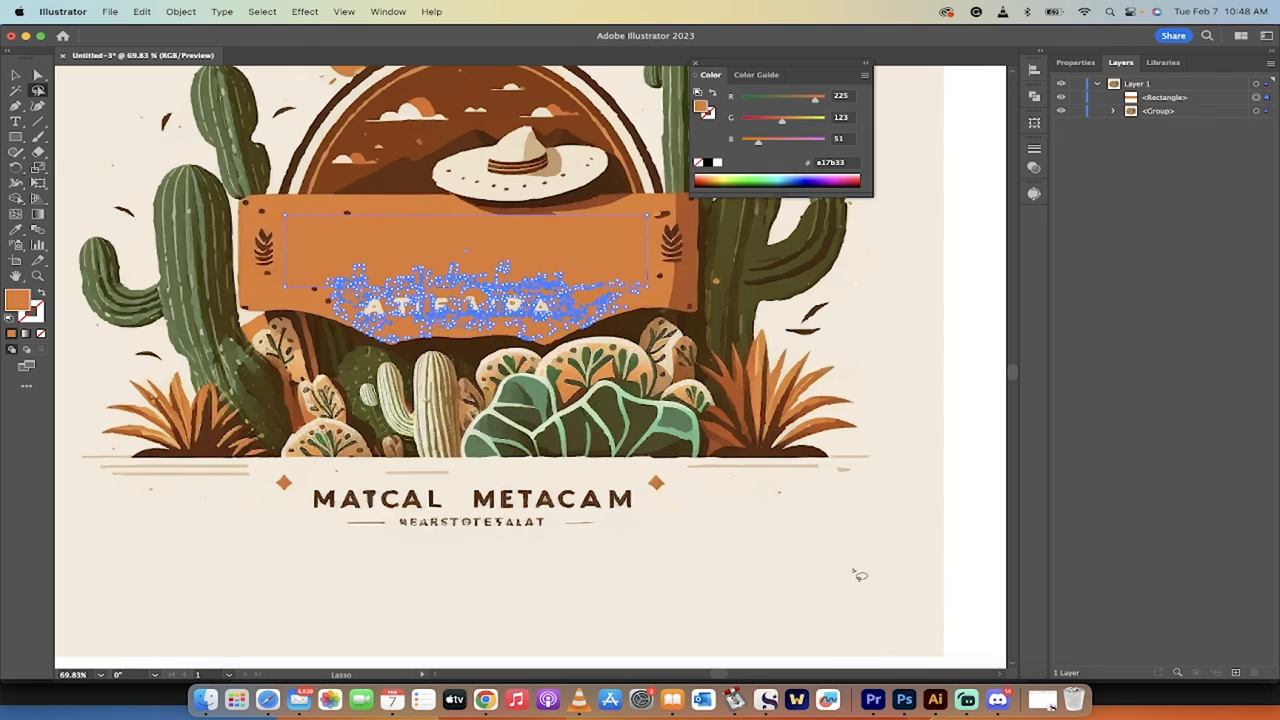